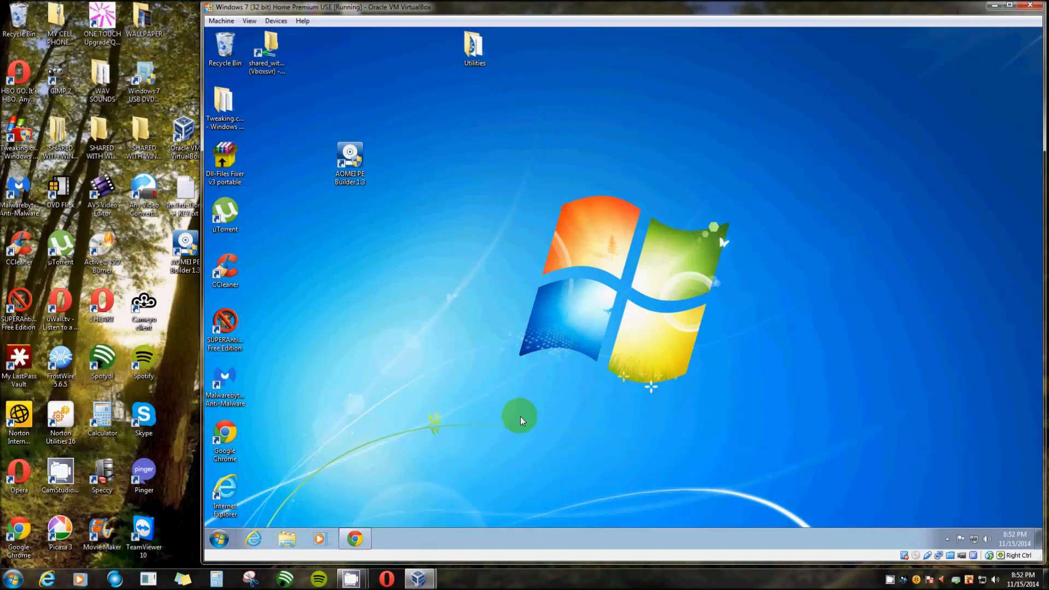
mouse_move(446, 424)
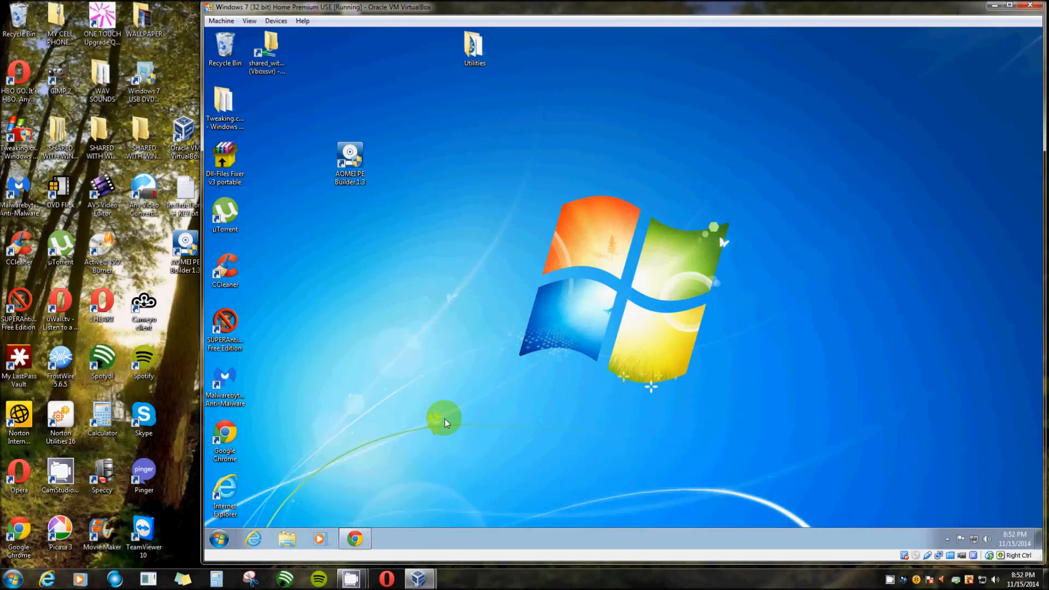
mouse_move(461, 420)
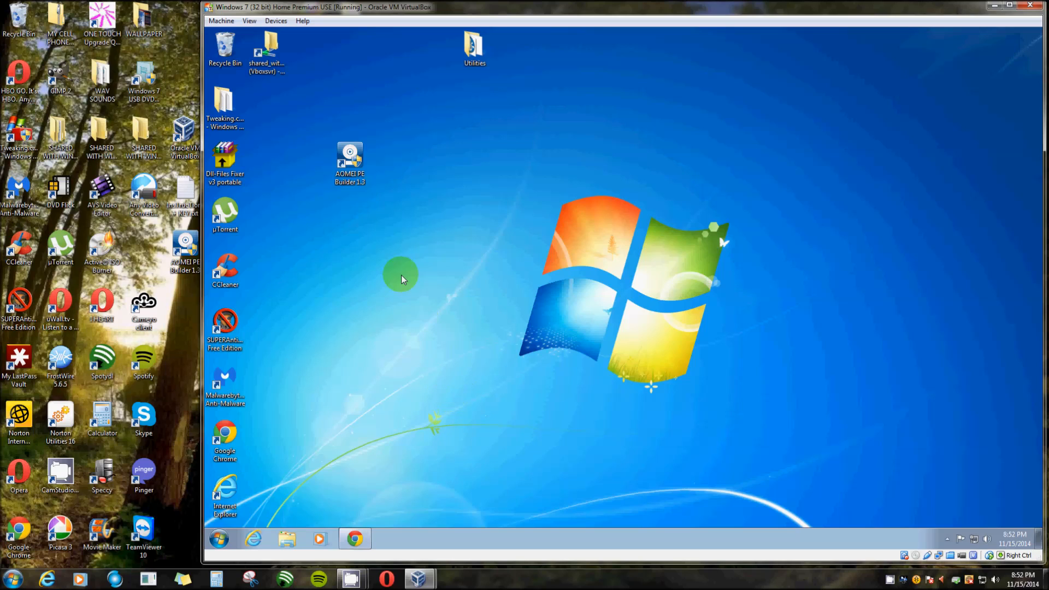
Launch AOMEI PE Builder from its desktop shortcut and approve the User Account Control prompt
click(349, 161)
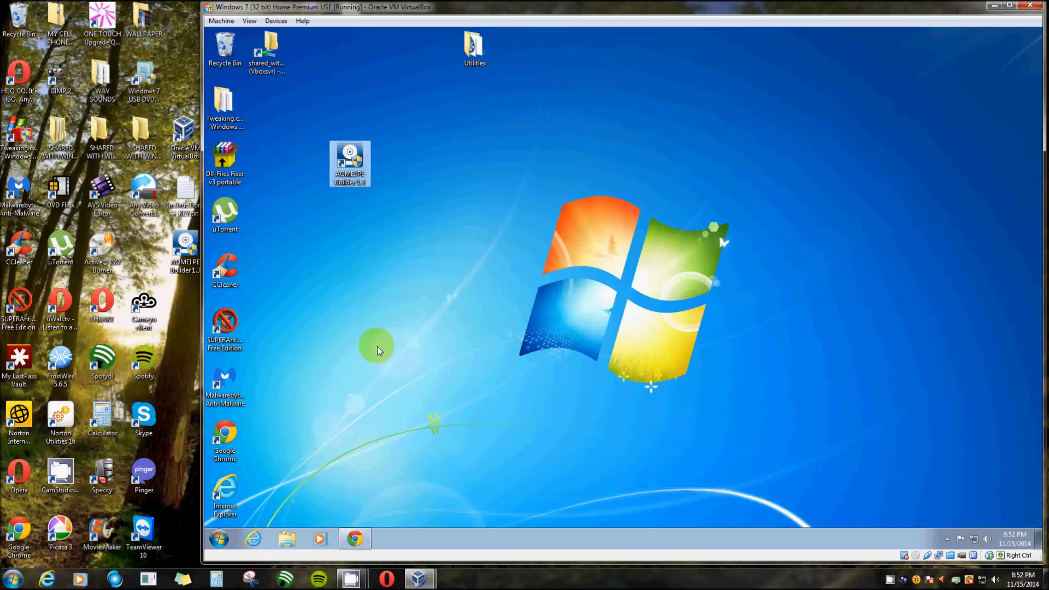
double_click(349, 163)
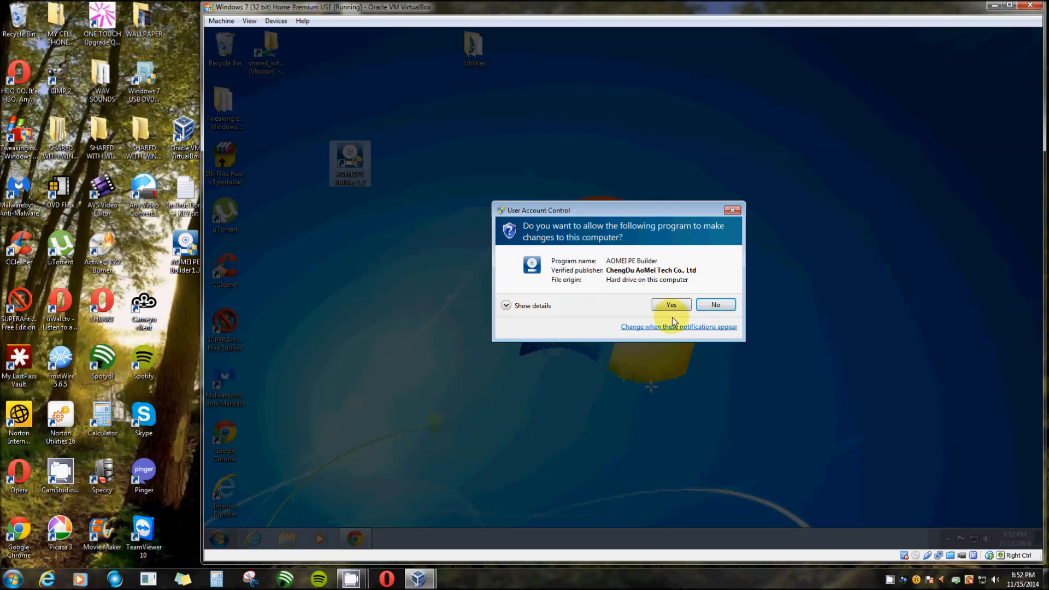
click(670, 304)
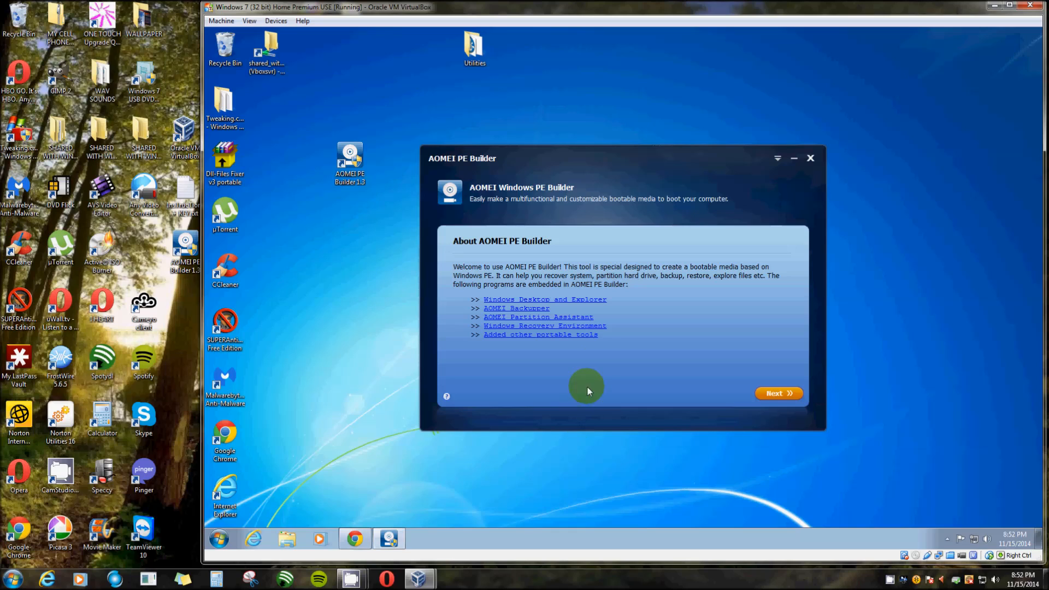
mouse_move(579, 361)
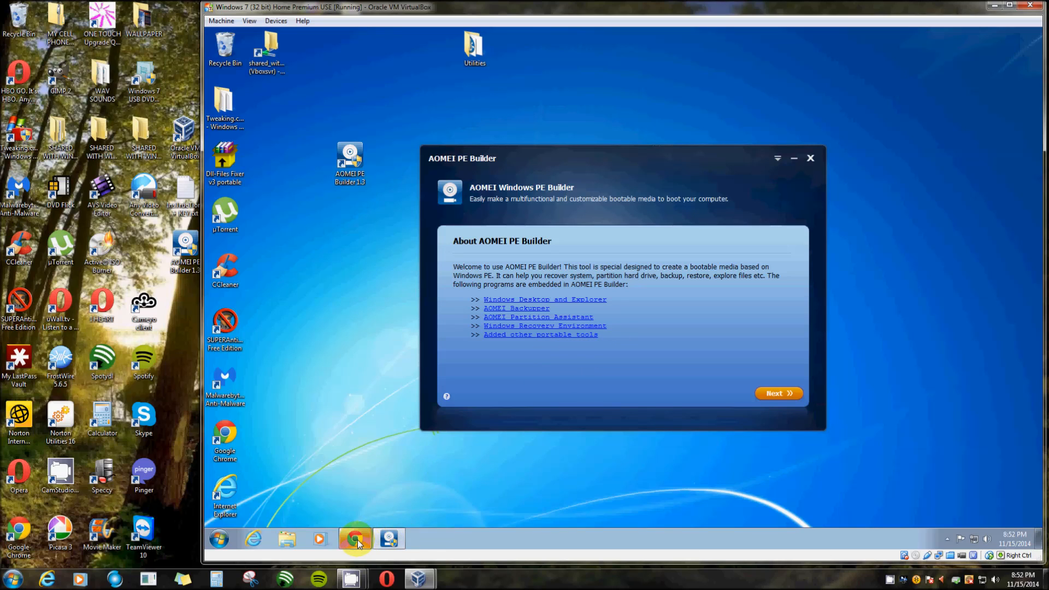
Return Chrome to the Google results and open the aomeitech.com AOMEI PE Builder page
click(355, 539)
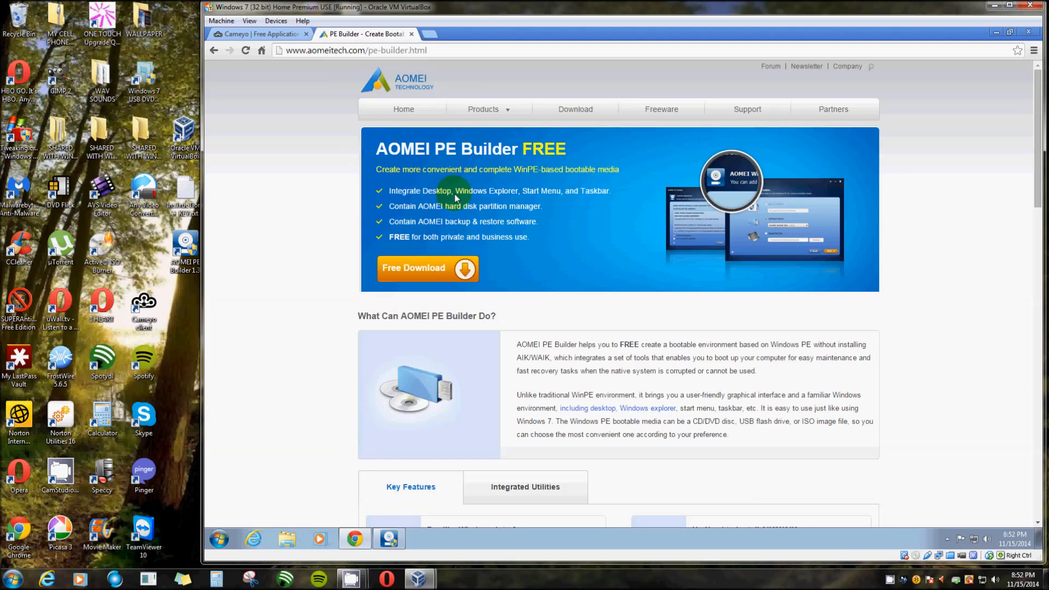
click(214, 50)
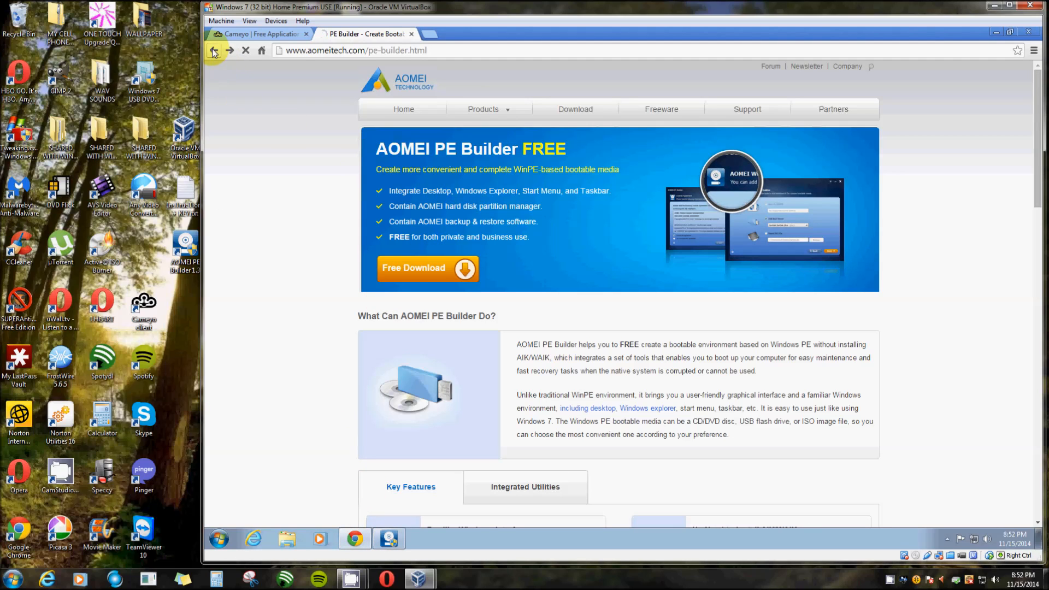
click(213, 50)
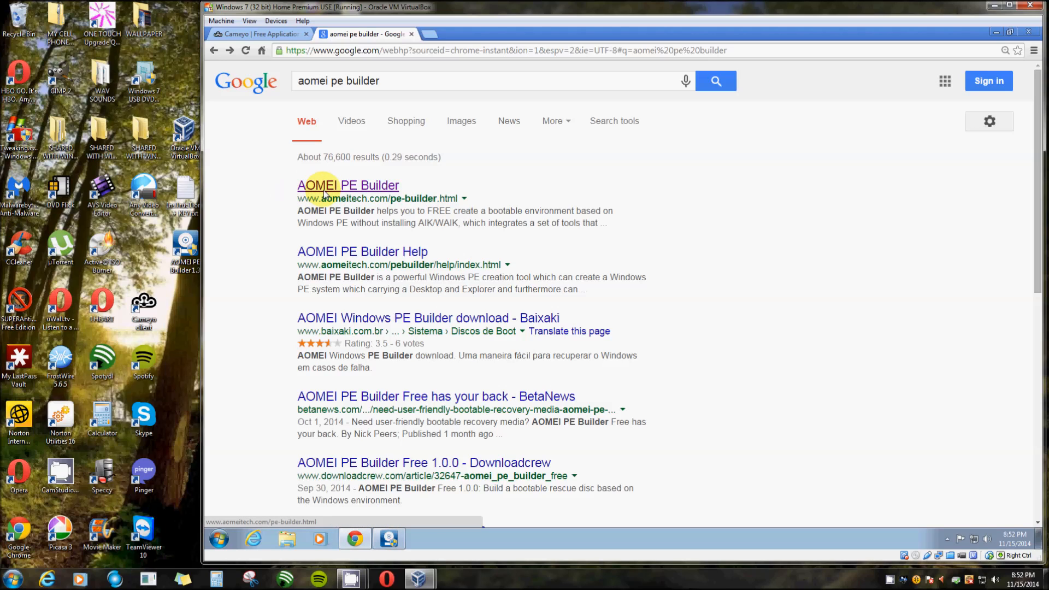
mouse_move(393, 186)
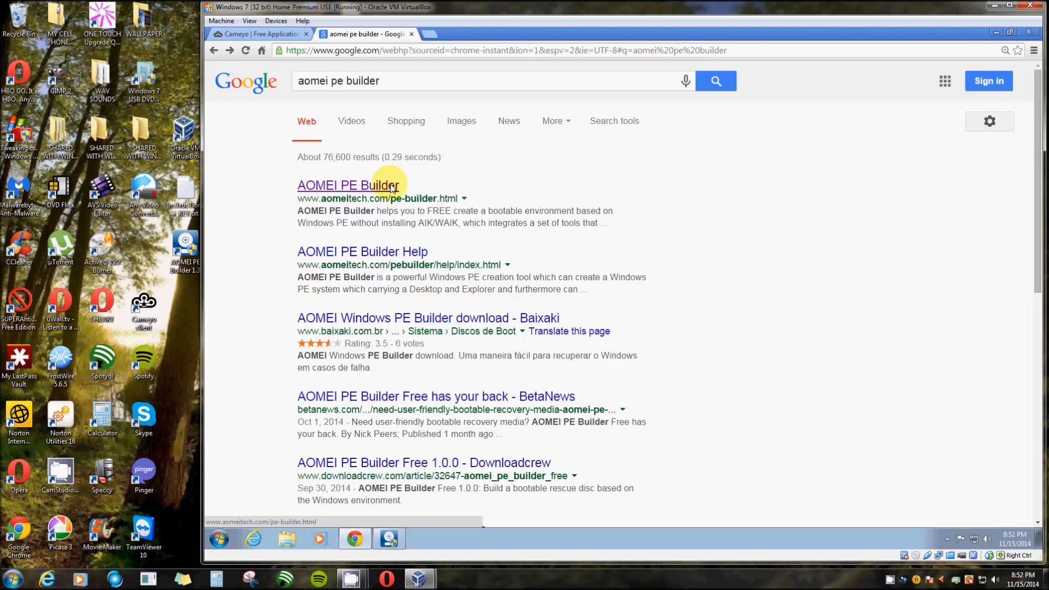
click(349, 185)
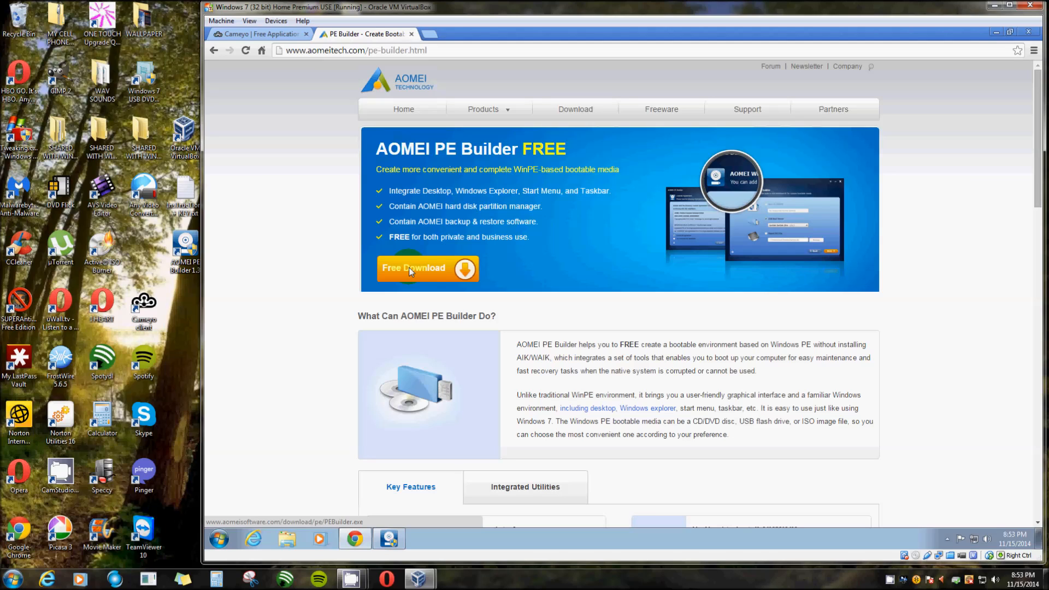
mouse_move(307, 242)
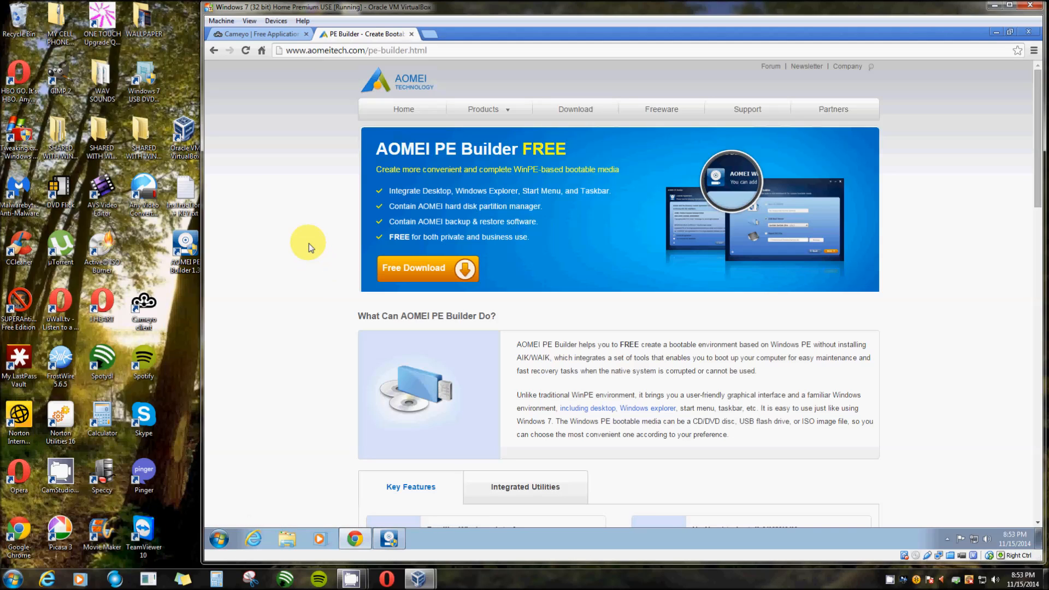
mouse_move(422, 268)
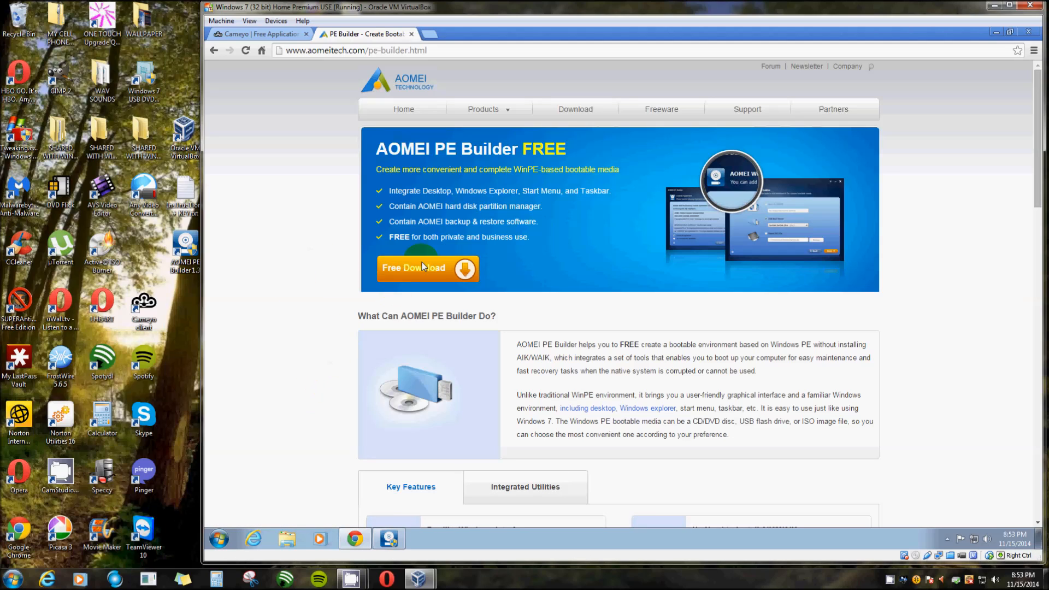
mouse_move(480, 216)
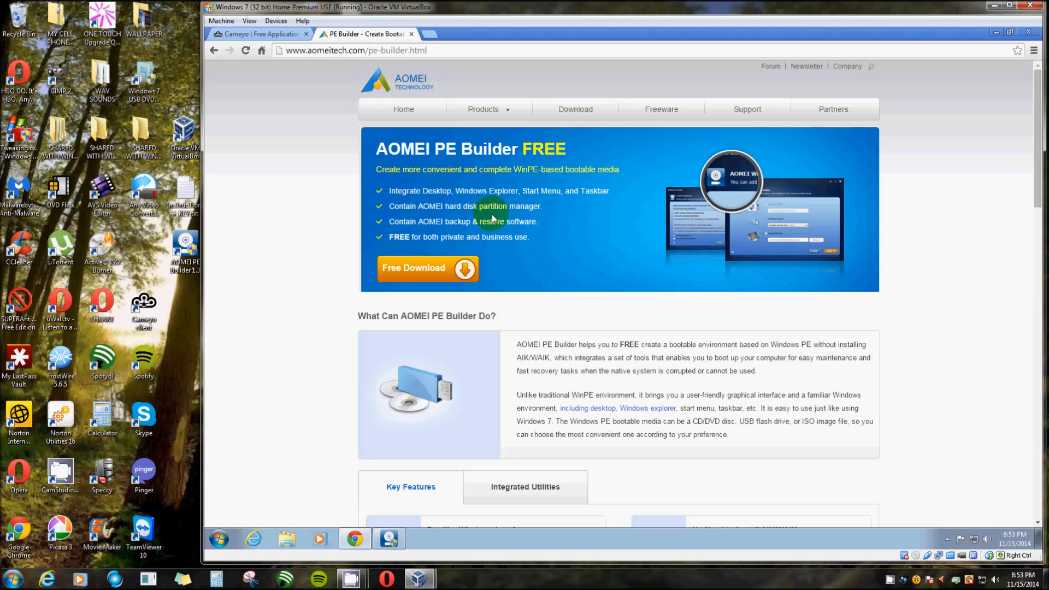
mouse_move(378, 215)
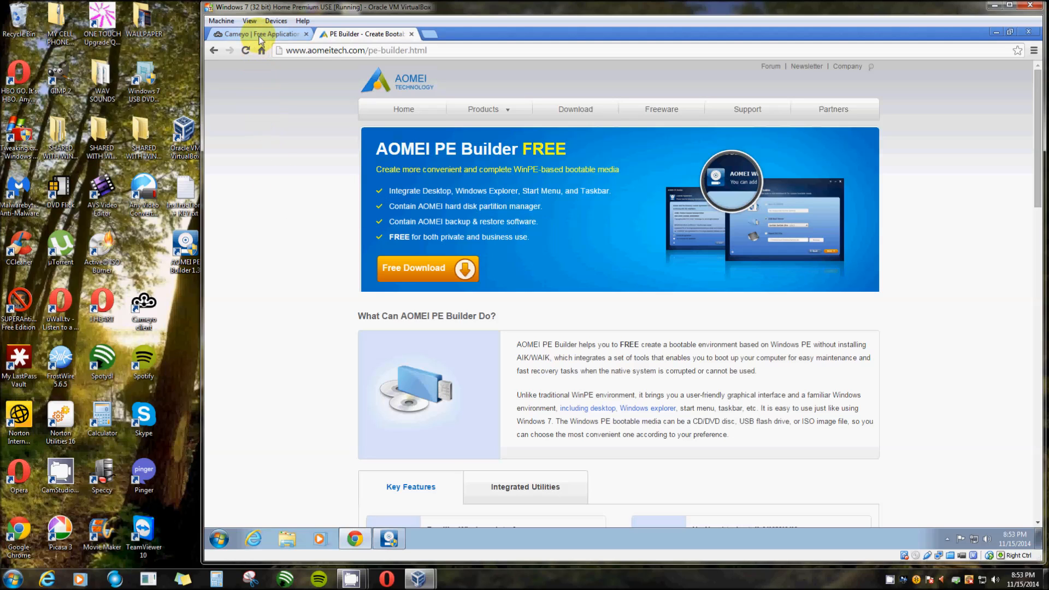
Switch to the Cameyo homepage and scroll down to the Cameyo Online Apps section
click(257, 34)
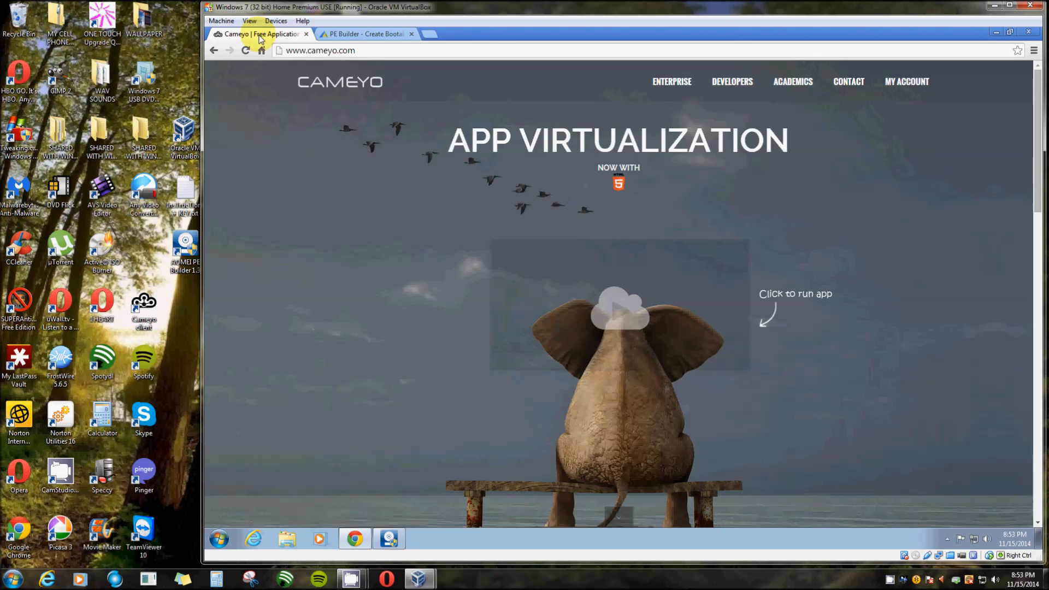
scroll(down, 3)
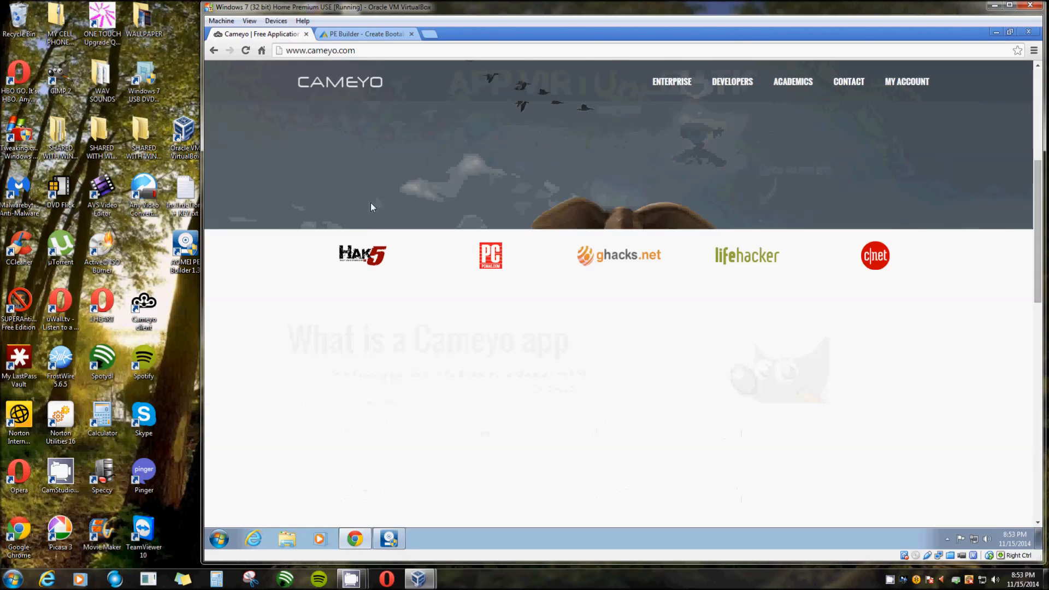
scroll(down, 3)
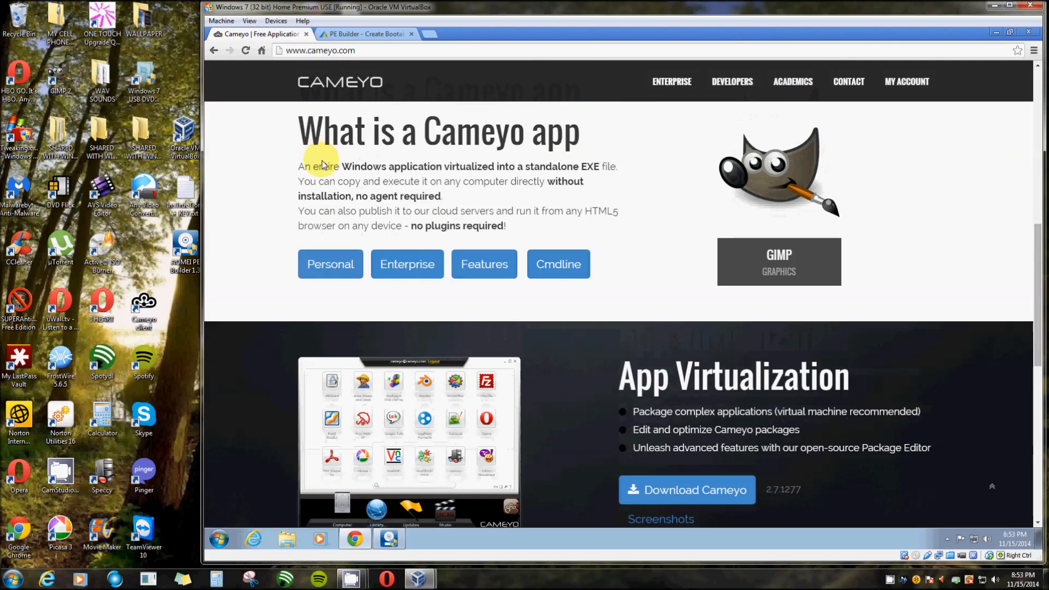
scroll(down, 3)
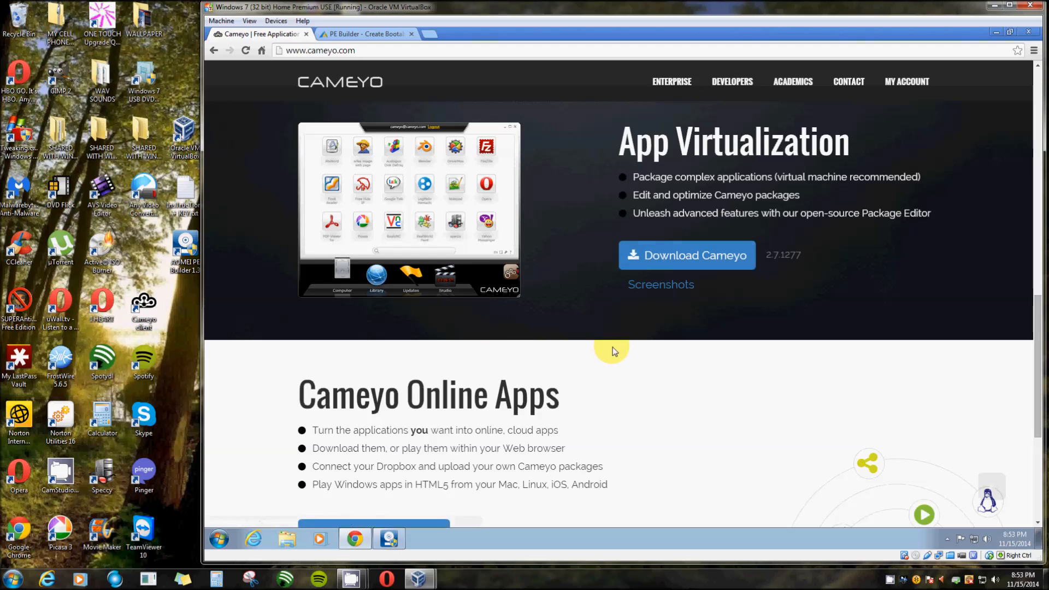
scroll(down, 3)
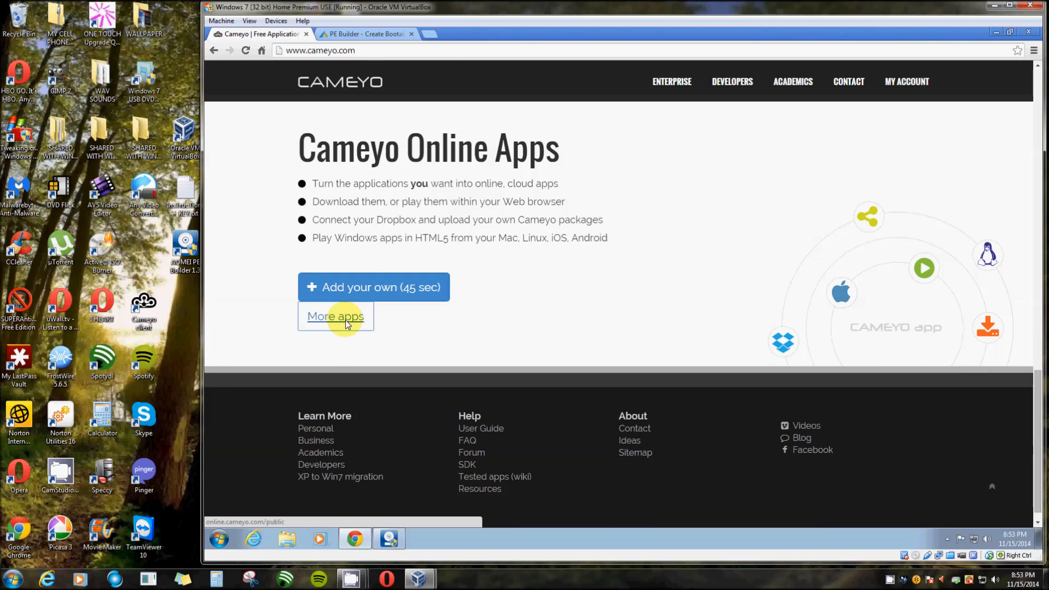
Open Cameyo's More apps public library and expand the App Library categories
click(335, 316)
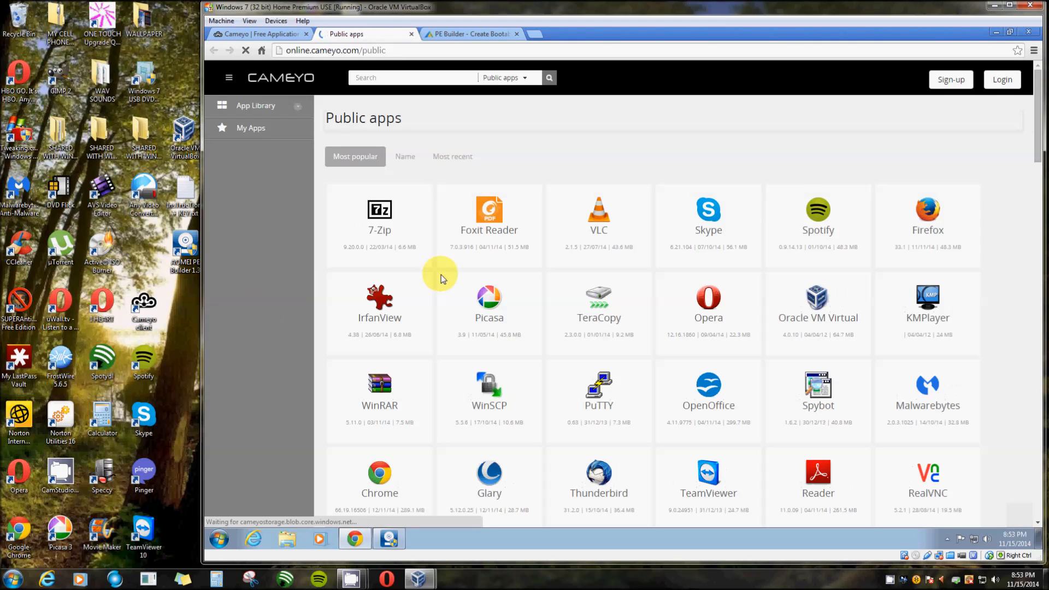
mouse_move(805, 405)
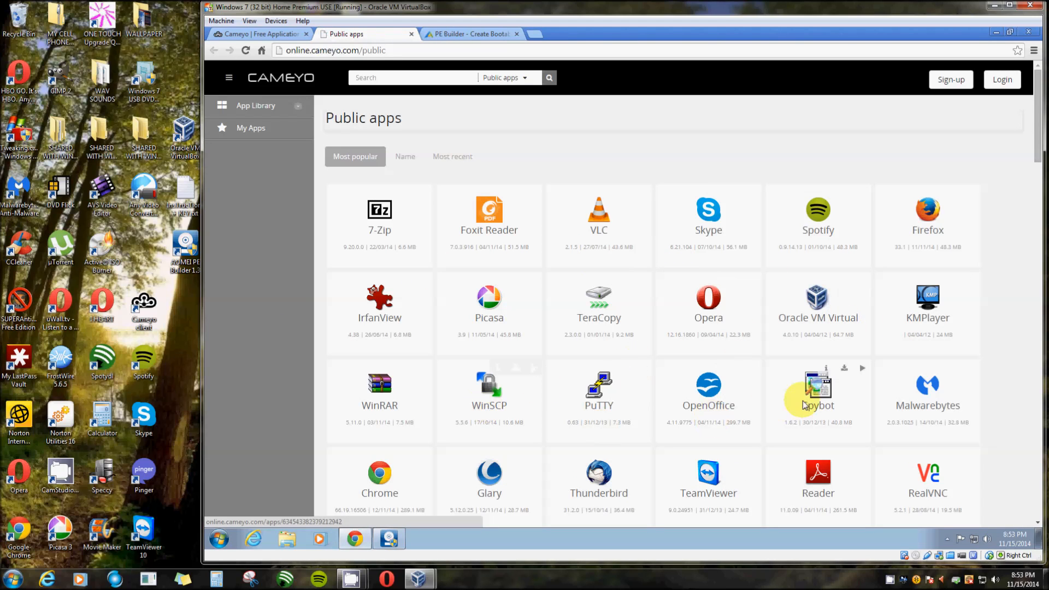
mouse_move(841, 224)
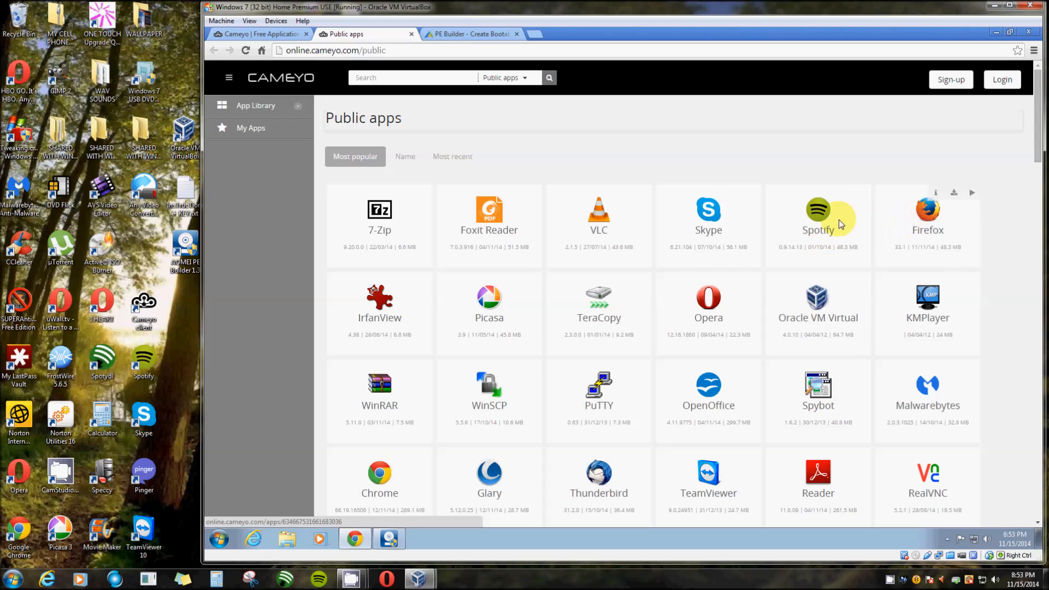
mouse_move(380, 427)
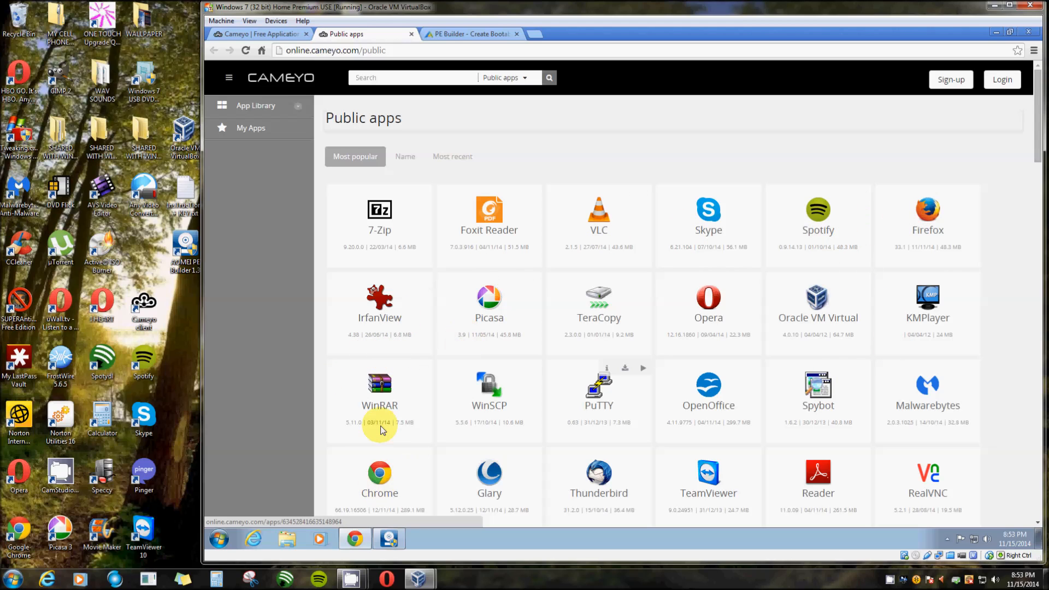
mouse_move(295, 119)
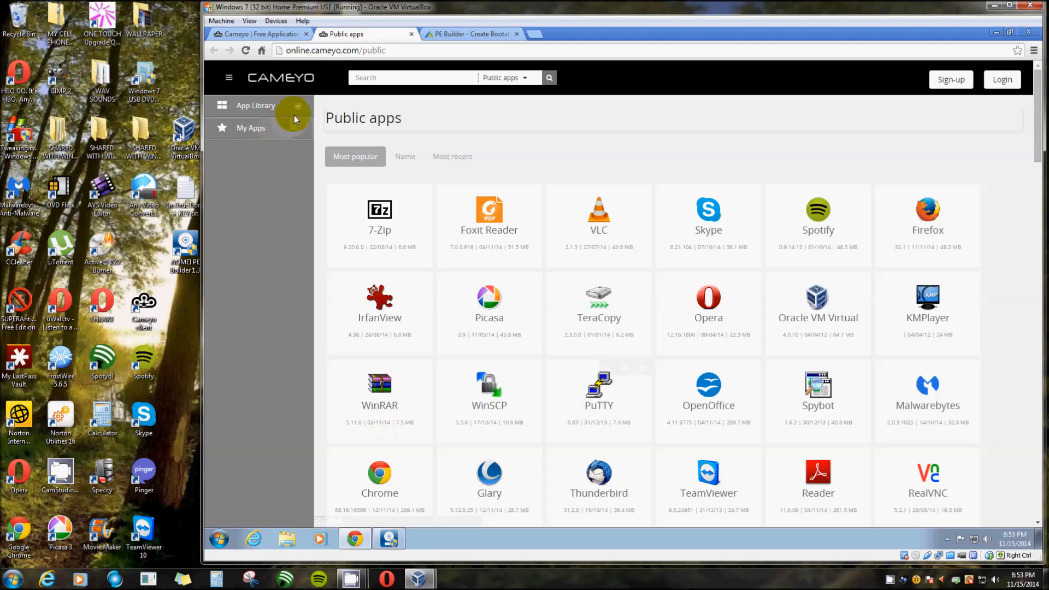
click(256, 105)
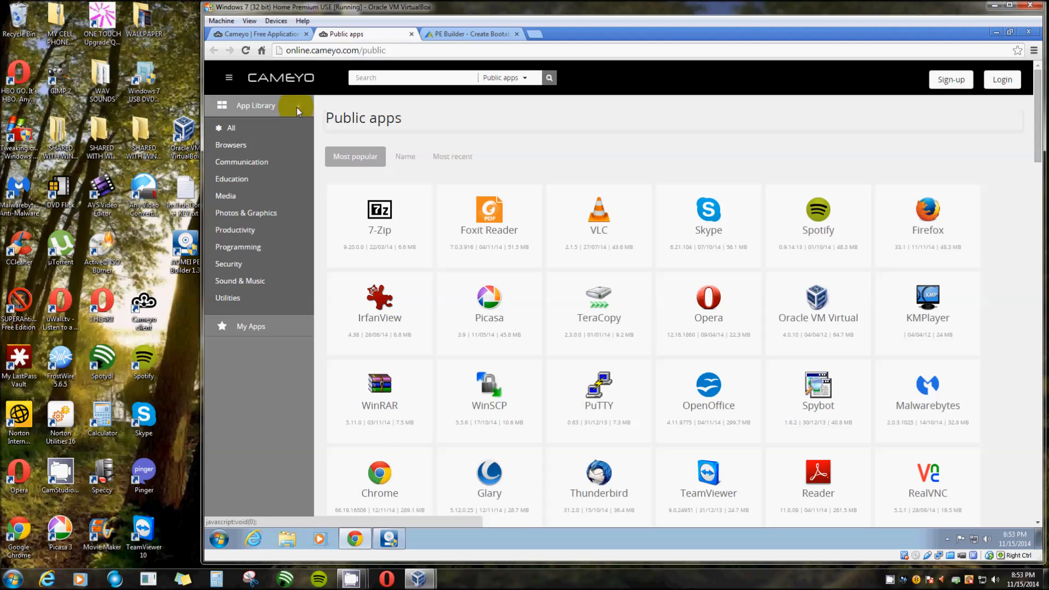
scroll(down, 3)
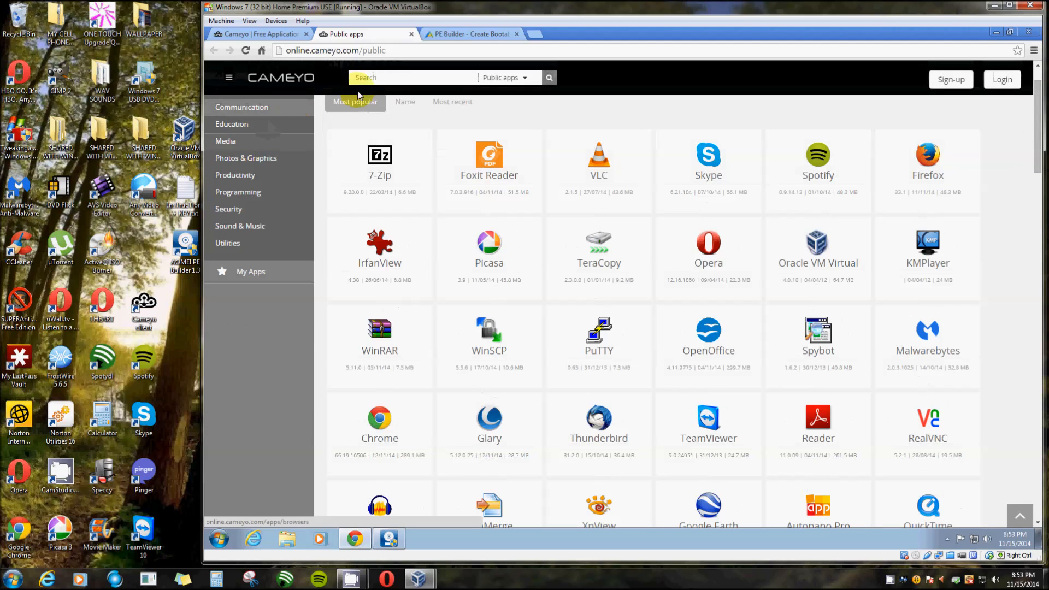
click(228, 77)
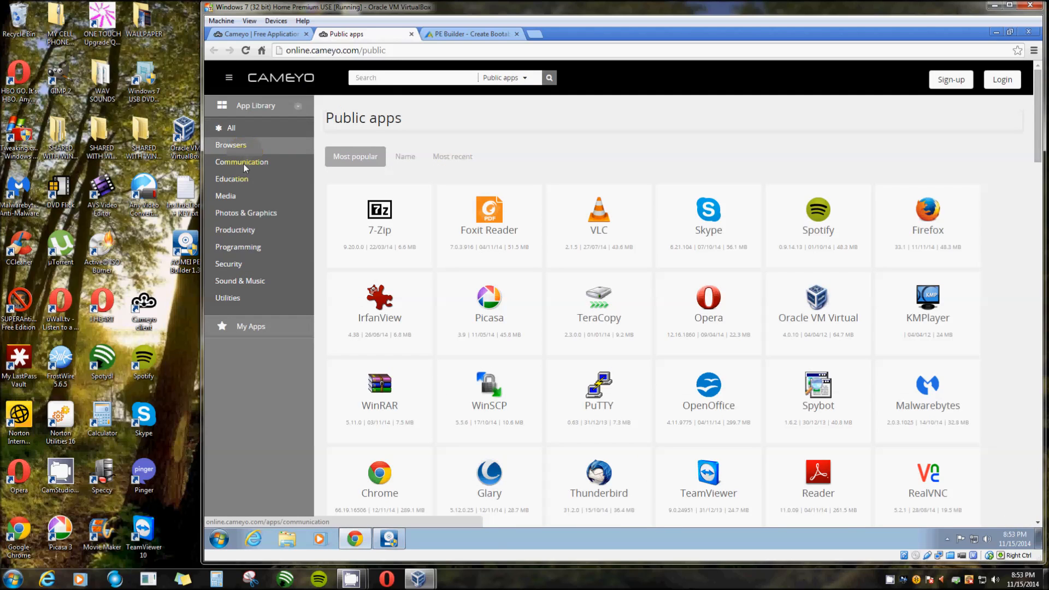
mouse_move(240, 281)
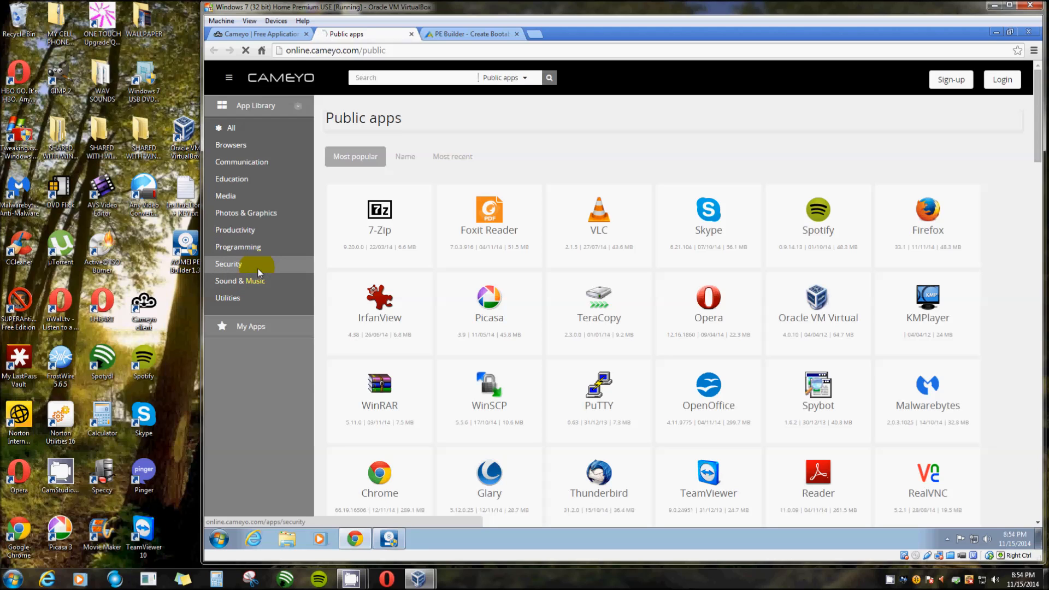
Browse the Security apps like Spybot, Avast and KeyPass, then re-expand App Library
click(229, 263)
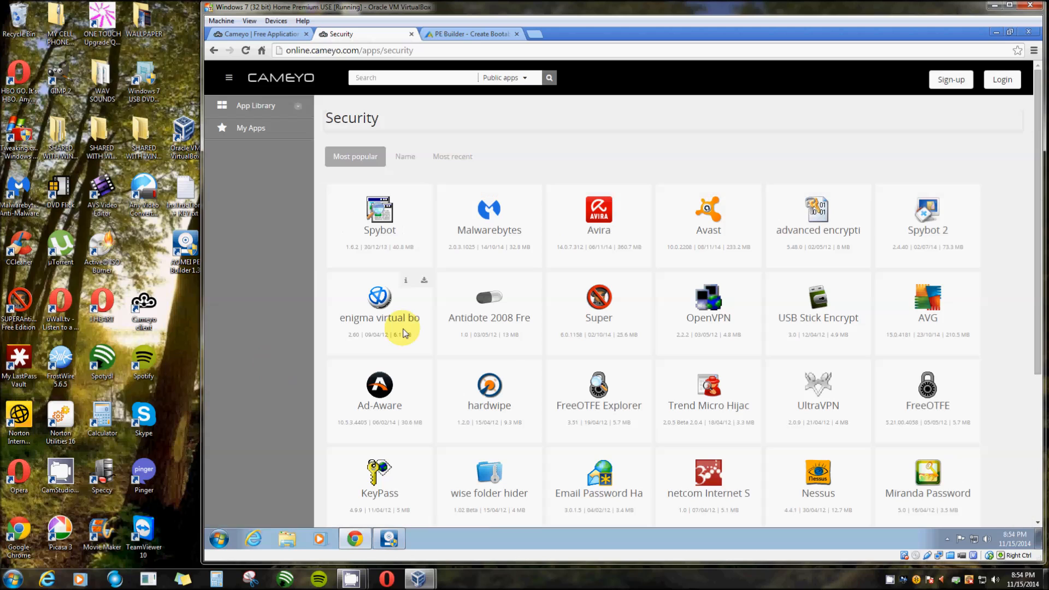
mouse_move(628, 376)
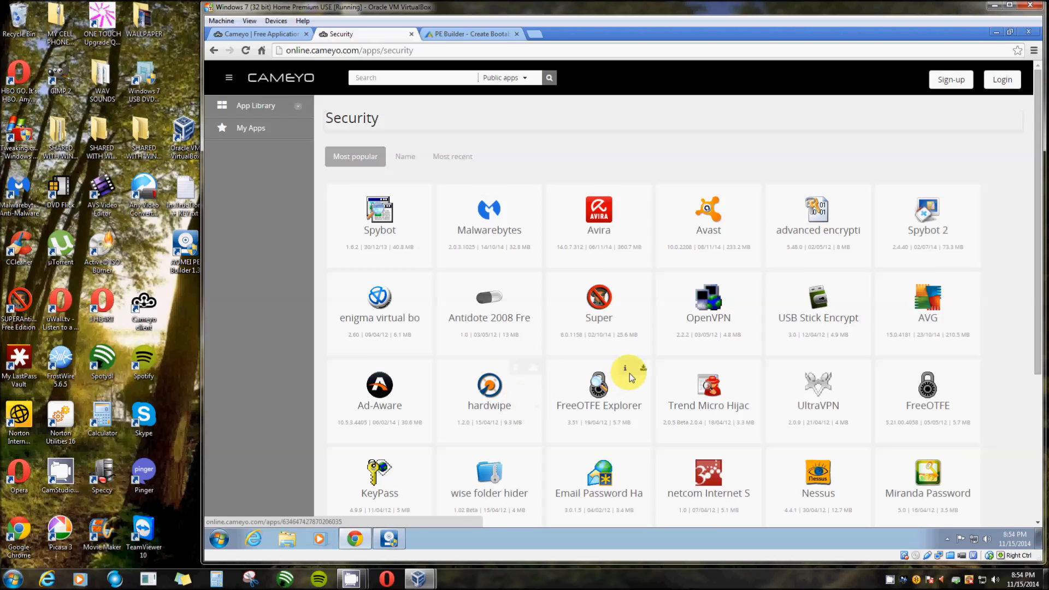
scroll(down, 3)
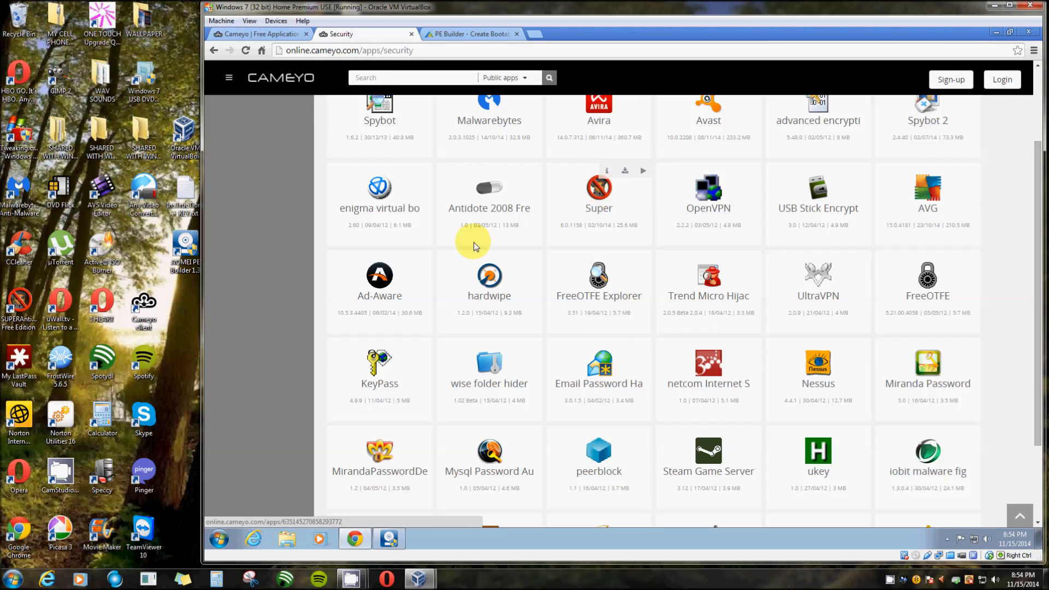
scroll(down, 3)
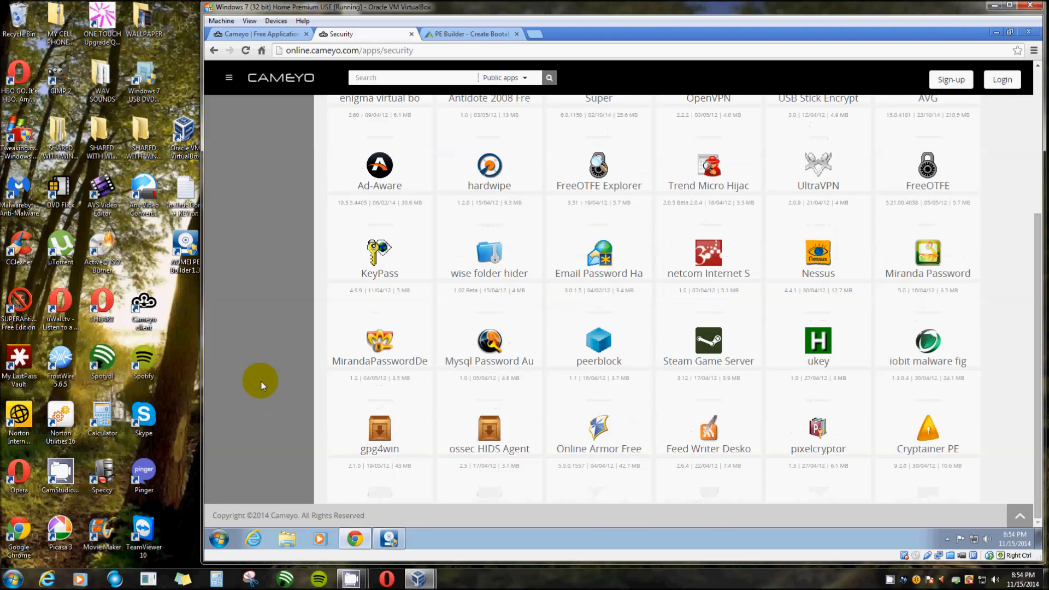
scroll(up, 3)
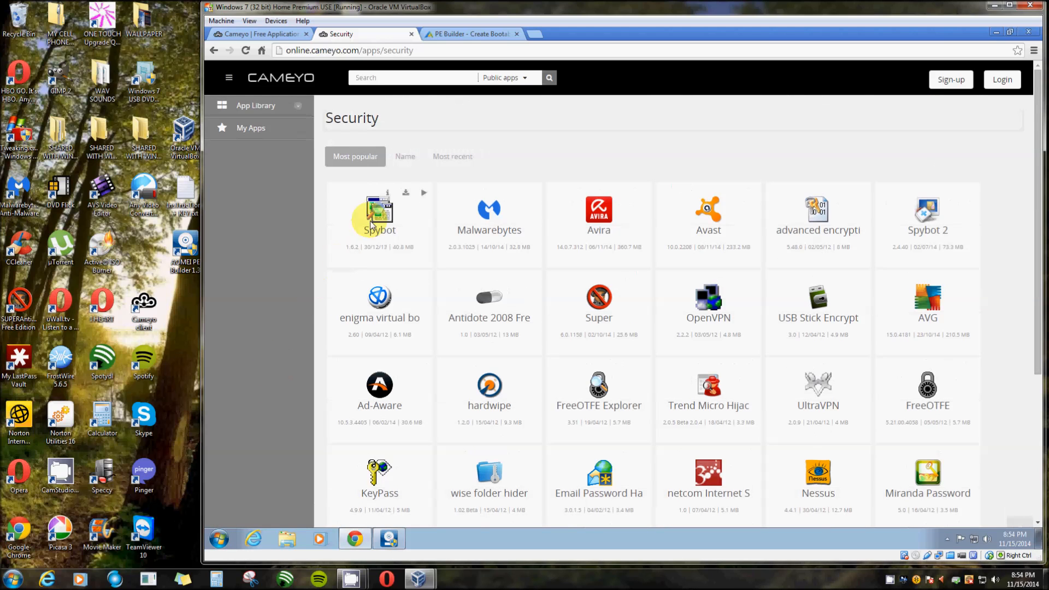
mouse_move(296, 105)
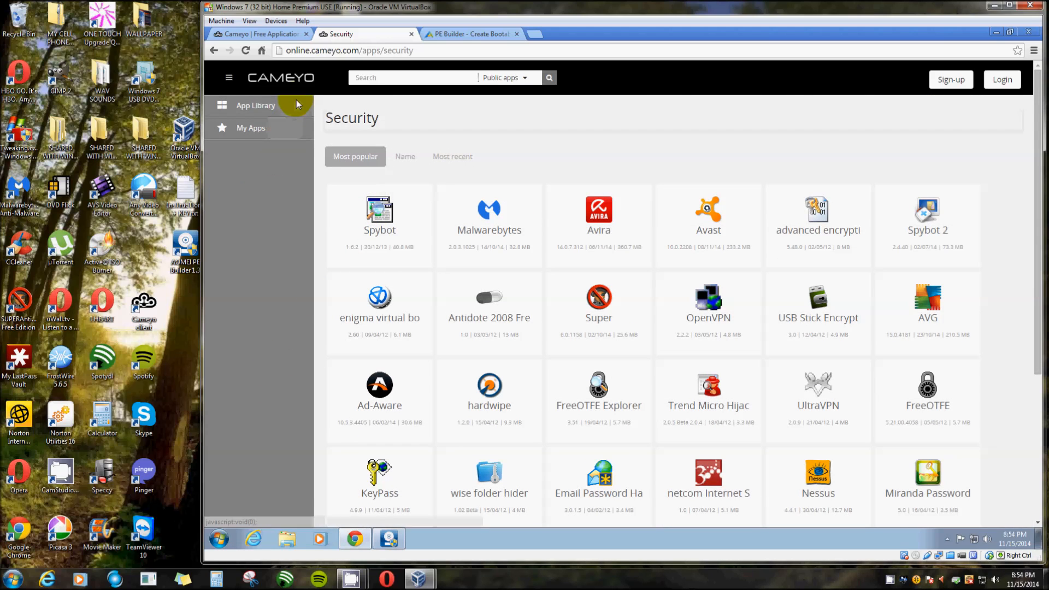
click(255, 105)
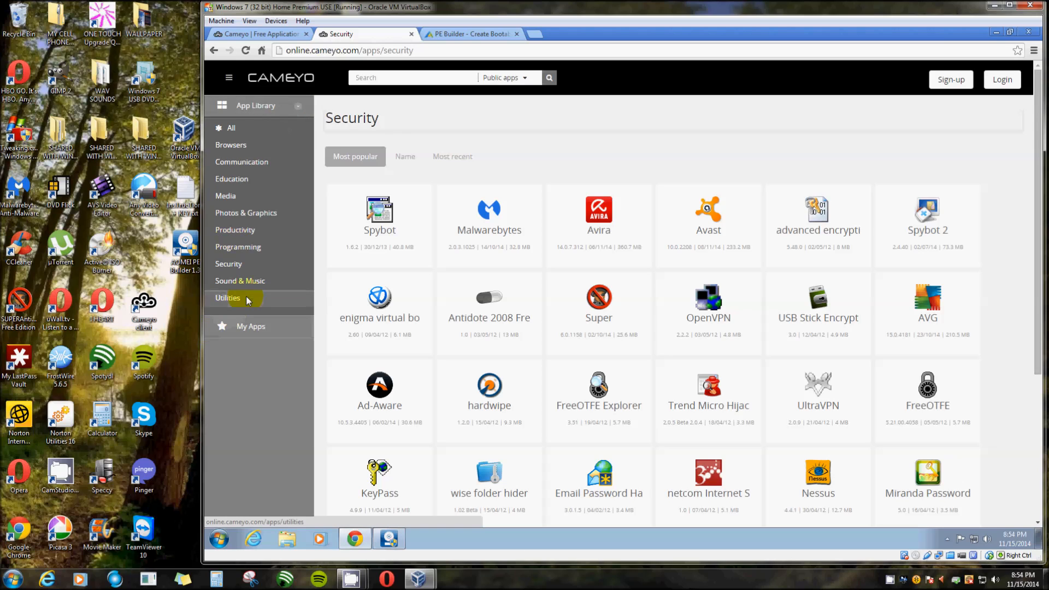
Browse the Utilities category apps such as 7-Zip, TeraCopy and WinRAR, returning to the top
click(228, 298)
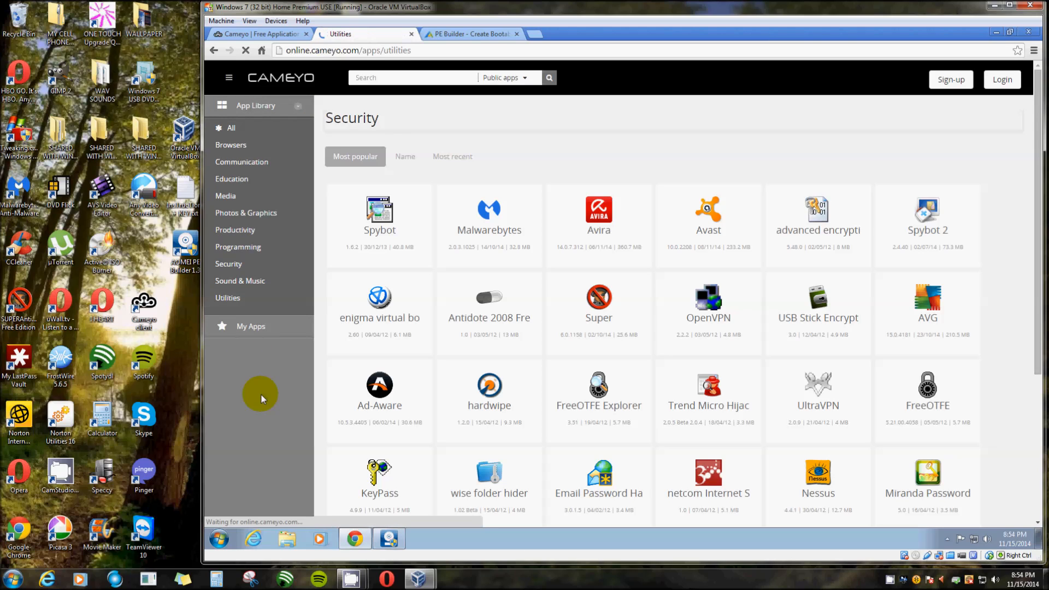
scroll(down, 3)
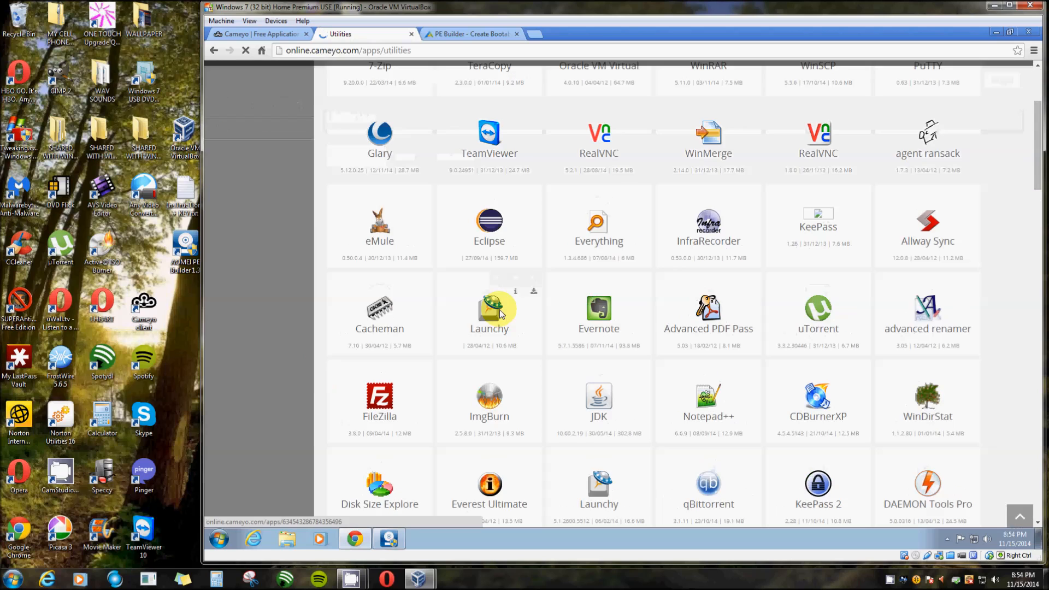
scroll(up, 3)
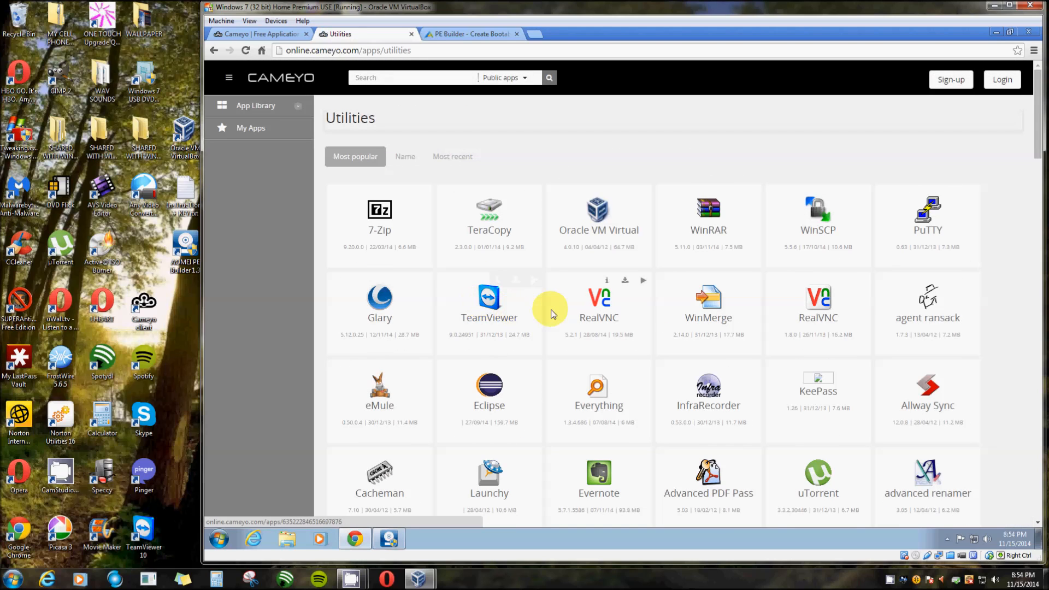
mouse_move(644, 214)
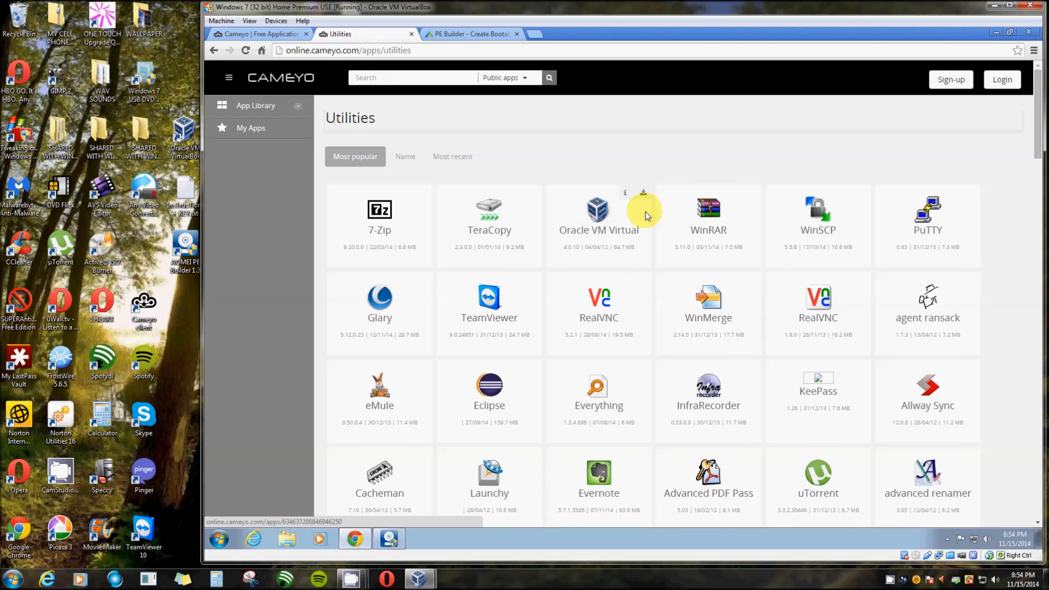
scroll(down, 3)
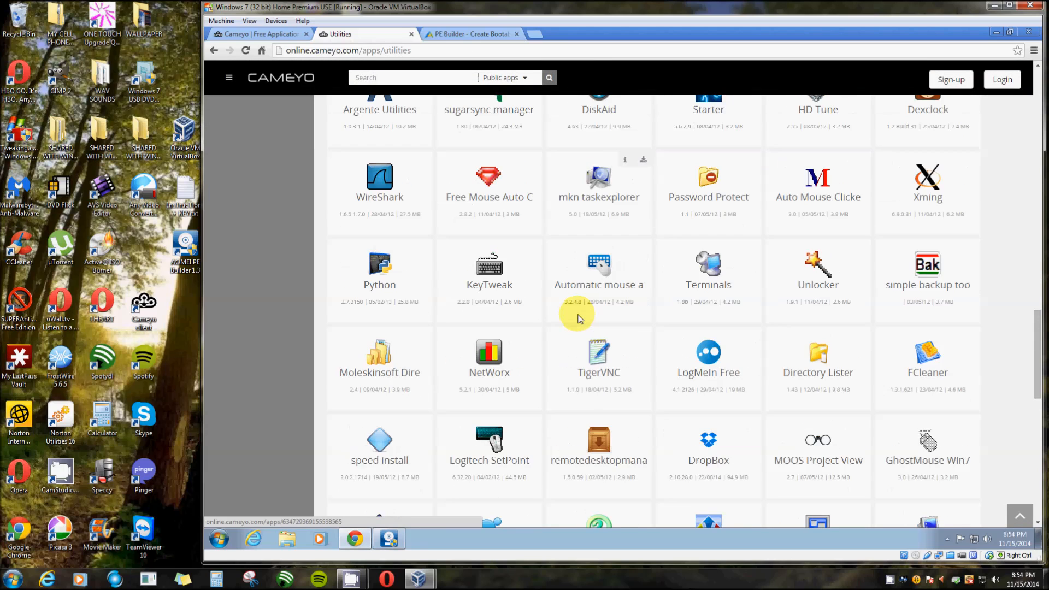
scroll(down, 3)
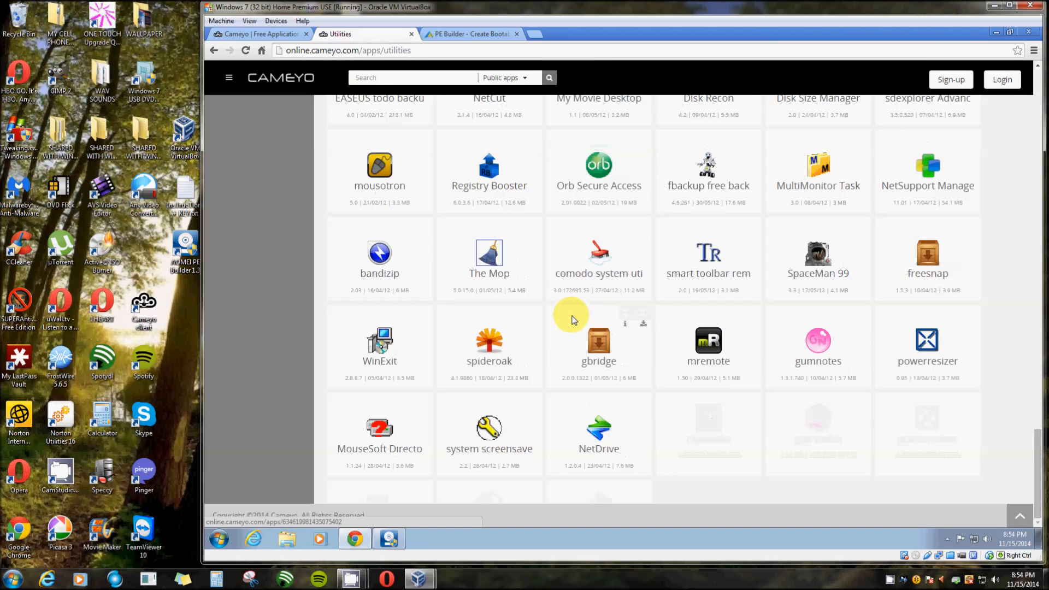
mouse_move(379, 261)
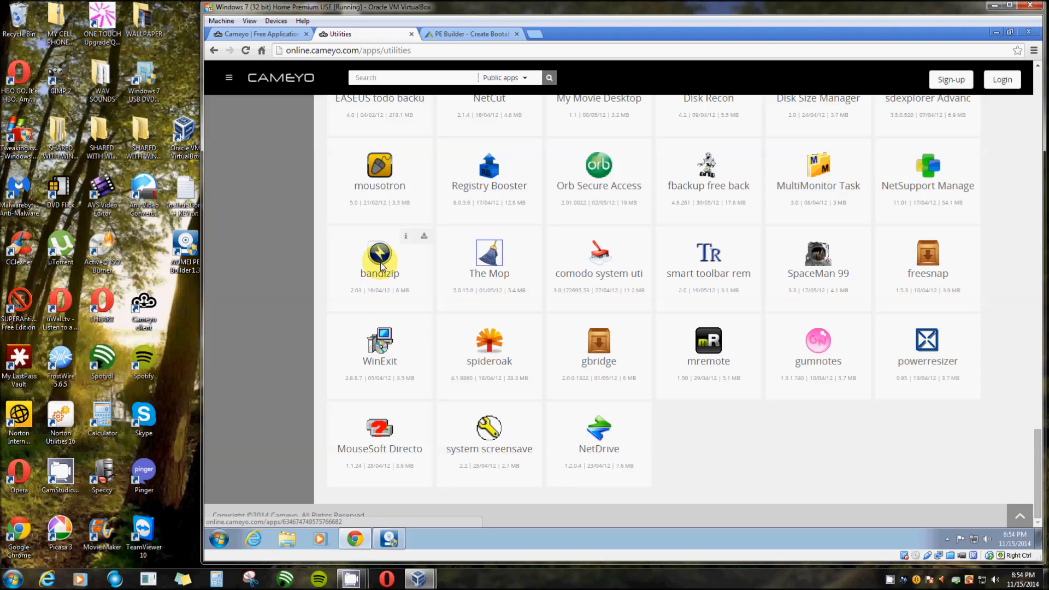
scroll(up, 3)
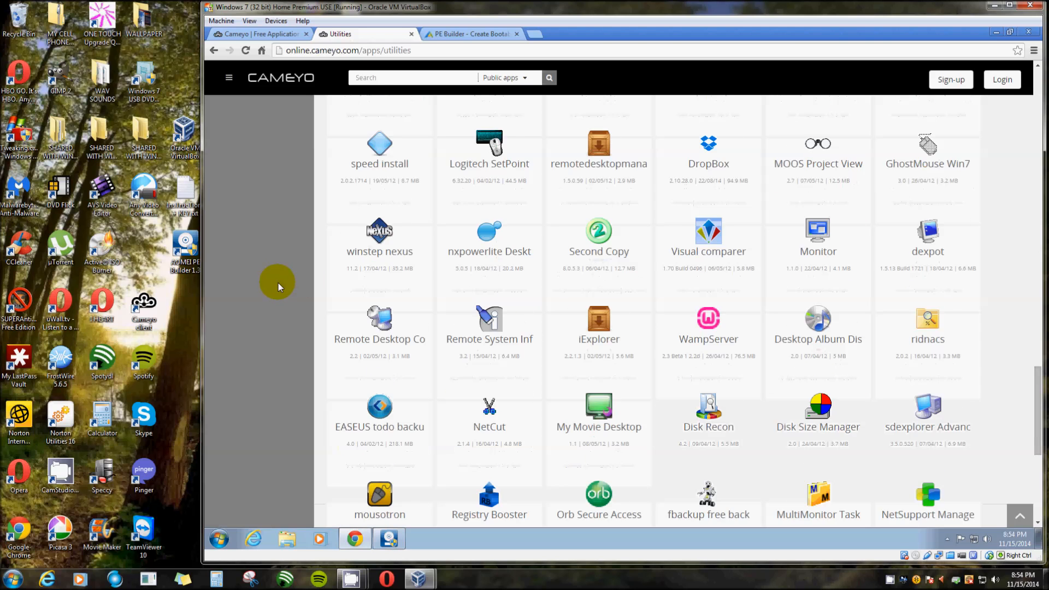
scroll(up, 3)
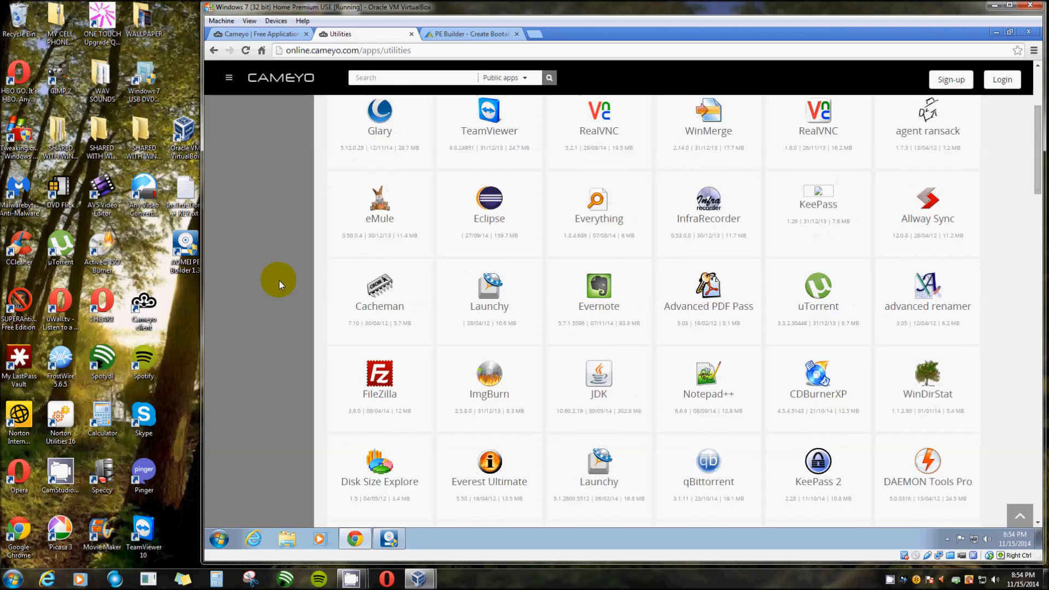
scroll(up, 3)
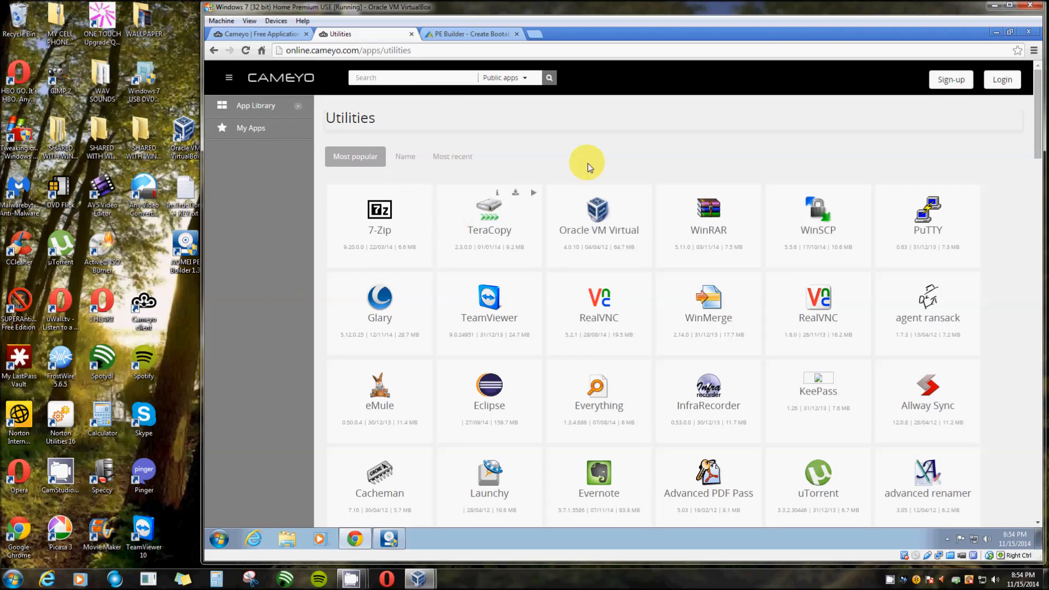
mouse_move(1034, 32)
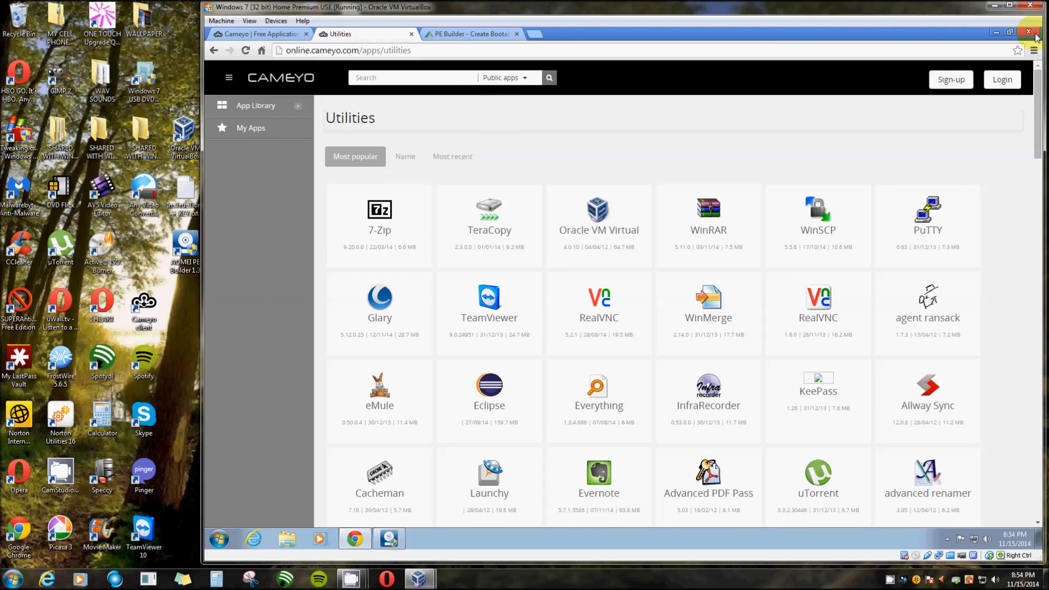
Close Chrome and browse the desktop Utilities folder, including Tweaking.com - Windows Repair
click(1030, 32)
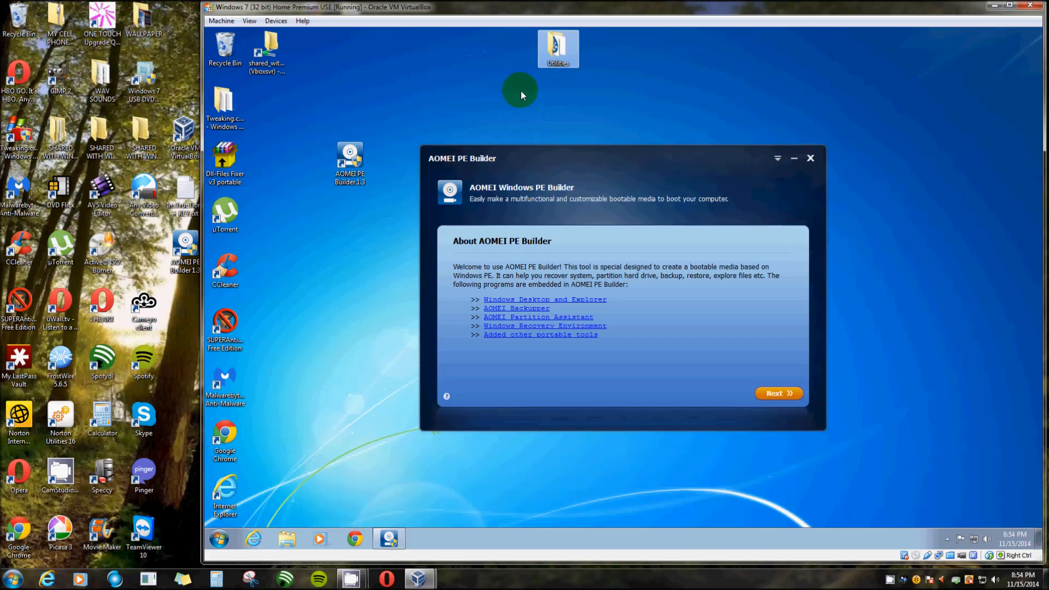
double_click(557, 48)
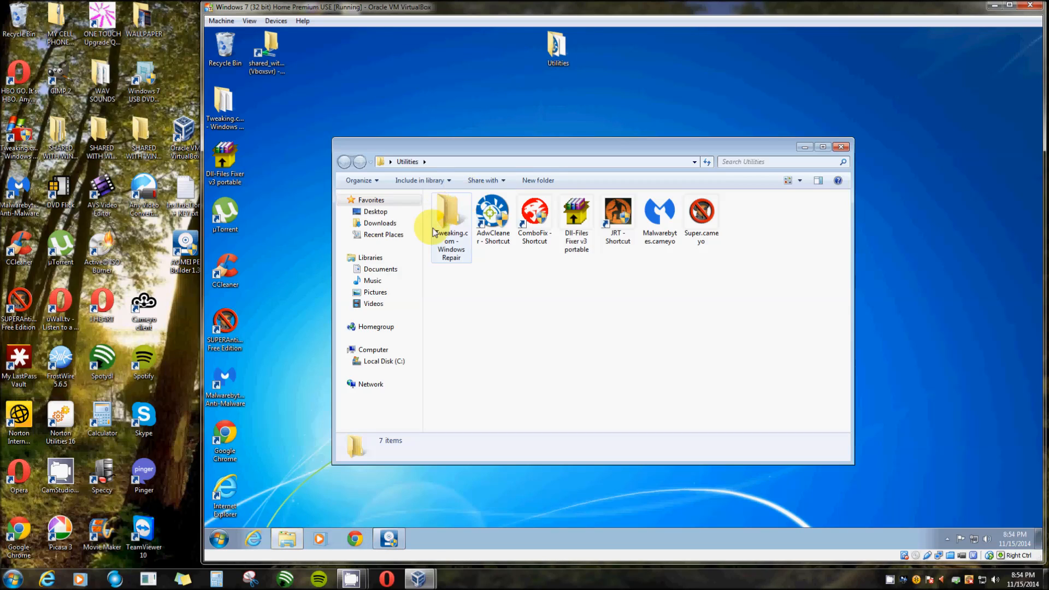
mouse_move(595, 226)
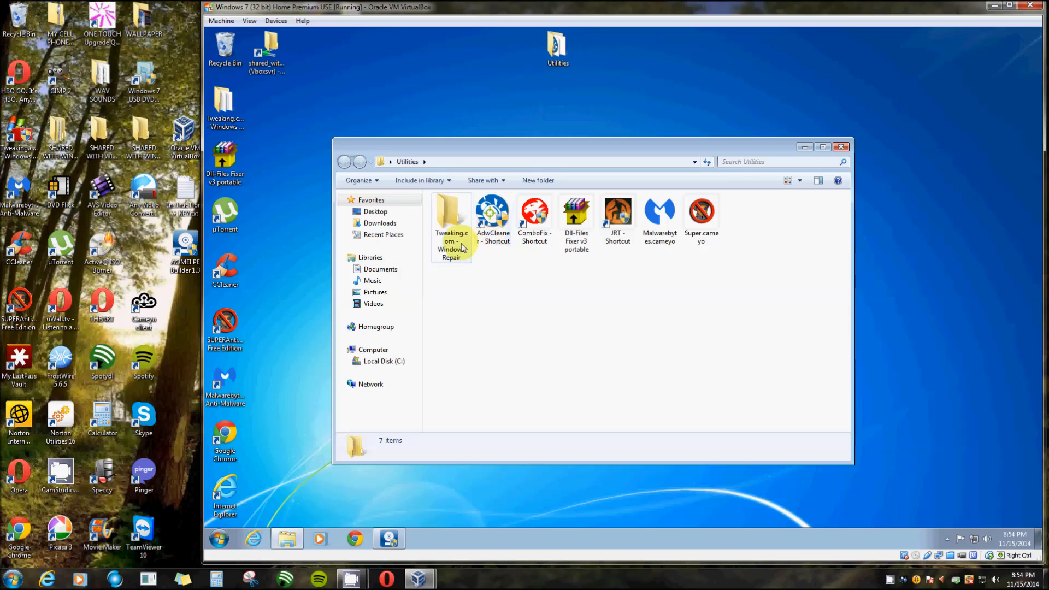
click(451, 224)
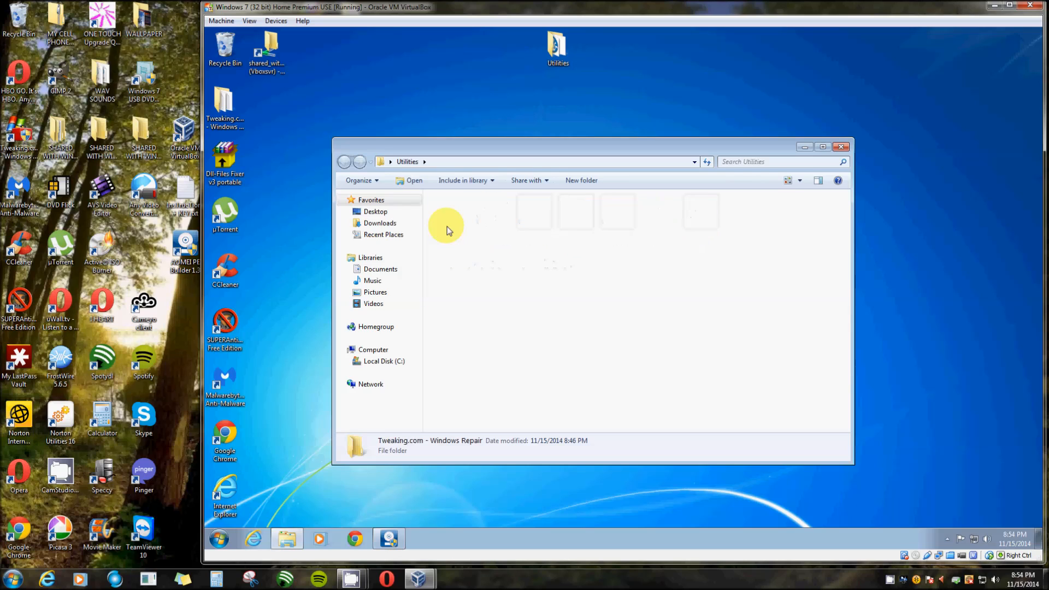
double_click(430, 445)
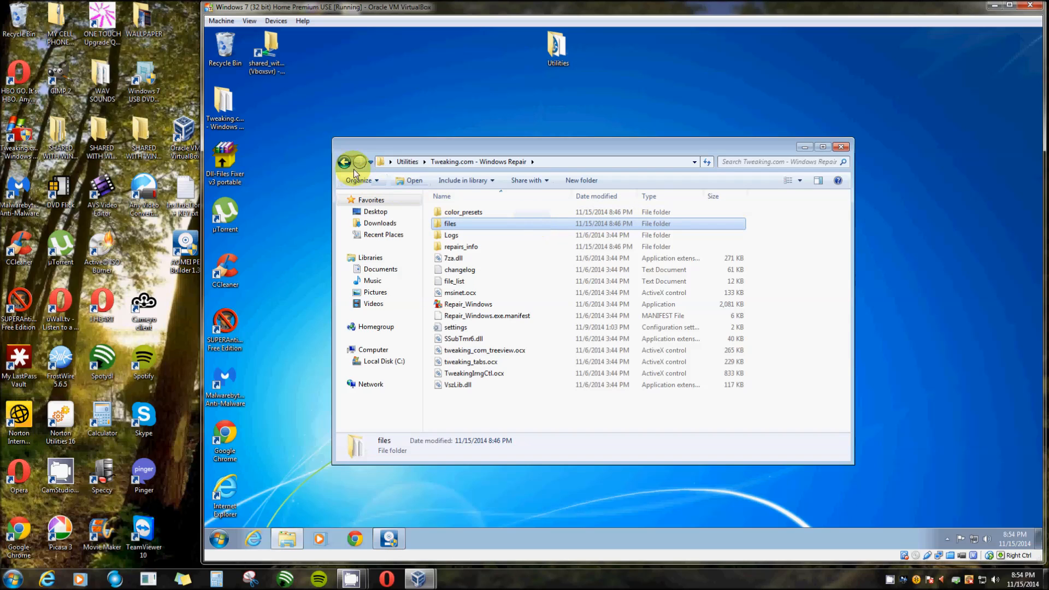
click(345, 162)
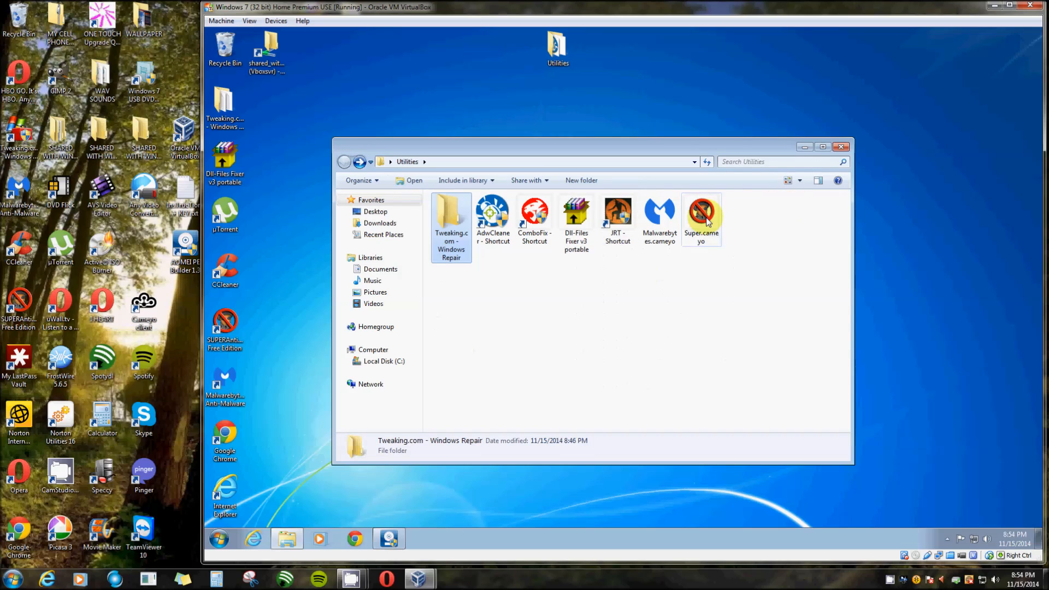
mouse_move(576, 214)
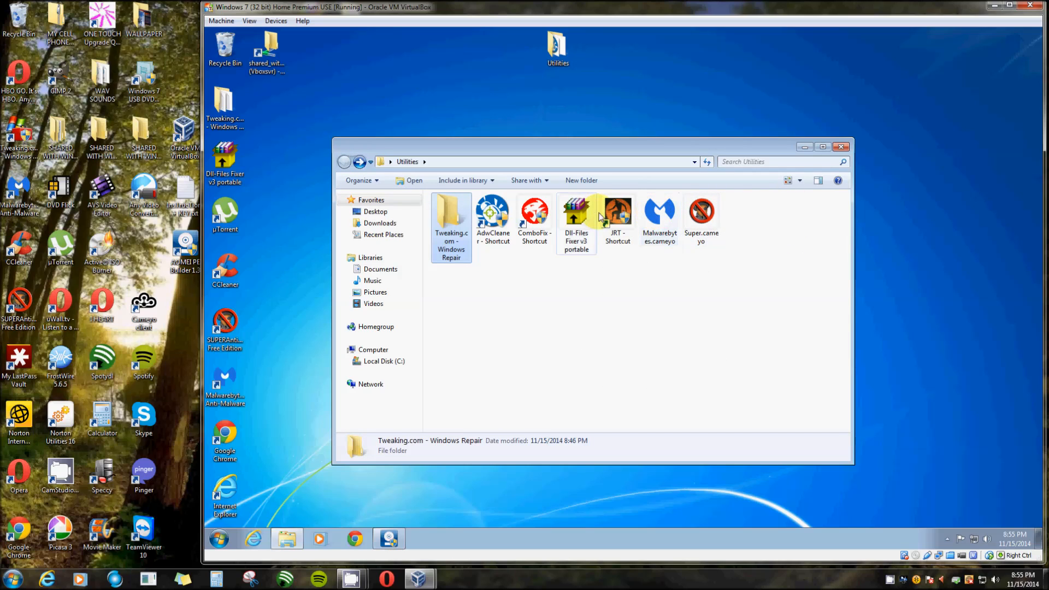
double_click(185, 248)
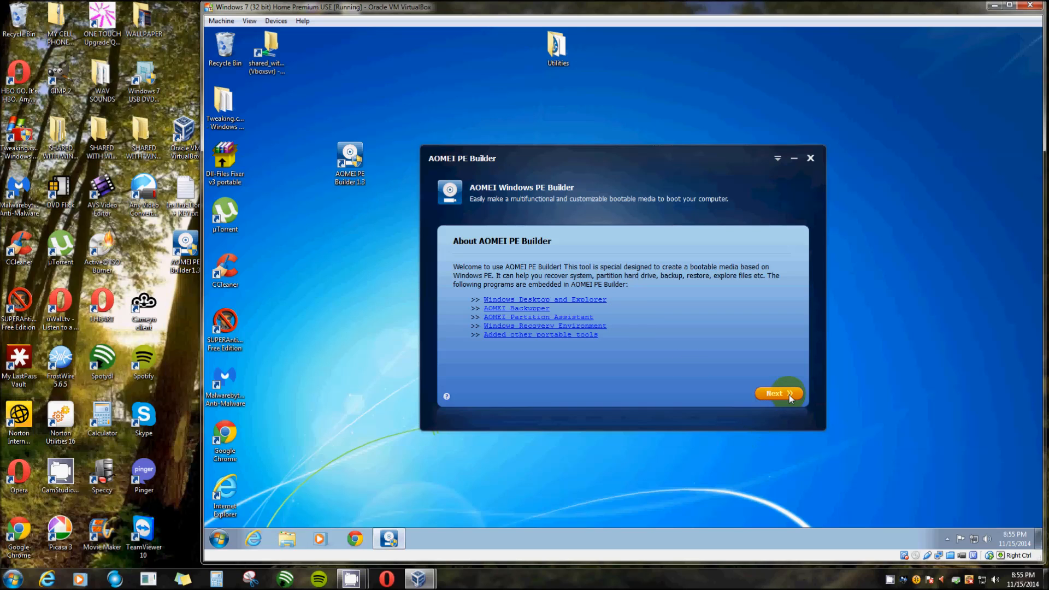
Advance past the About AOMEI PE Builder welcome page to the system support check
click(778, 393)
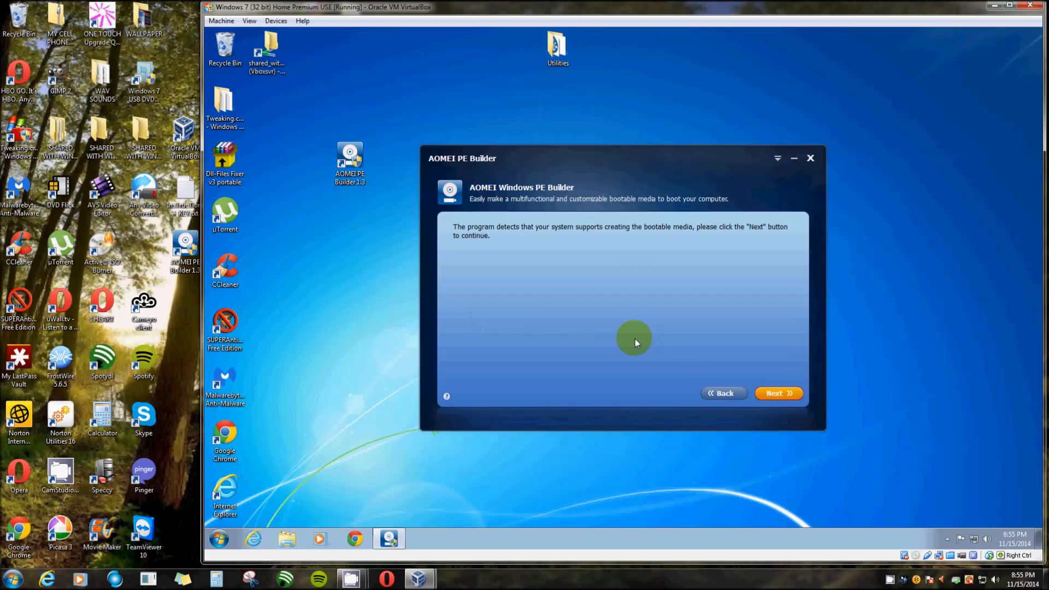
mouse_move(522, 243)
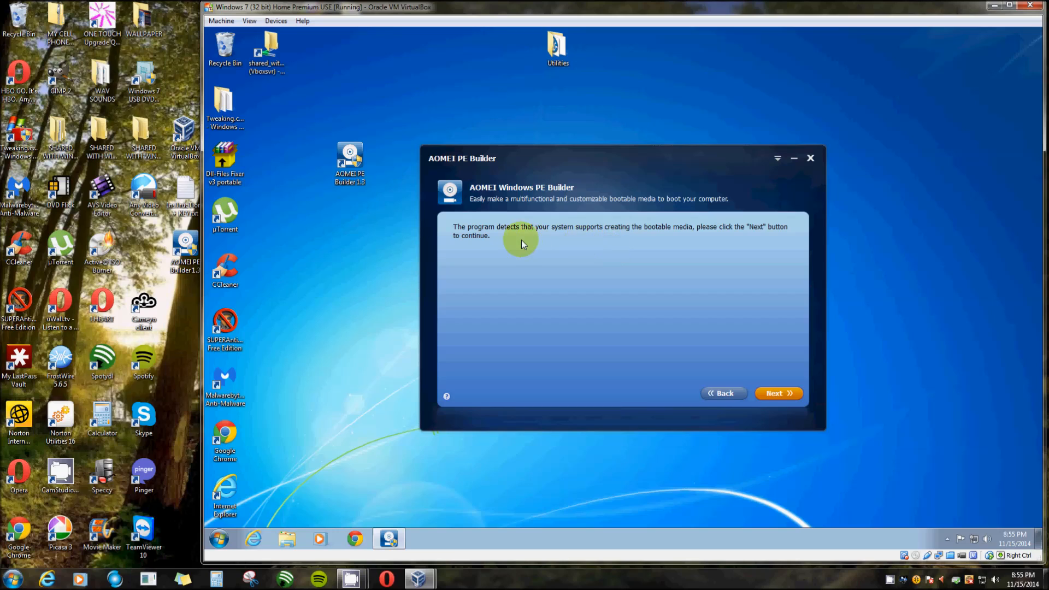
mouse_move(540, 236)
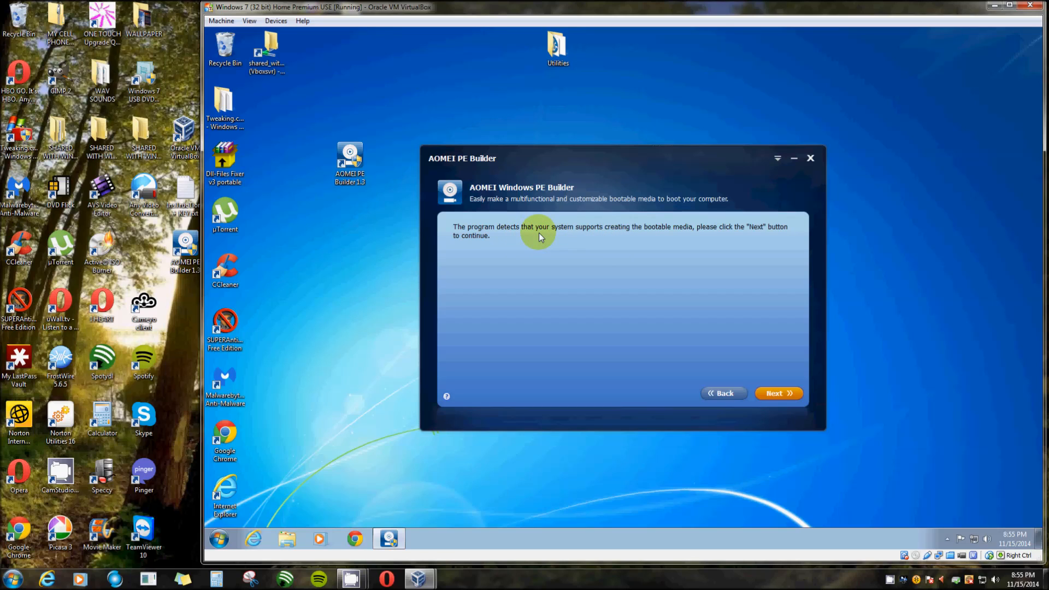
mouse_move(594, 235)
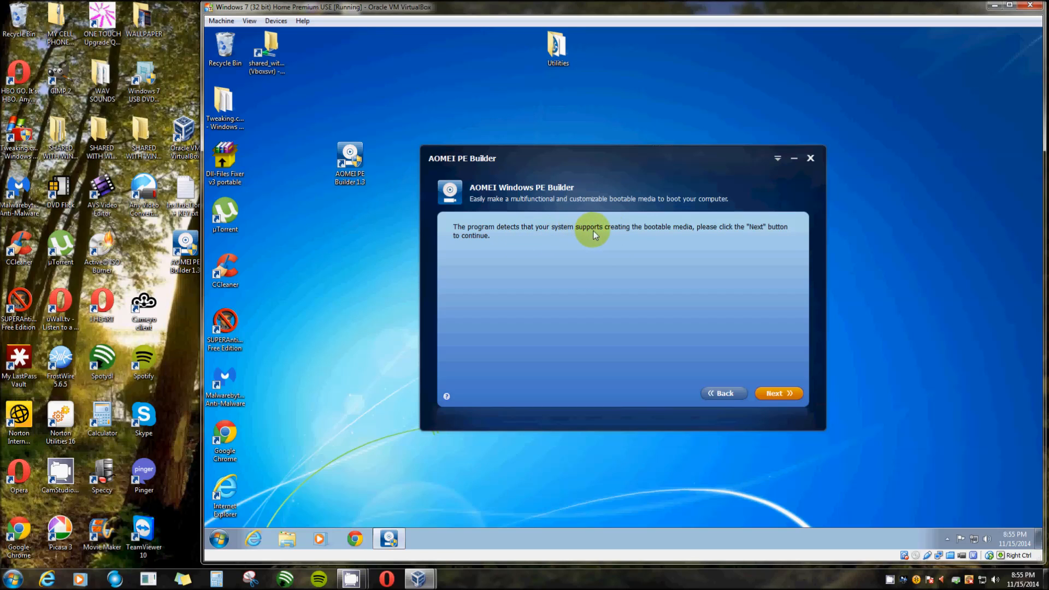
mouse_move(716, 234)
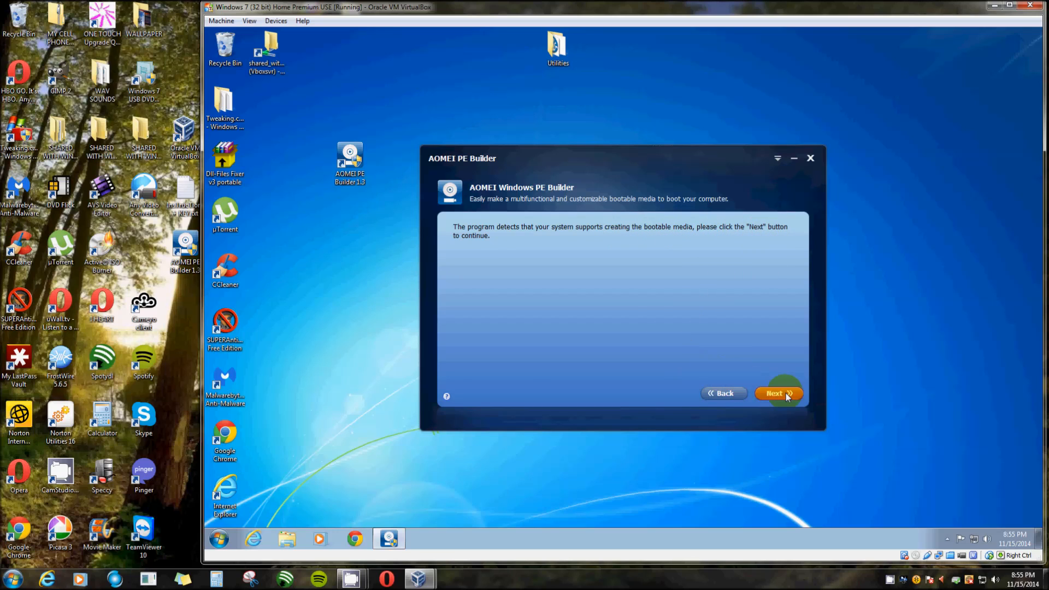
Advance to the portable tools page and expand the tool list, viewing Everything's description
click(778, 393)
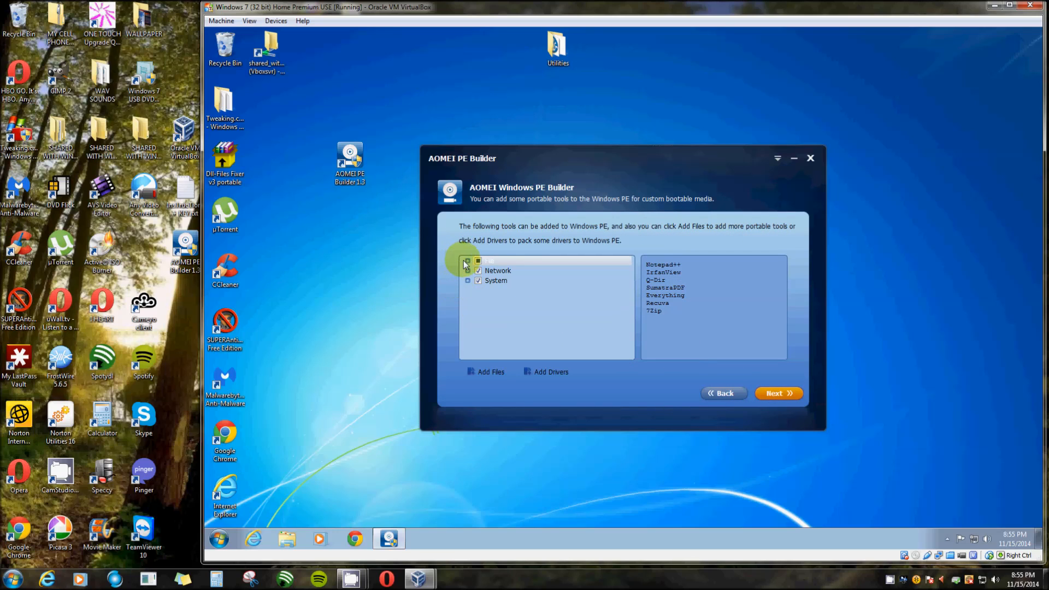
click(467, 261)
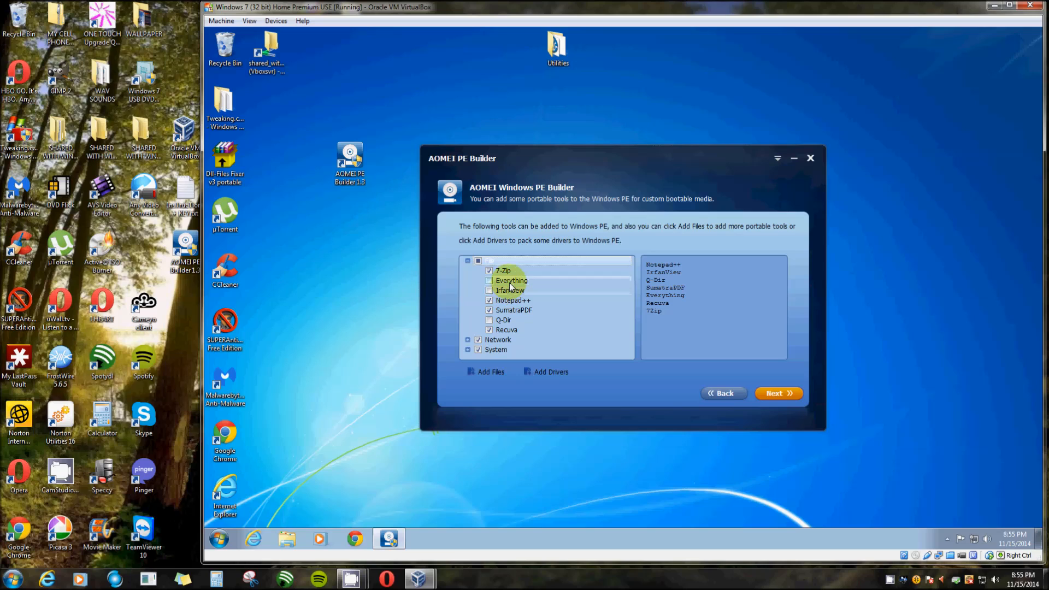
click(489, 280)
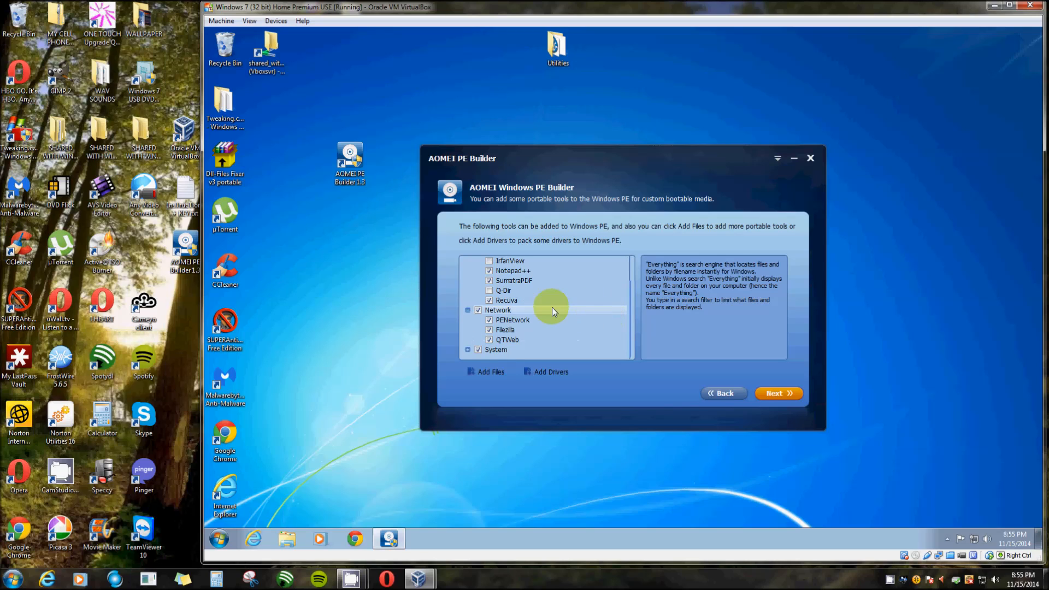
scroll(down, 3)
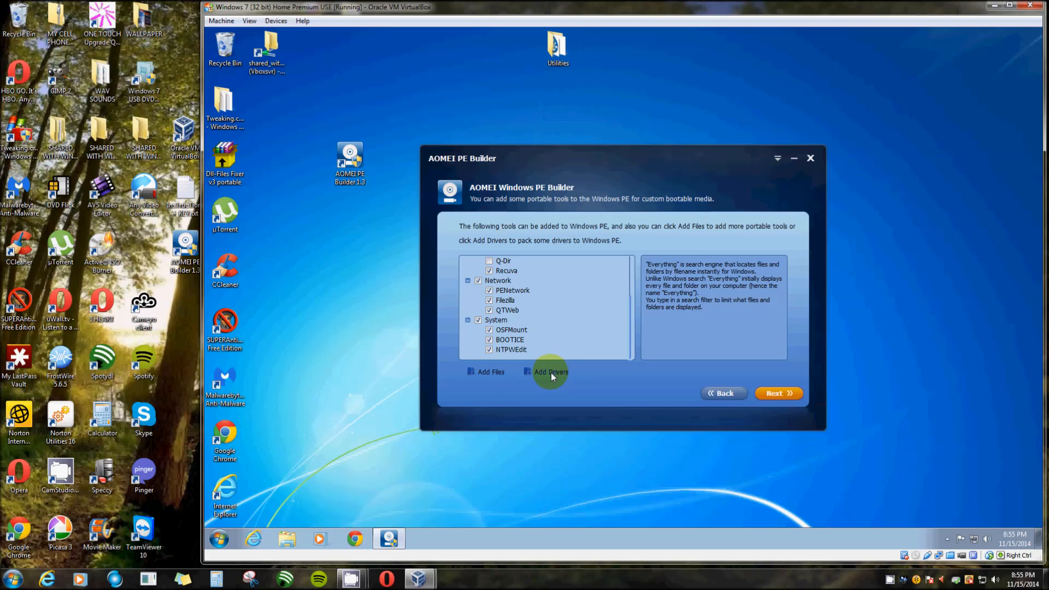
mouse_move(489, 379)
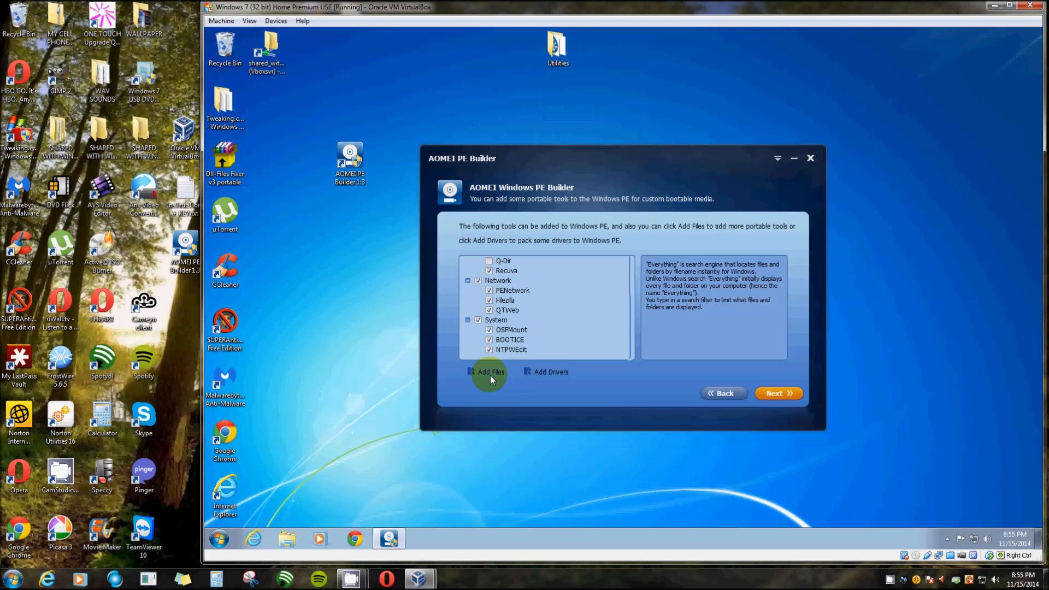
mouse_move(490, 375)
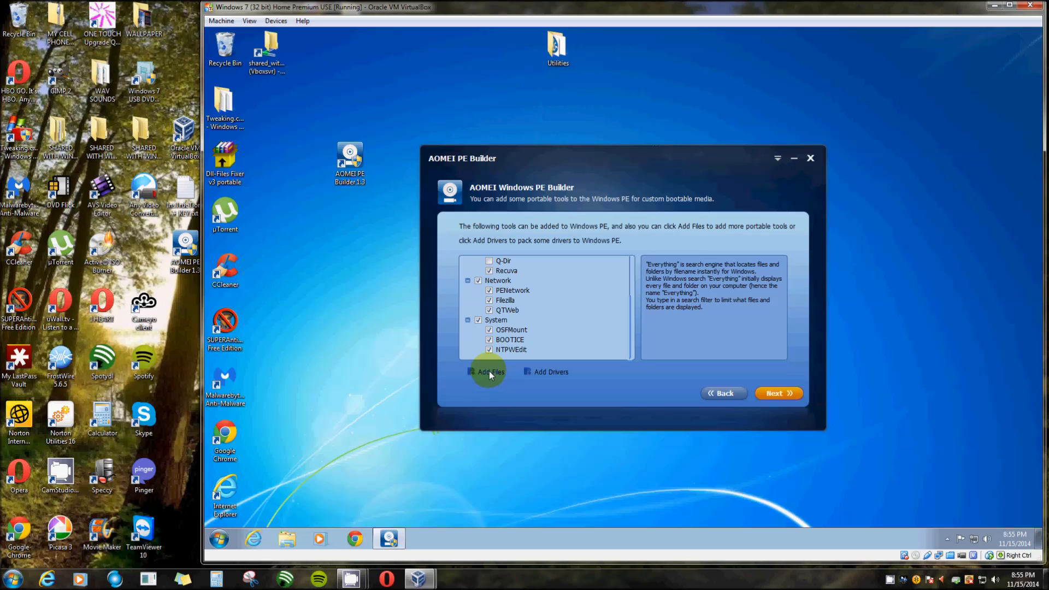
Add the 79.6 MB desktop Utilities folder with shortcut name My Tools
click(489, 372)
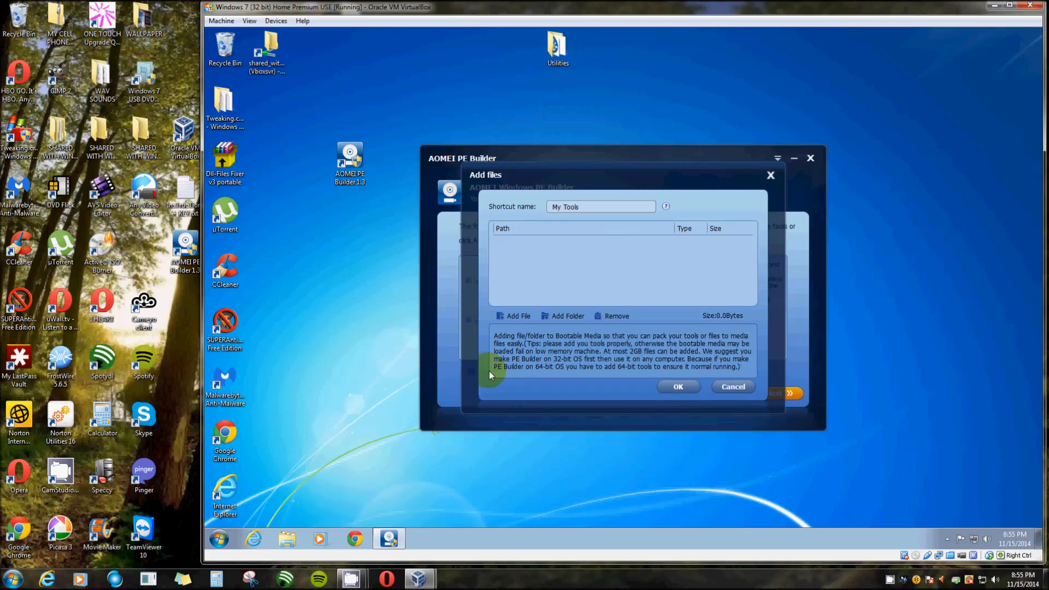
mouse_move(515, 320)
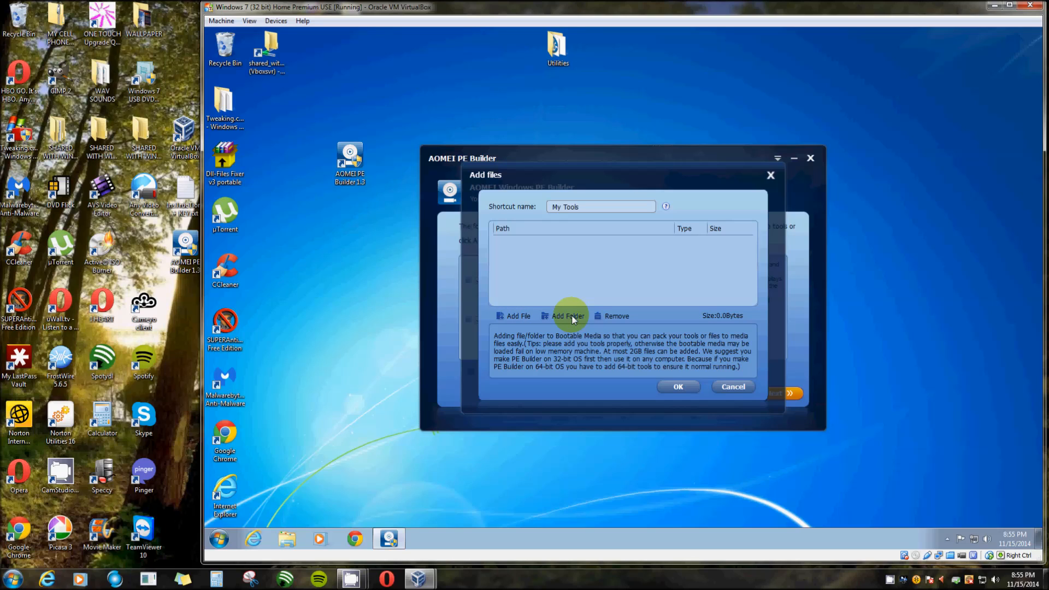
mouse_move(552, 212)
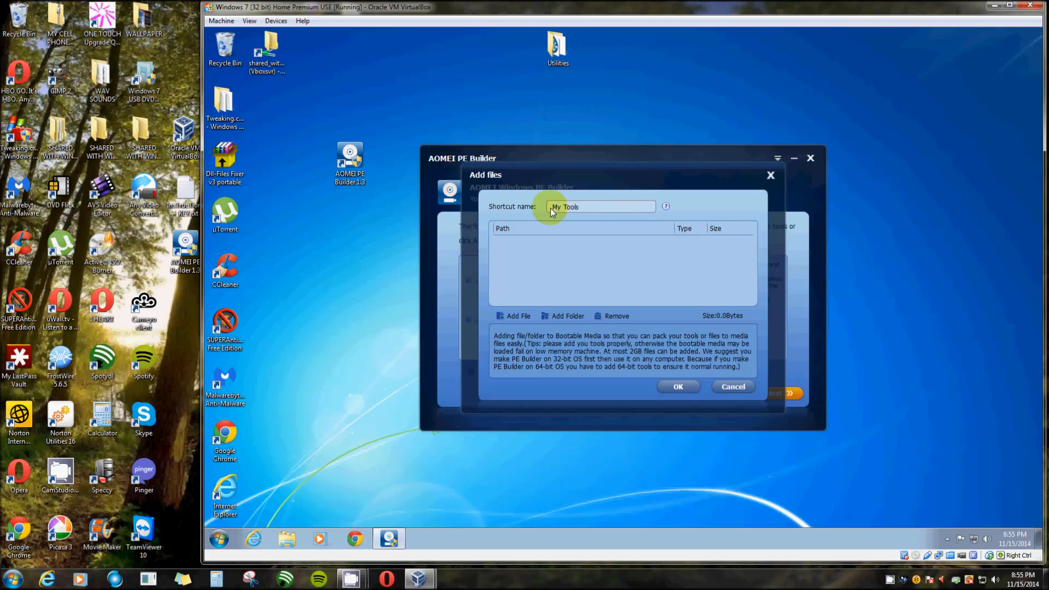
mouse_move(493, 335)
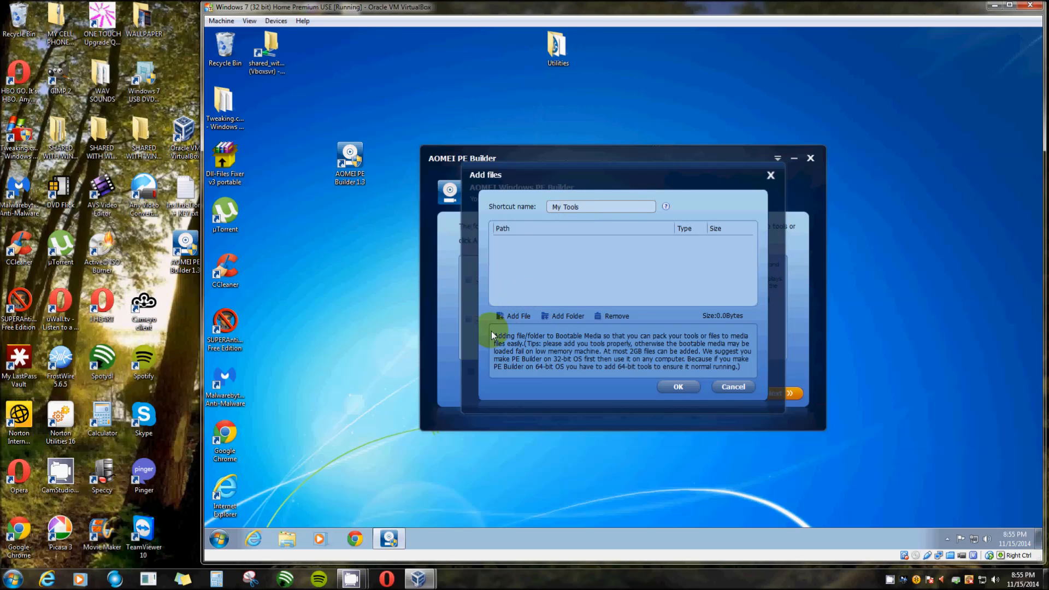
mouse_move(567, 316)
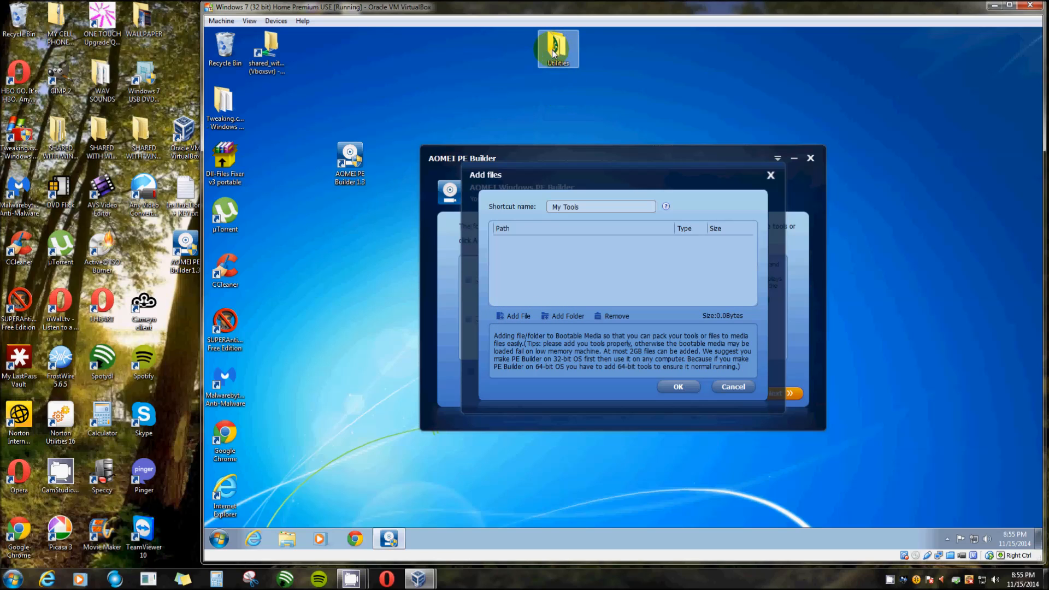
click(567, 316)
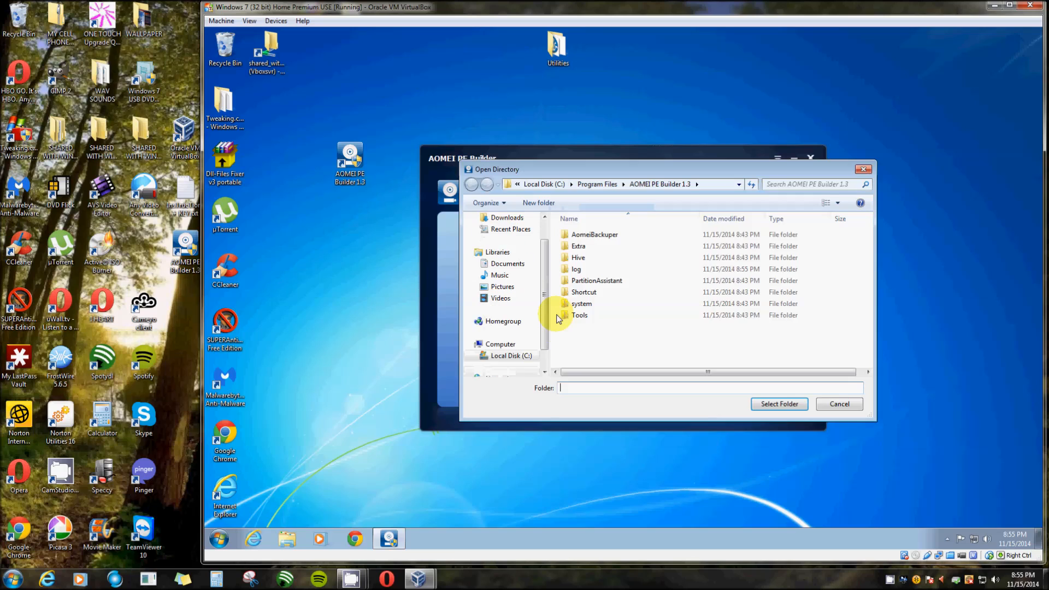
mouse_move(555, 346)
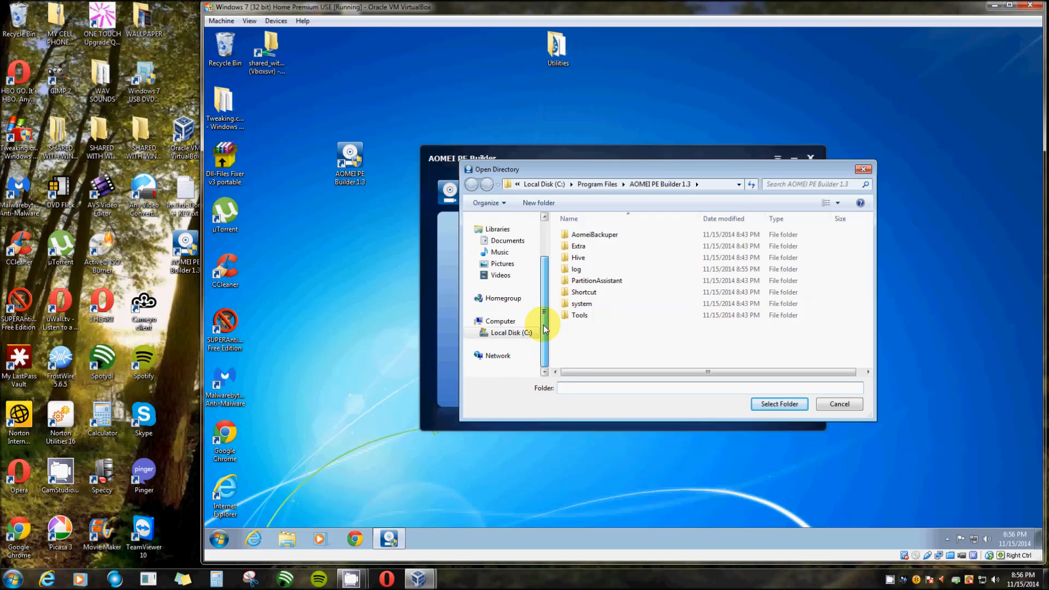
click(503, 234)
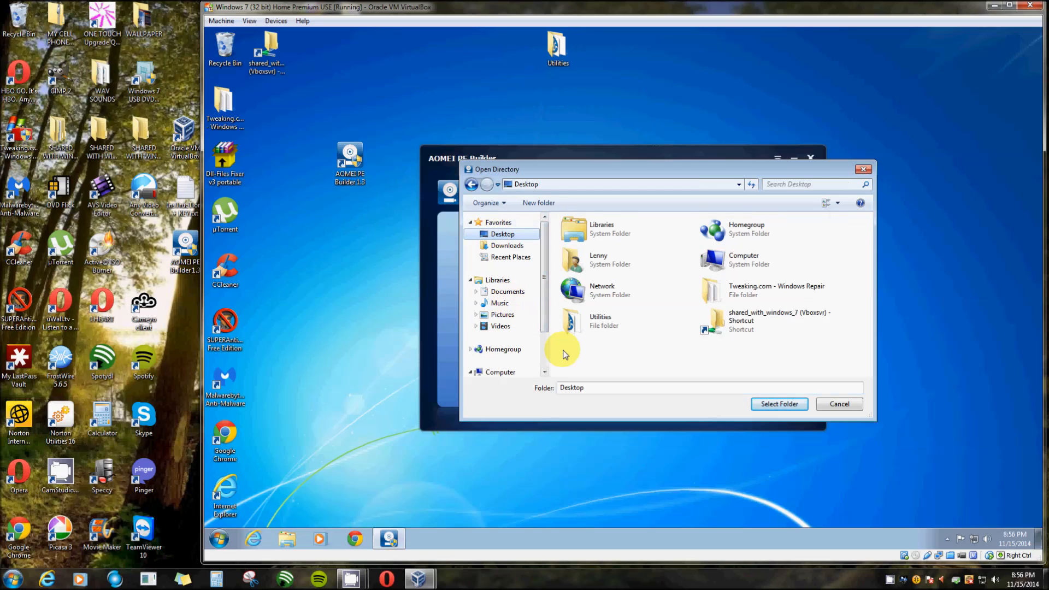
click(600, 321)
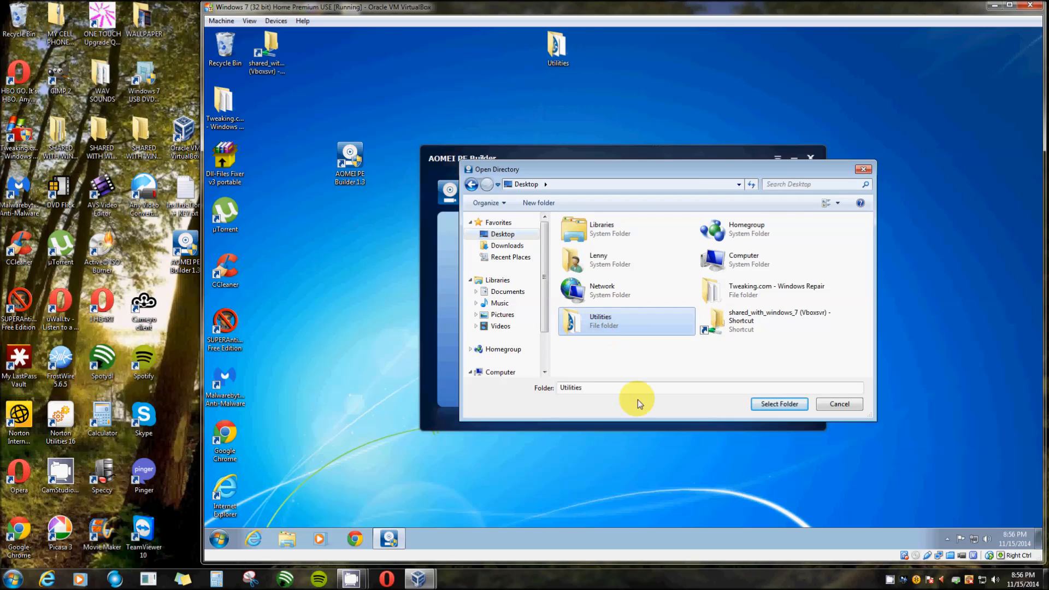
click(779, 403)
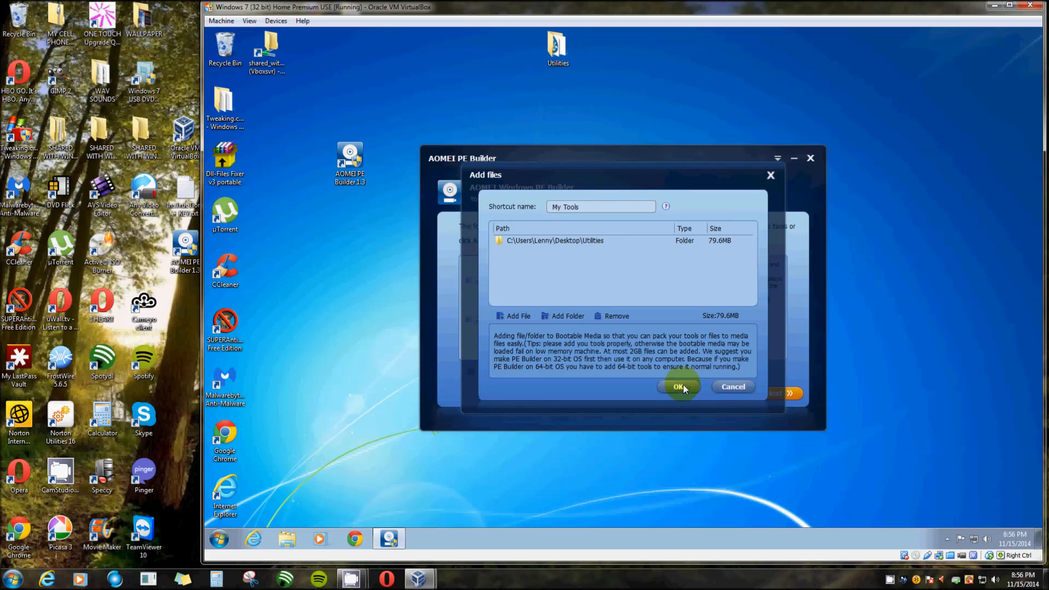
click(680, 387)
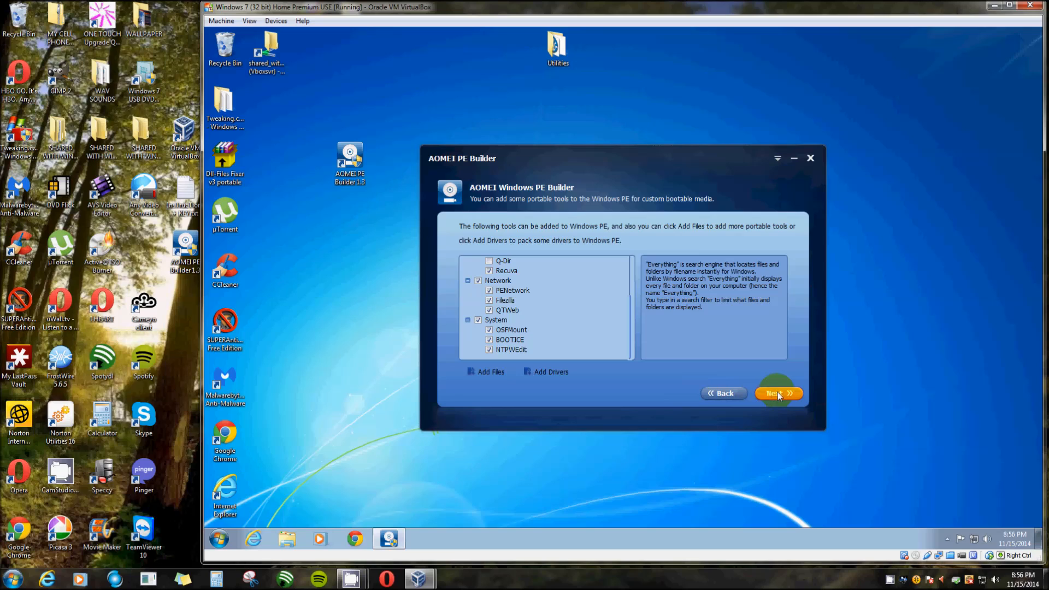
Advance to the media options and select Export ISO File to save as ampe.iso
click(777, 393)
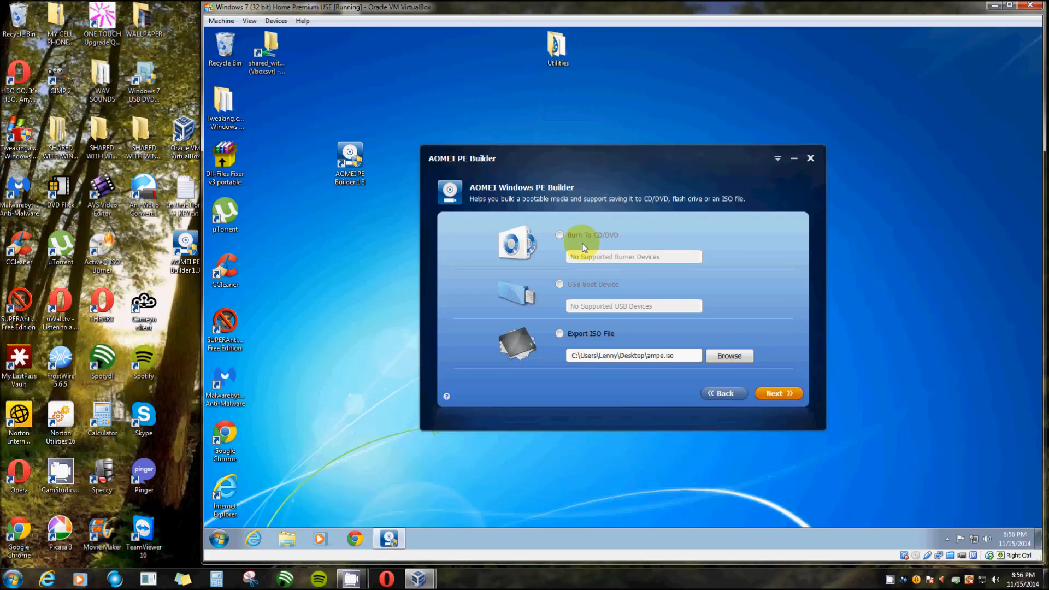
mouse_move(599, 245)
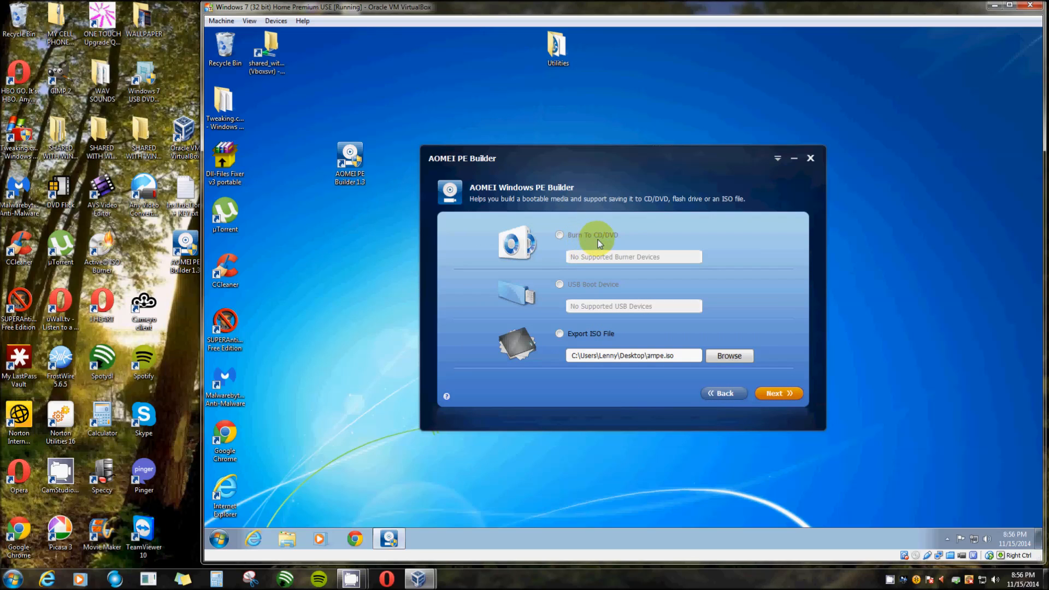
mouse_move(619, 244)
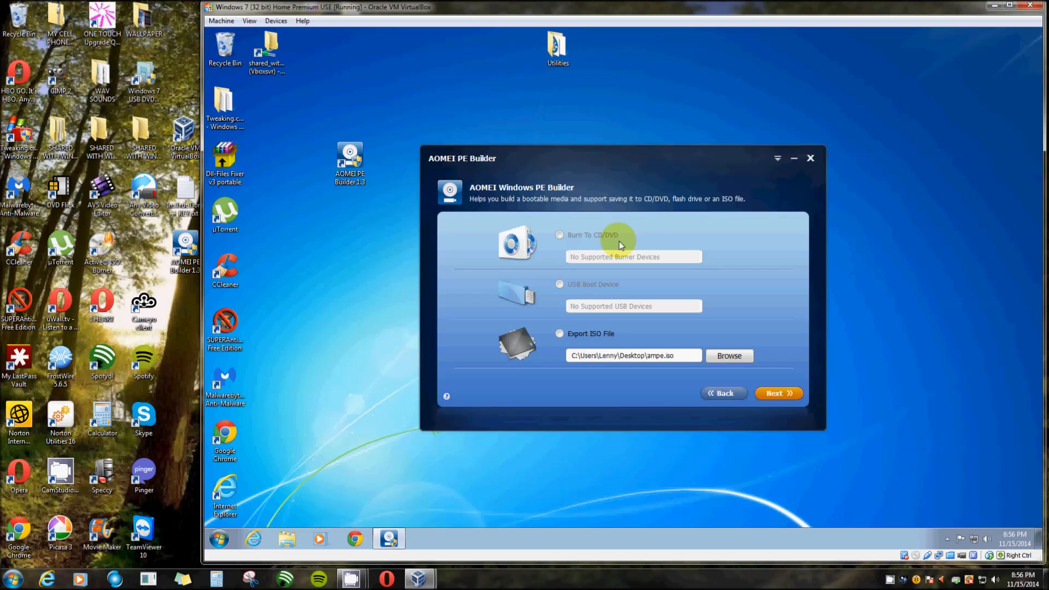
mouse_move(629, 271)
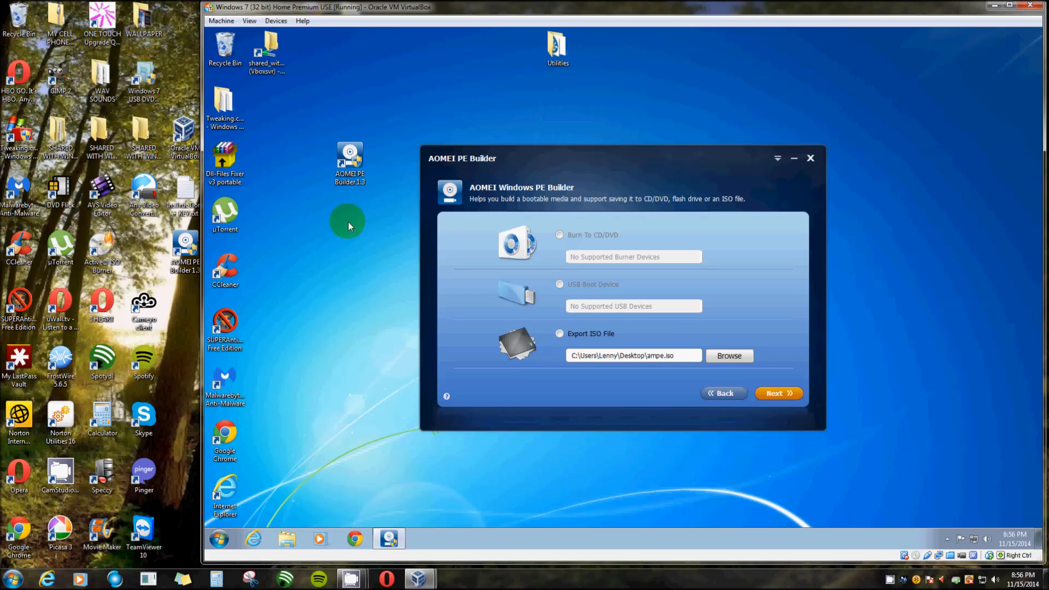
mouse_move(397, 340)
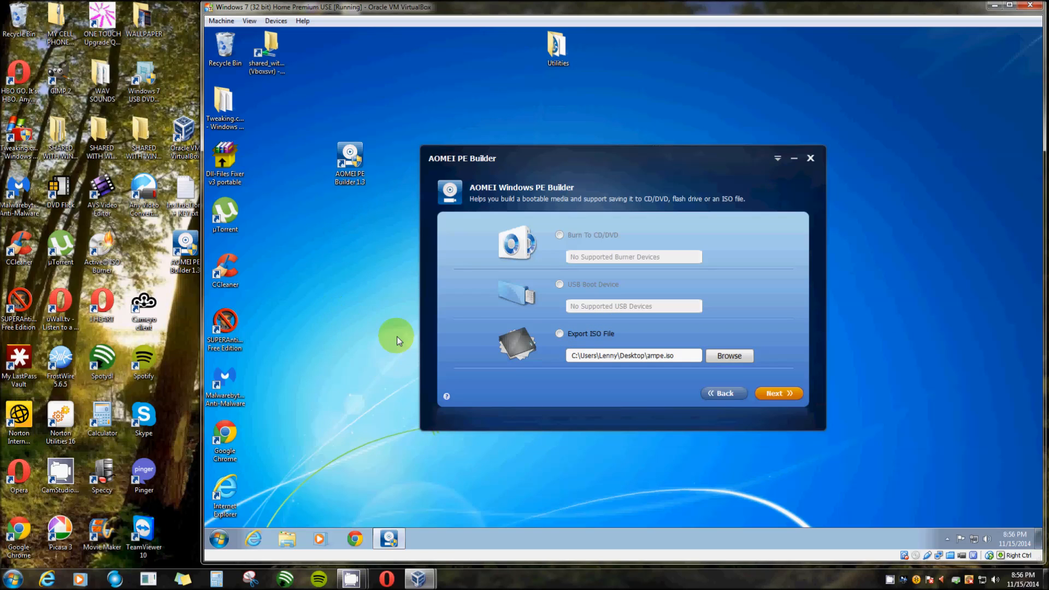
click(559, 334)
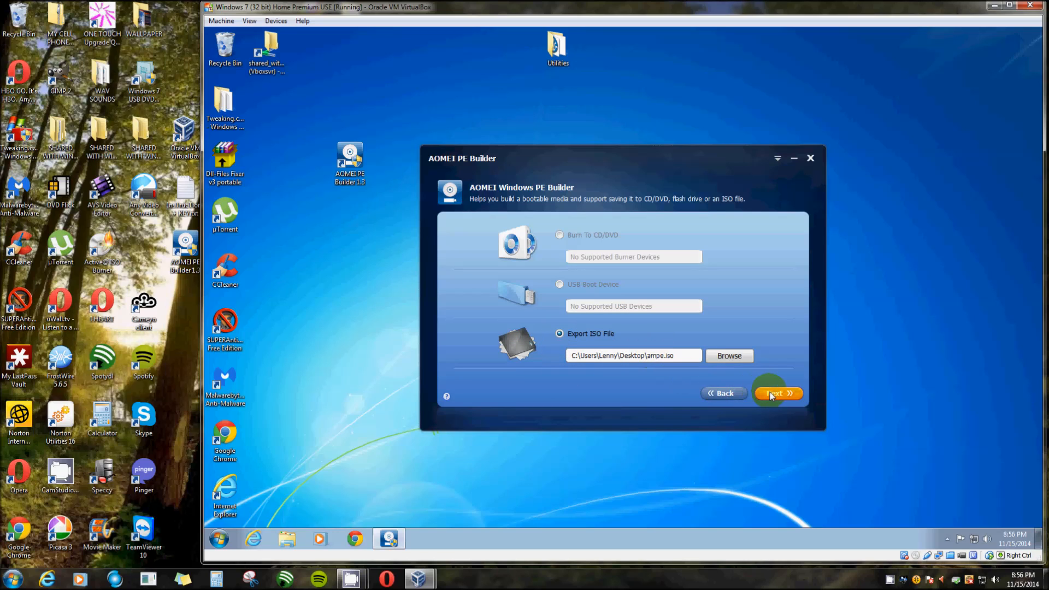
Create the bootable ISO and select the new ampe.iso file on the desktop
click(777, 394)
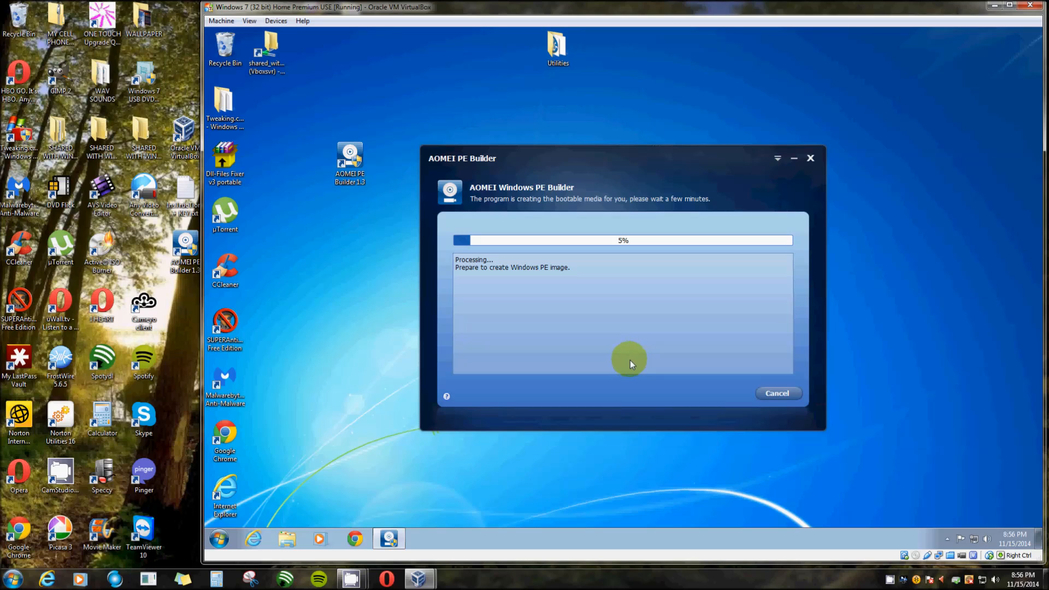
mouse_move(633, 292)
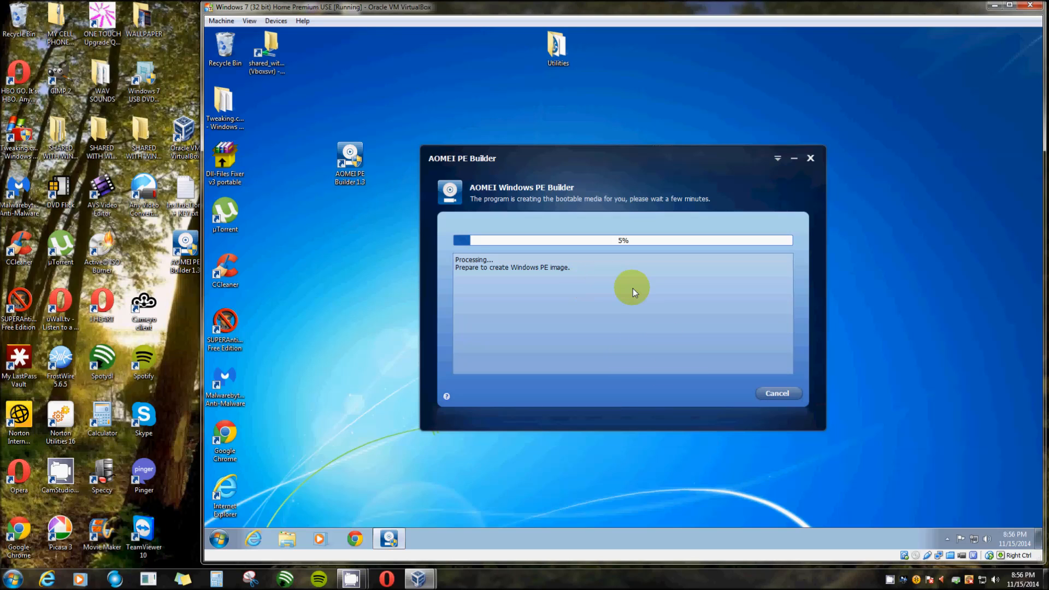
mouse_move(628, 294)
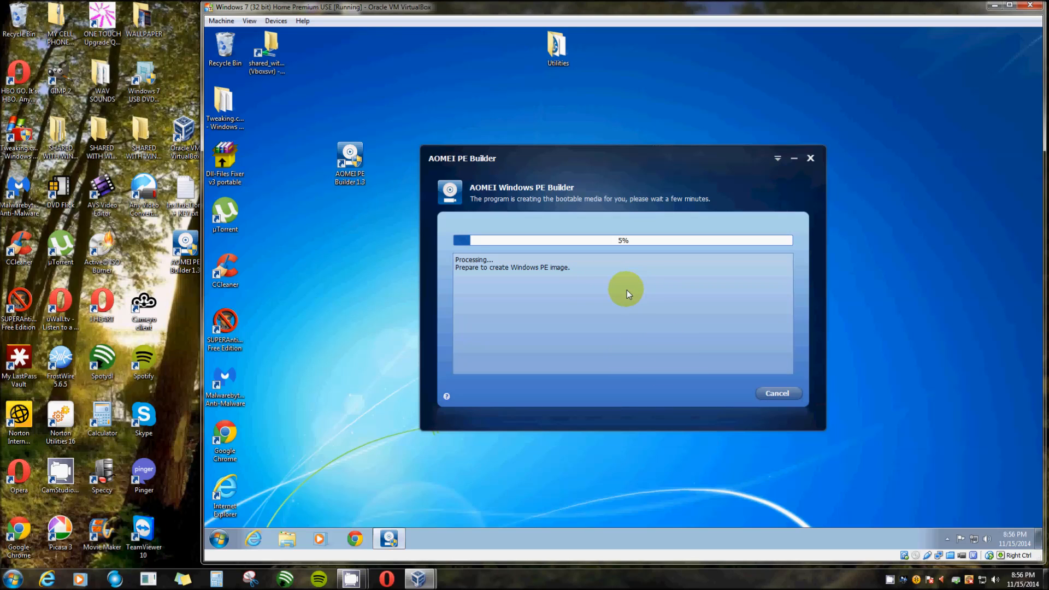
mouse_move(394, 537)
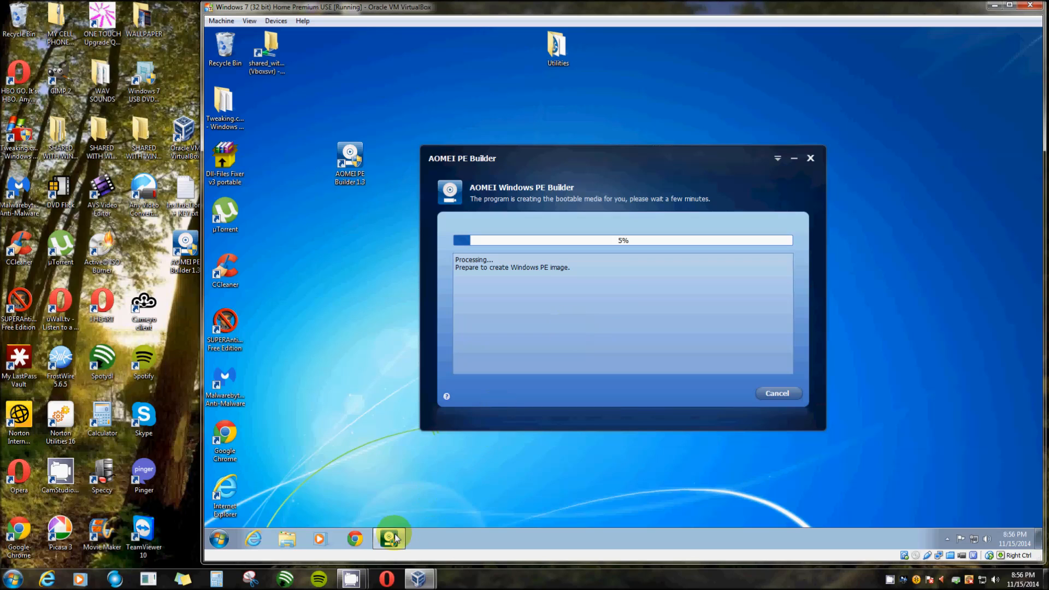
mouse_move(392, 538)
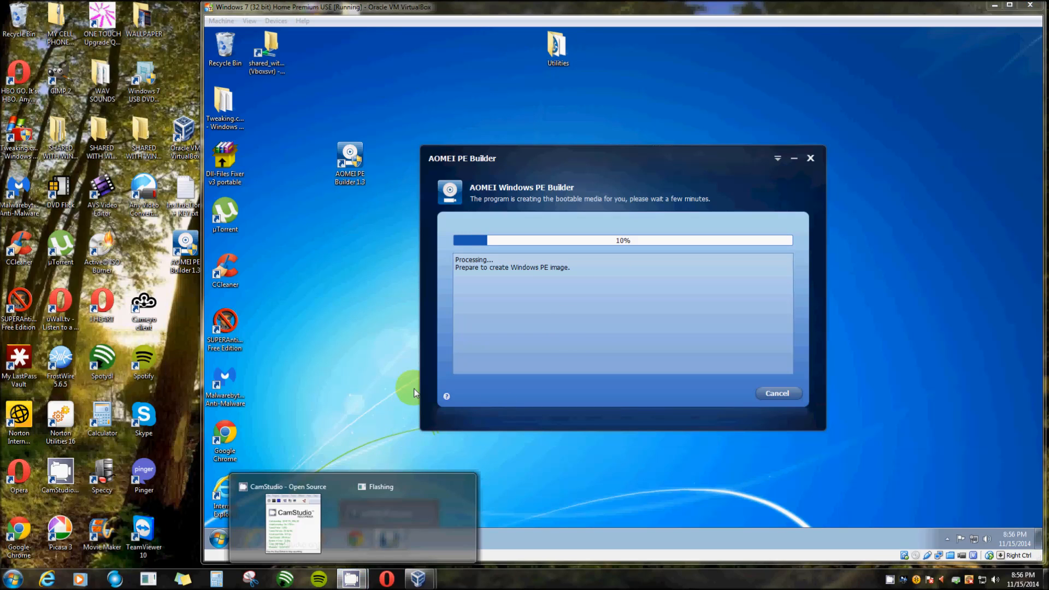
click(292, 522)
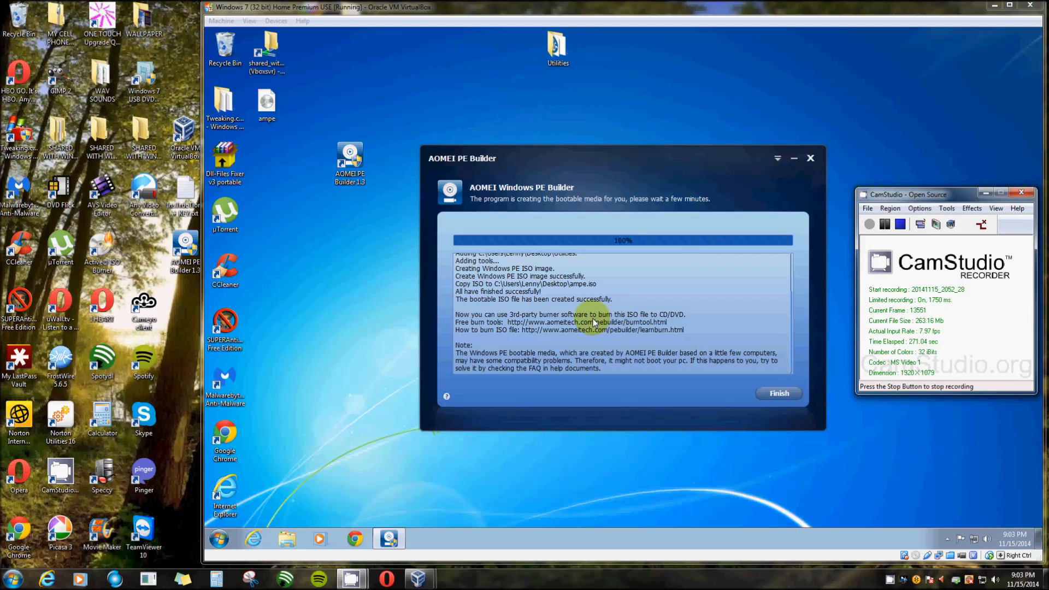
mouse_move(564, 312)
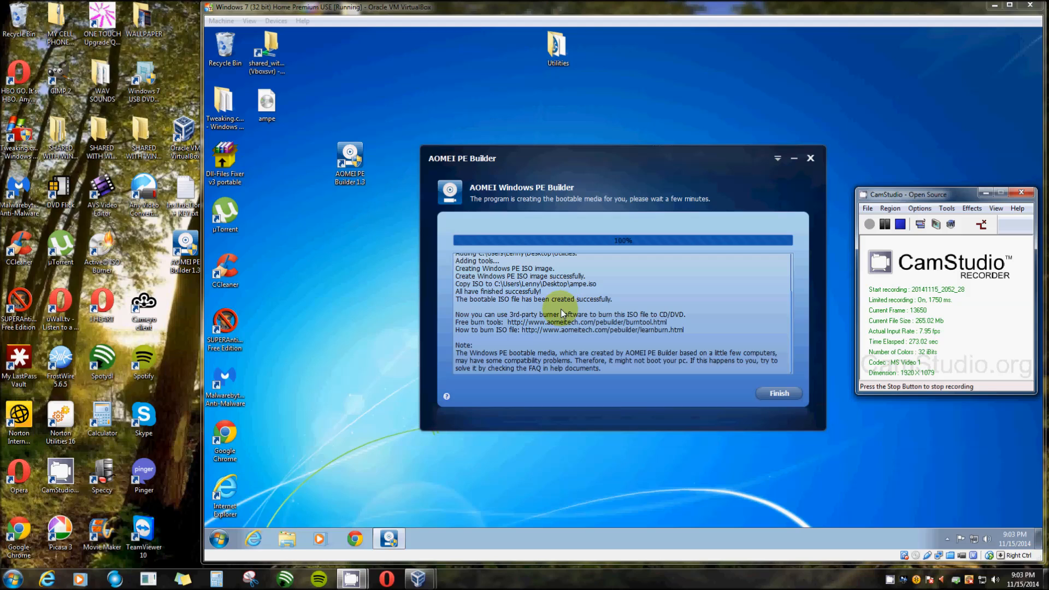
click(266, 104)
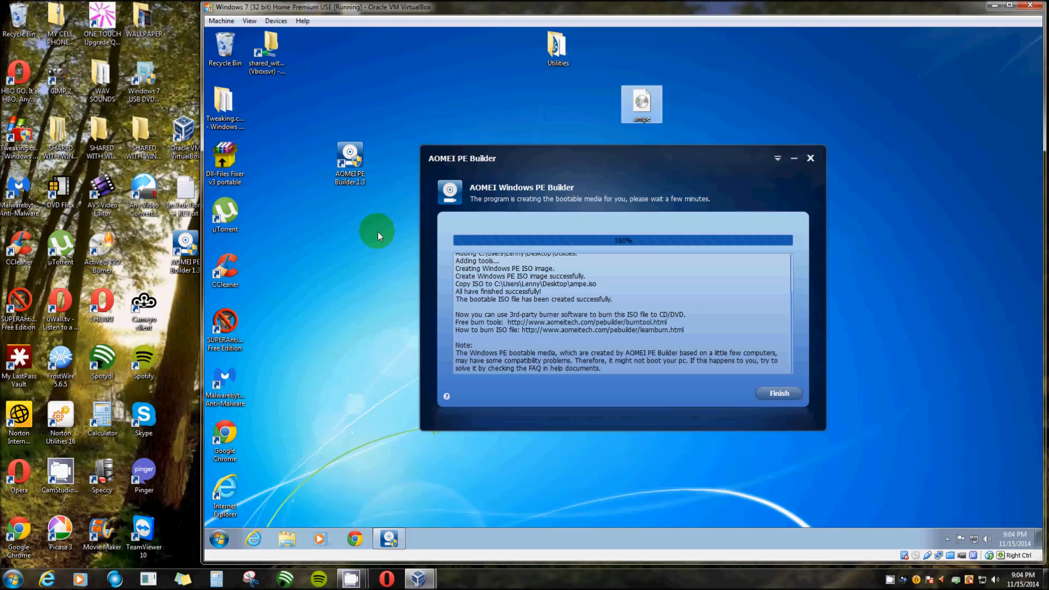
mouse_move(370, 293)
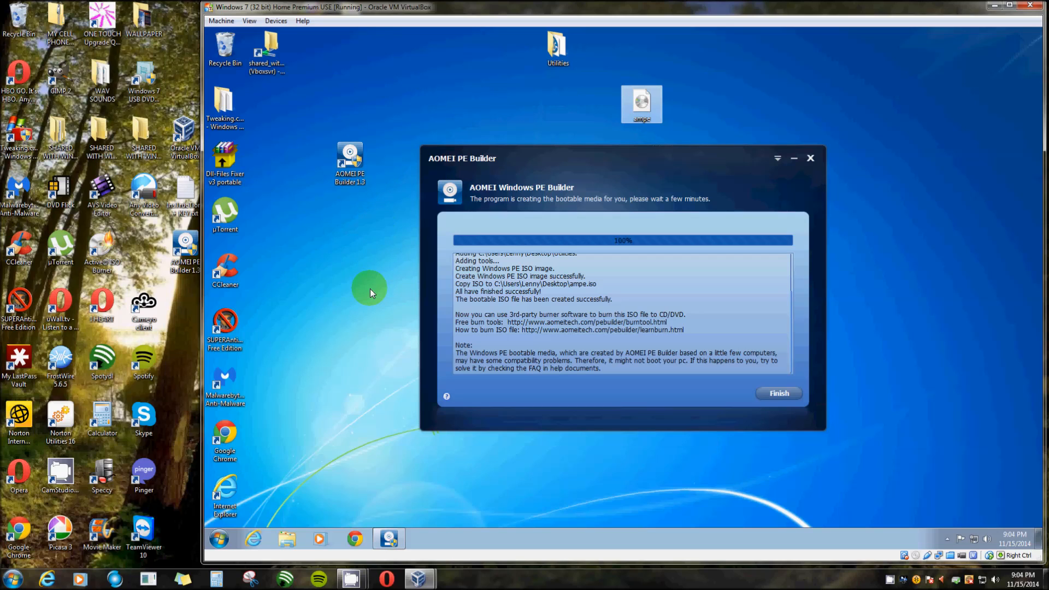
mouse_move(724, 418)
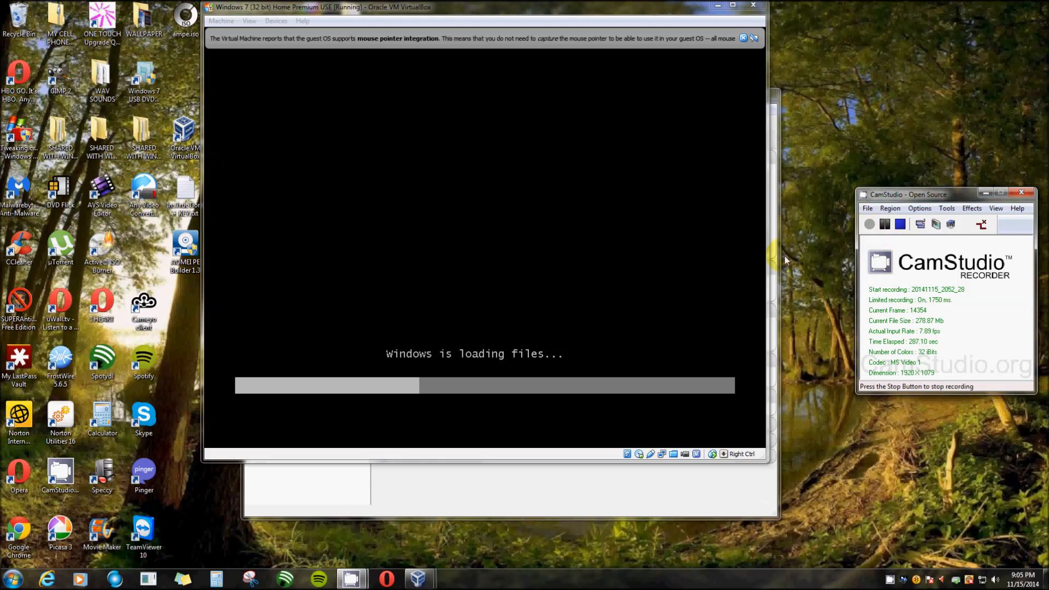
mouse_move(802, 328)
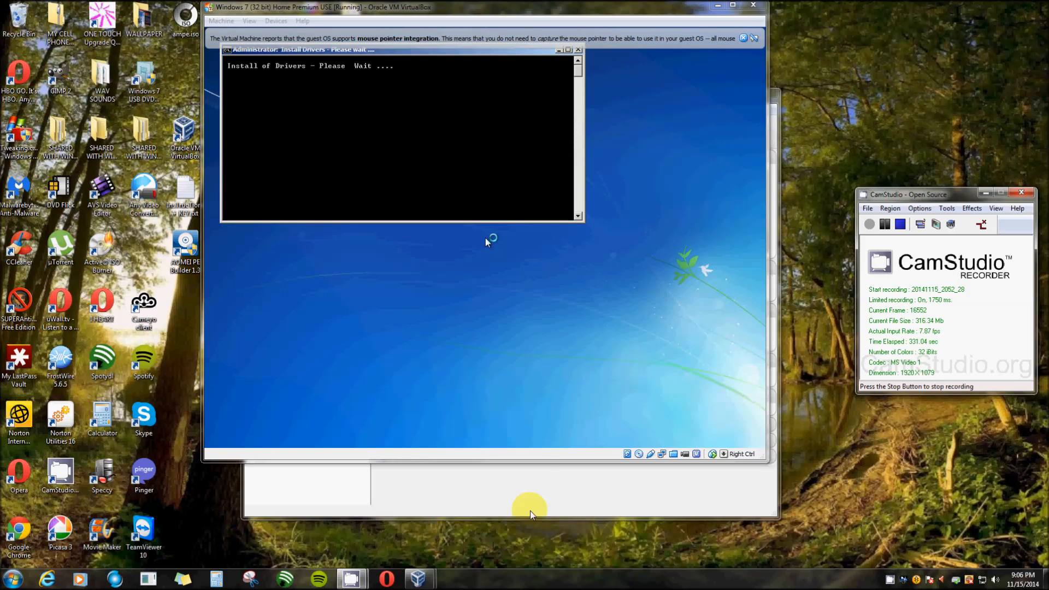
mouse_move(343, 121)
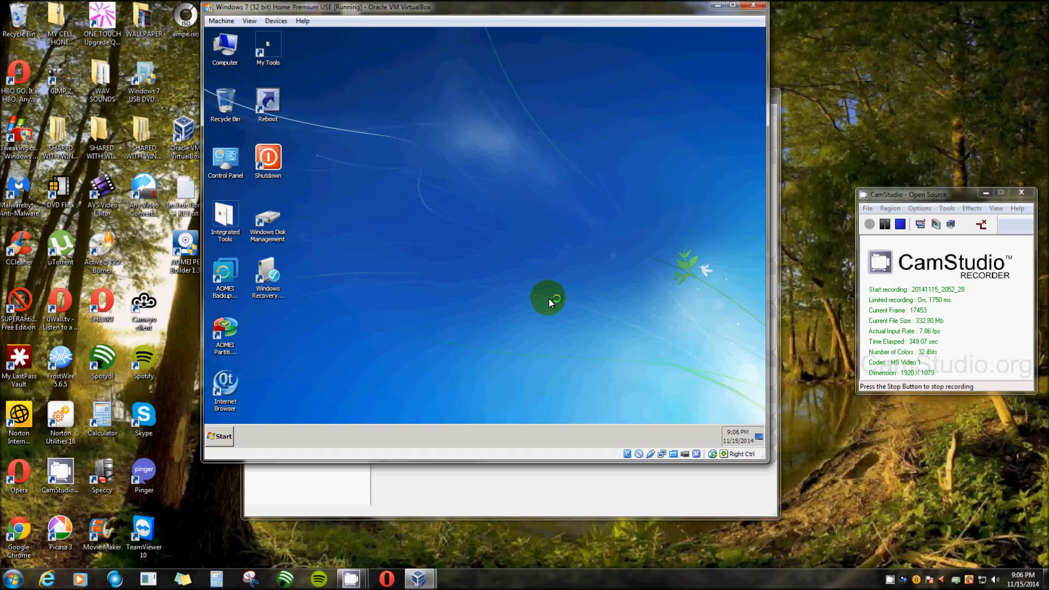
mouse_move(532, 304)
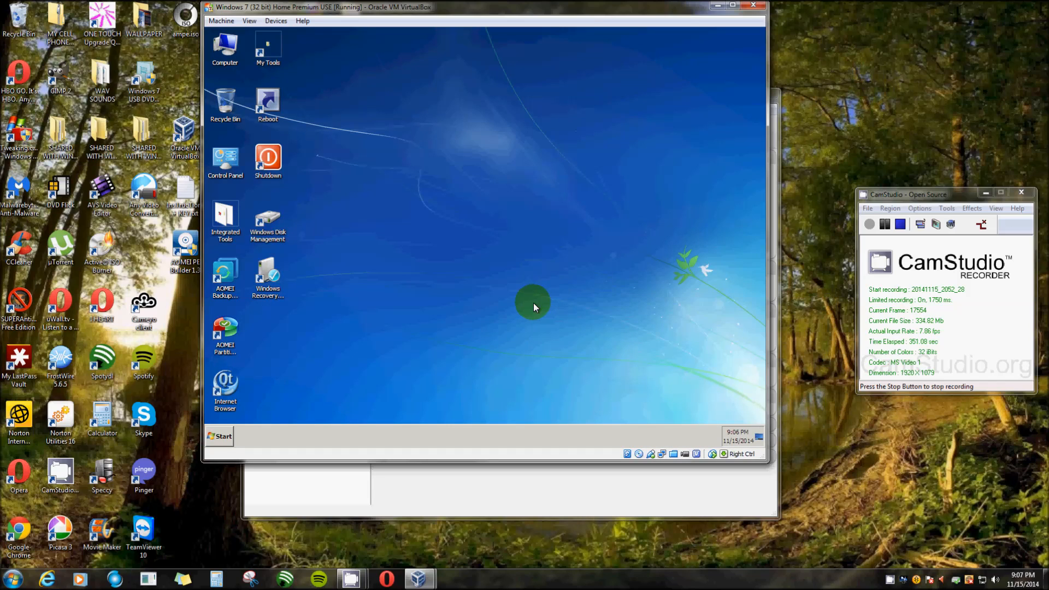
mouse_move(402, 333)
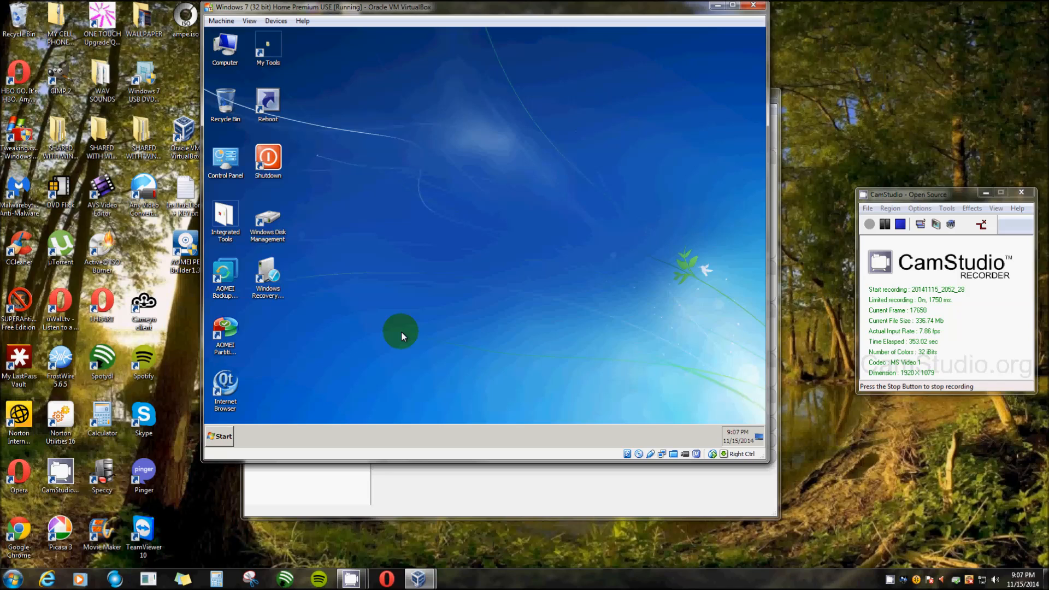
mouse_move(382, 353)
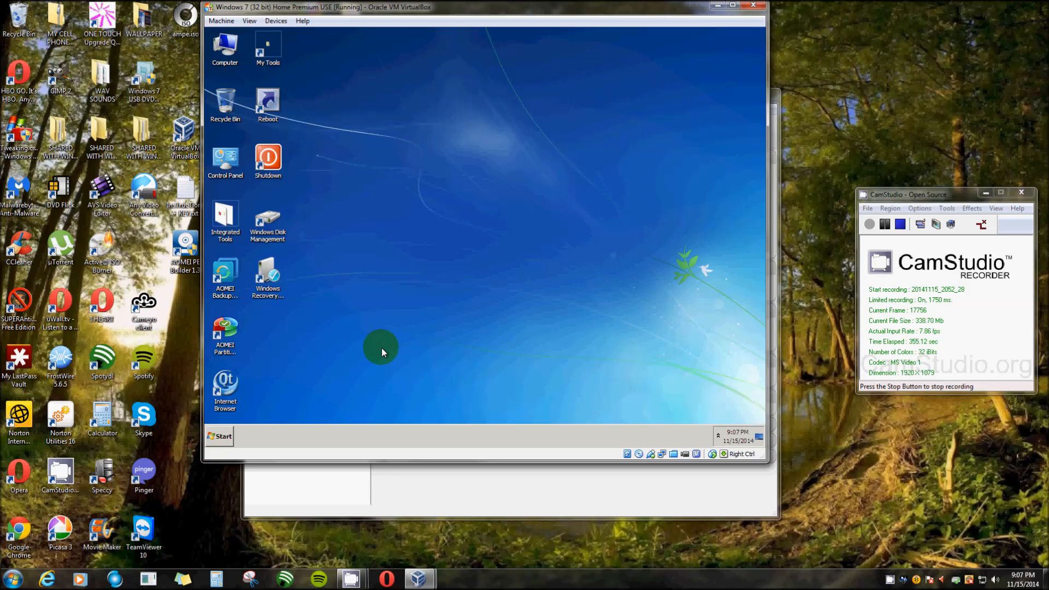
mouse_move(435, 311)
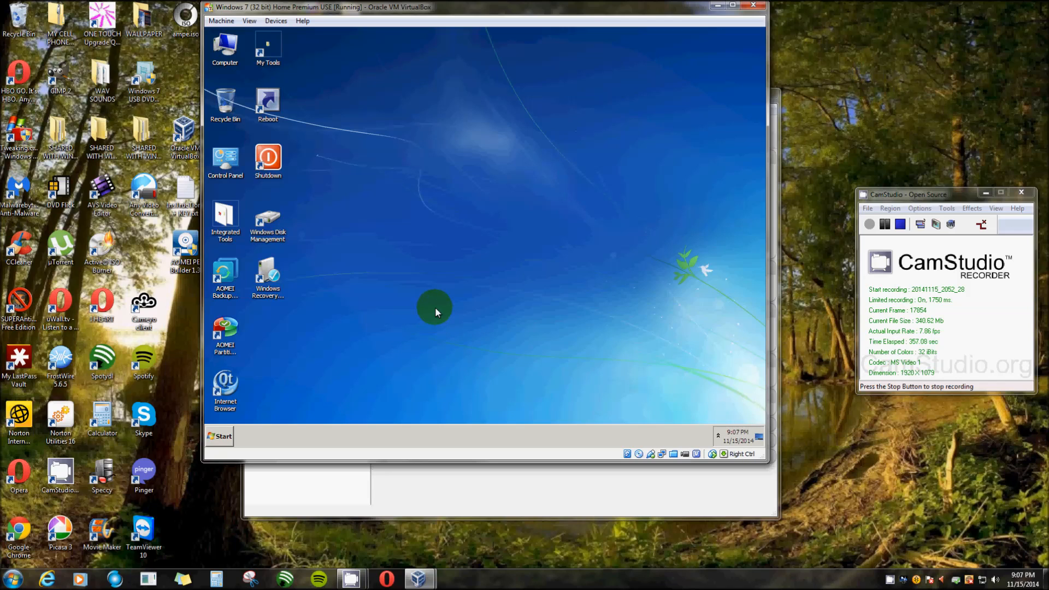
mouse_move(234, 62)
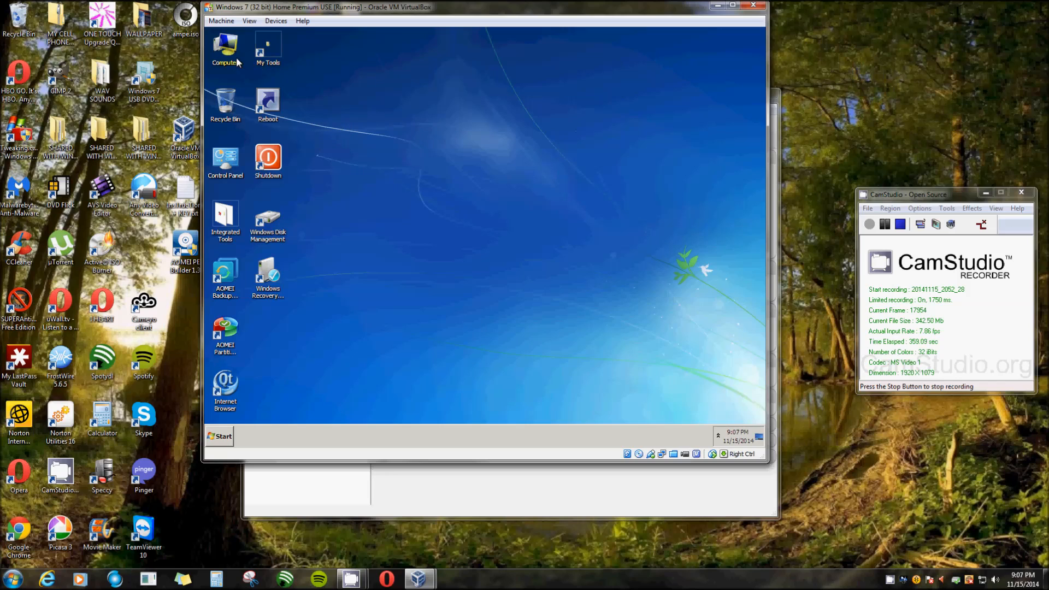
mouse_move(267, 48)
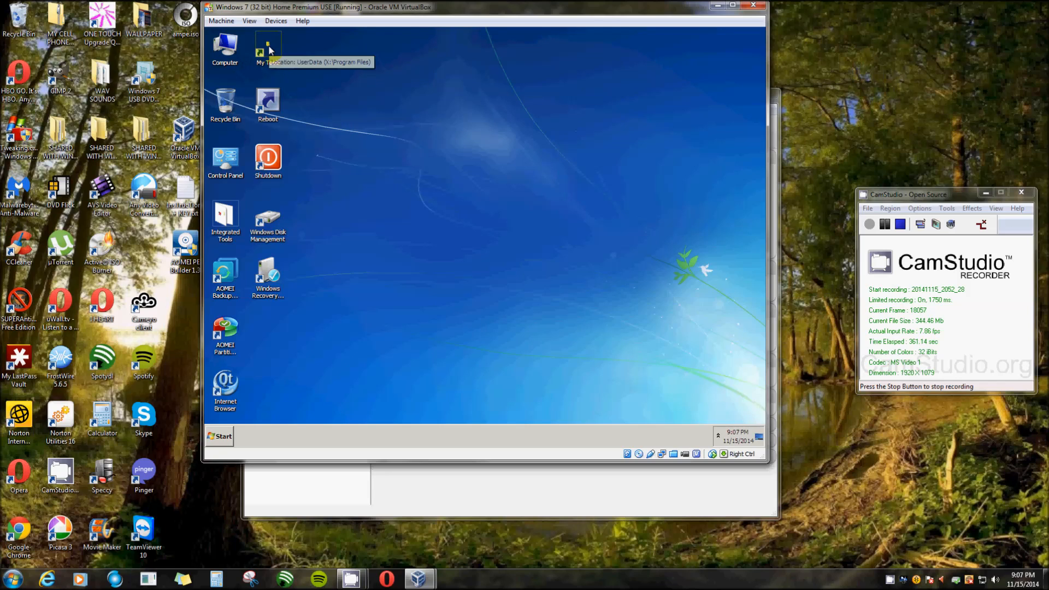
mouse_move(271, 134)
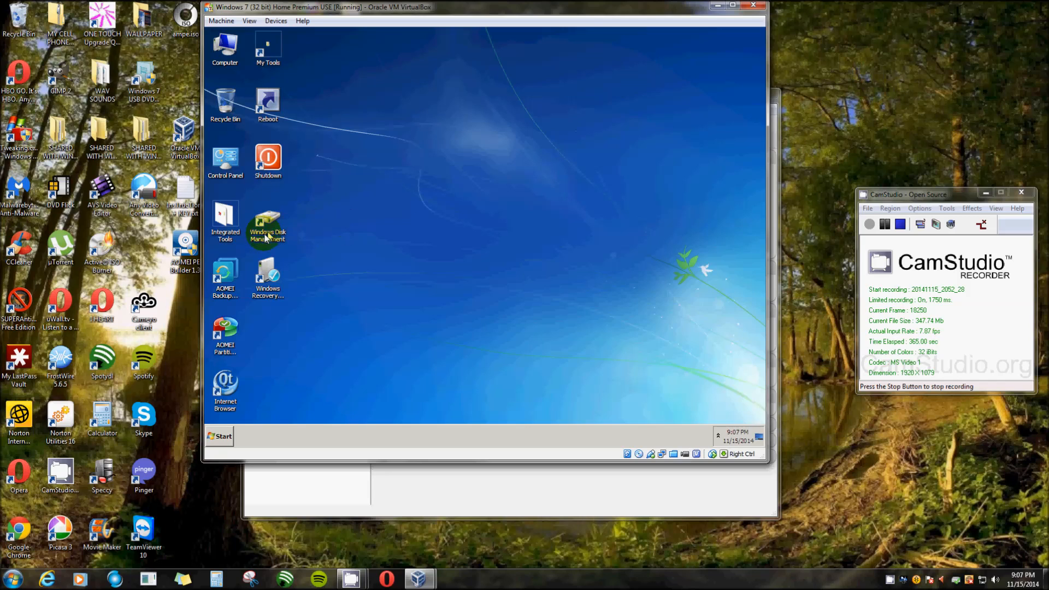
mouse_move(239, 303)
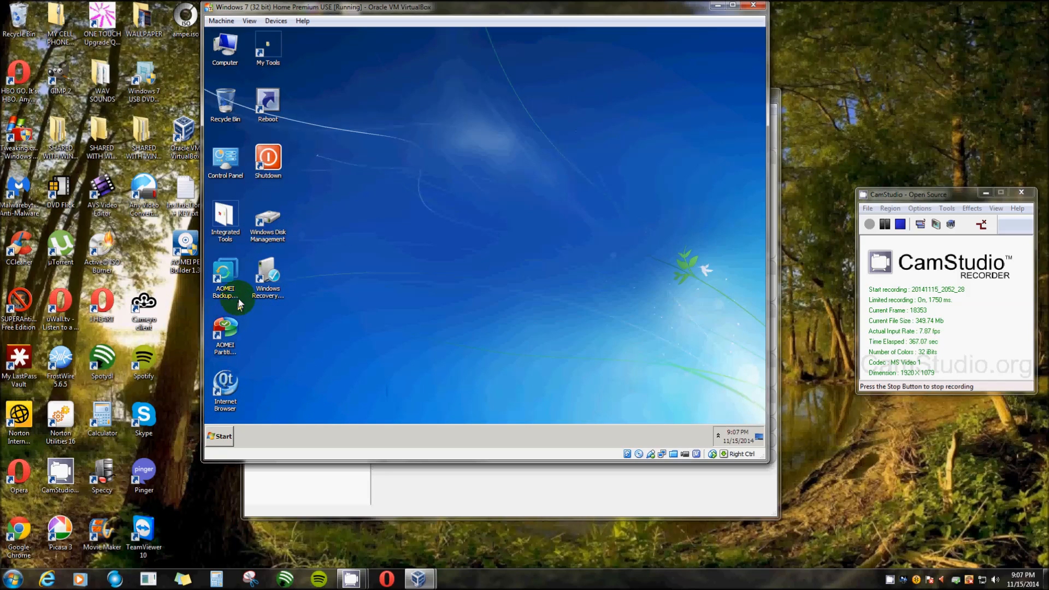
mouse_move(272, 132)
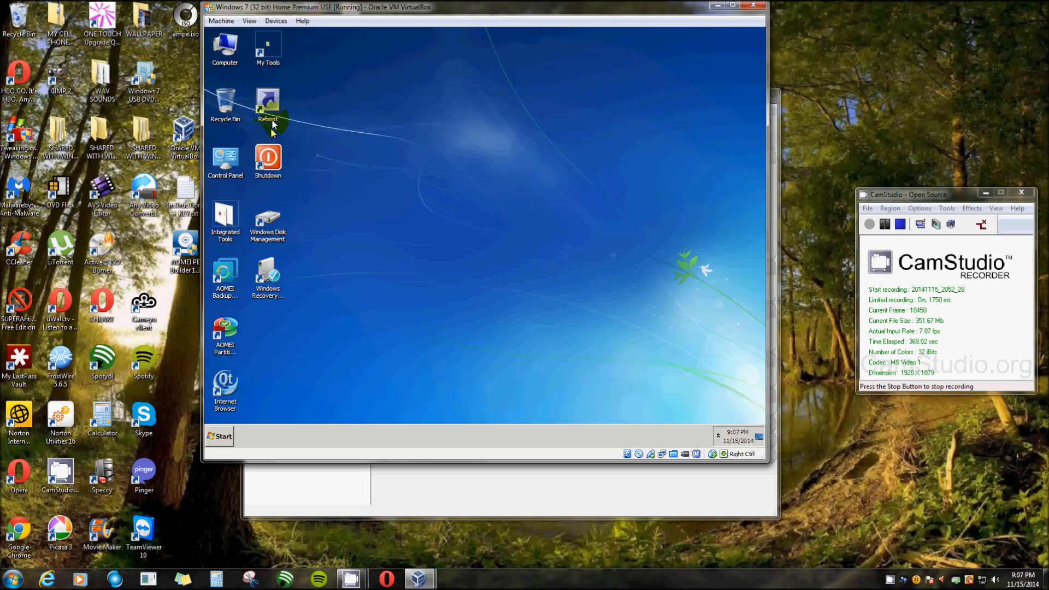
Open the Utilities folder inside My Tools
double_click(268, 47)
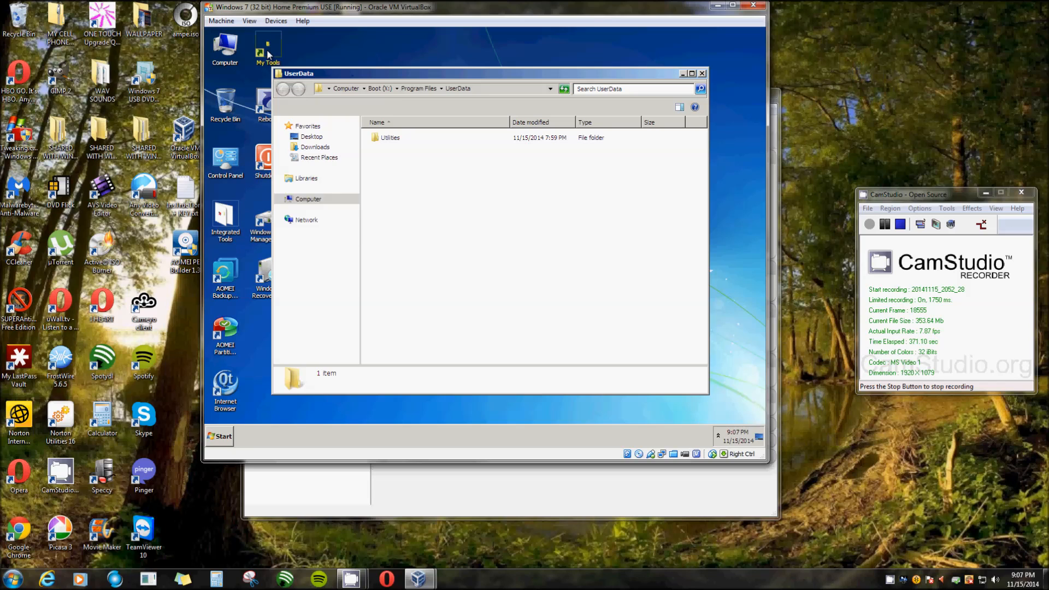
click(390, 137)
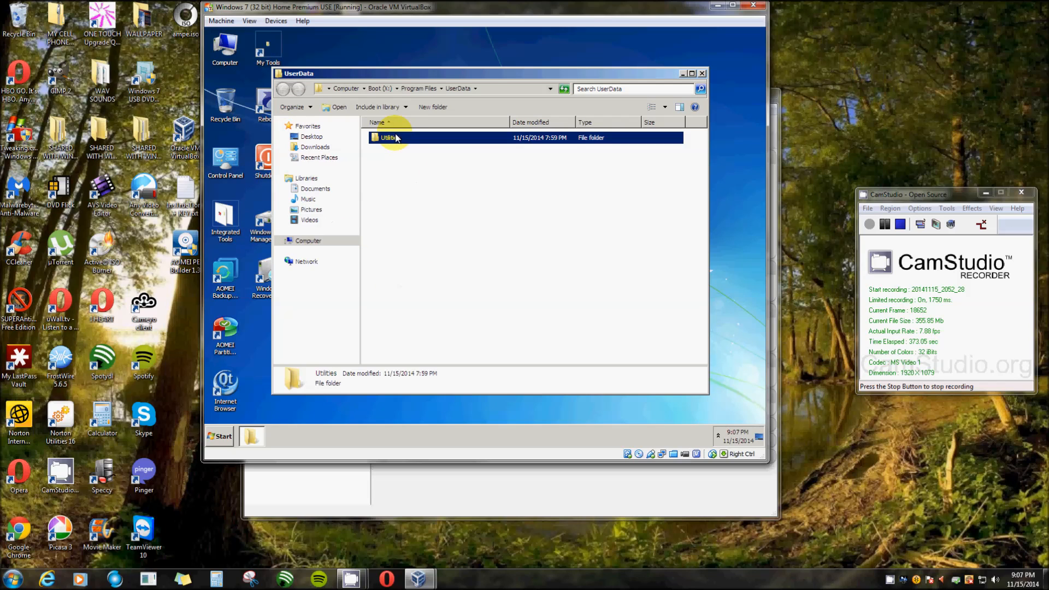
double_click(390, 137)
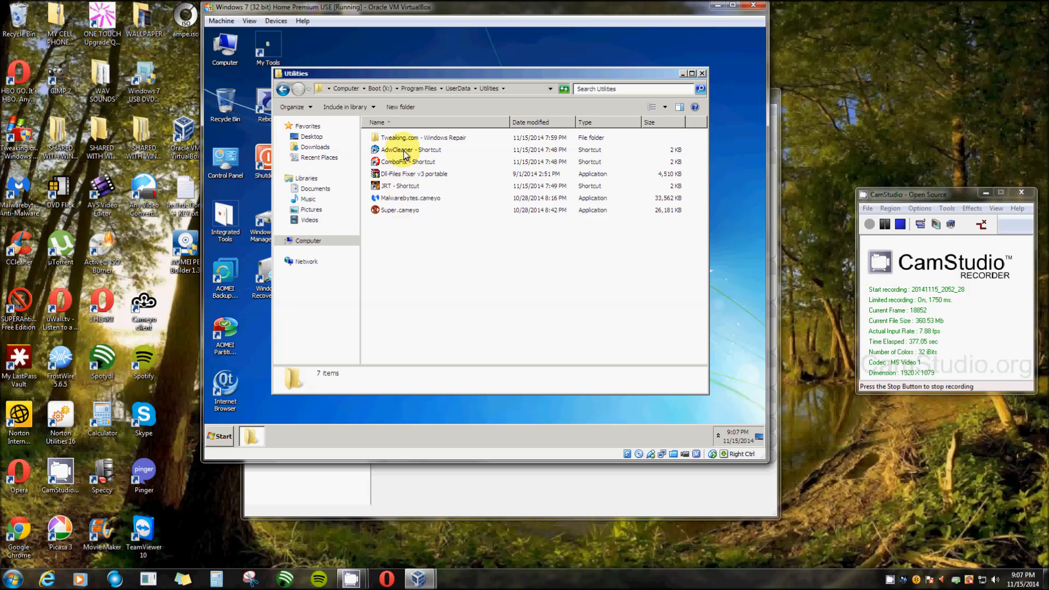
Launch AdwCleaner, accept its terms of use, and close it
double_click(396, 149)
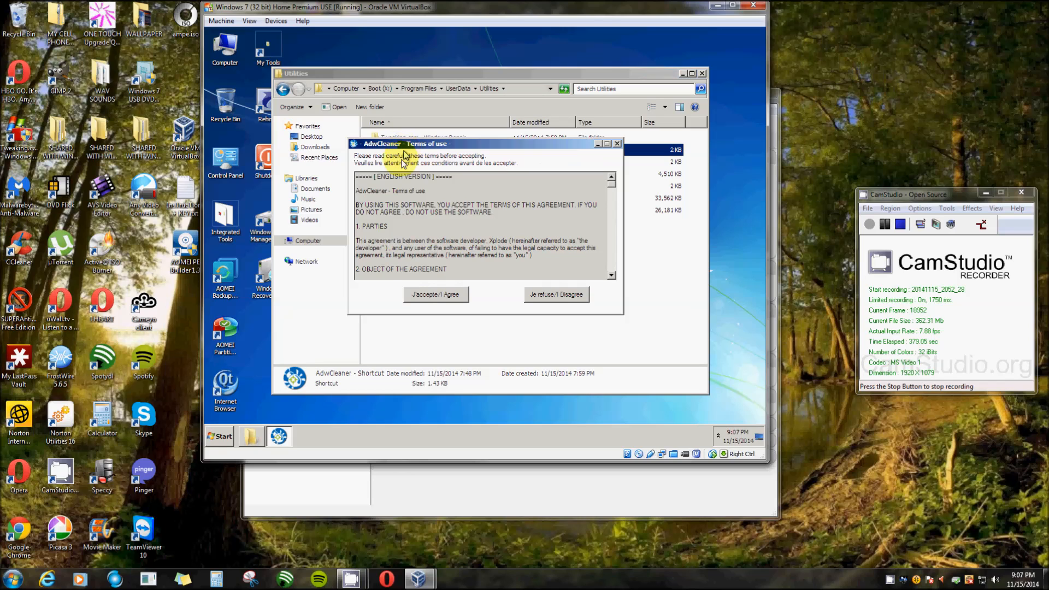
click(436, 294)
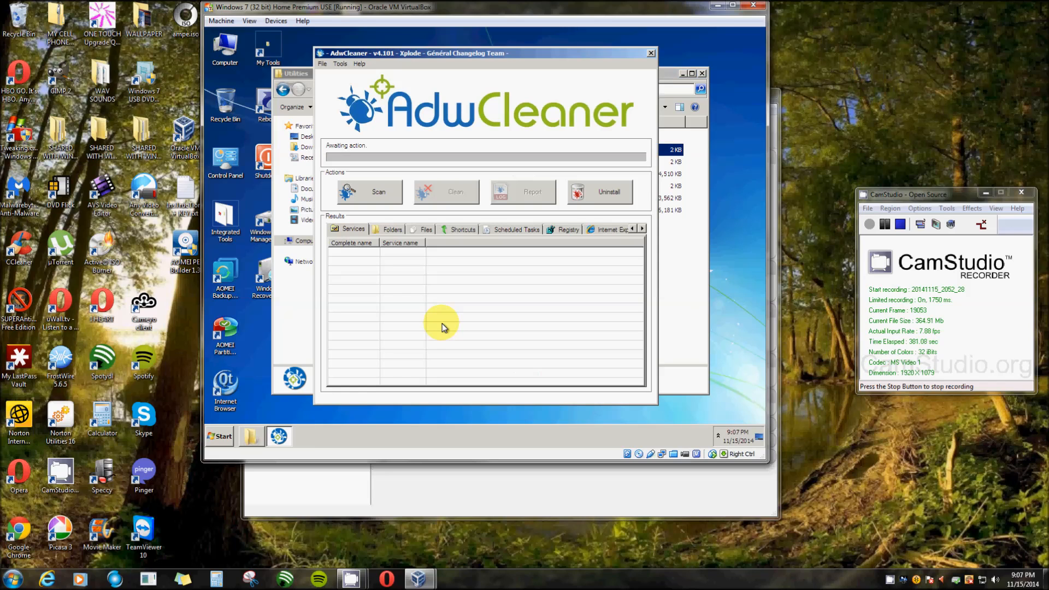
mouse_move(635, 90)
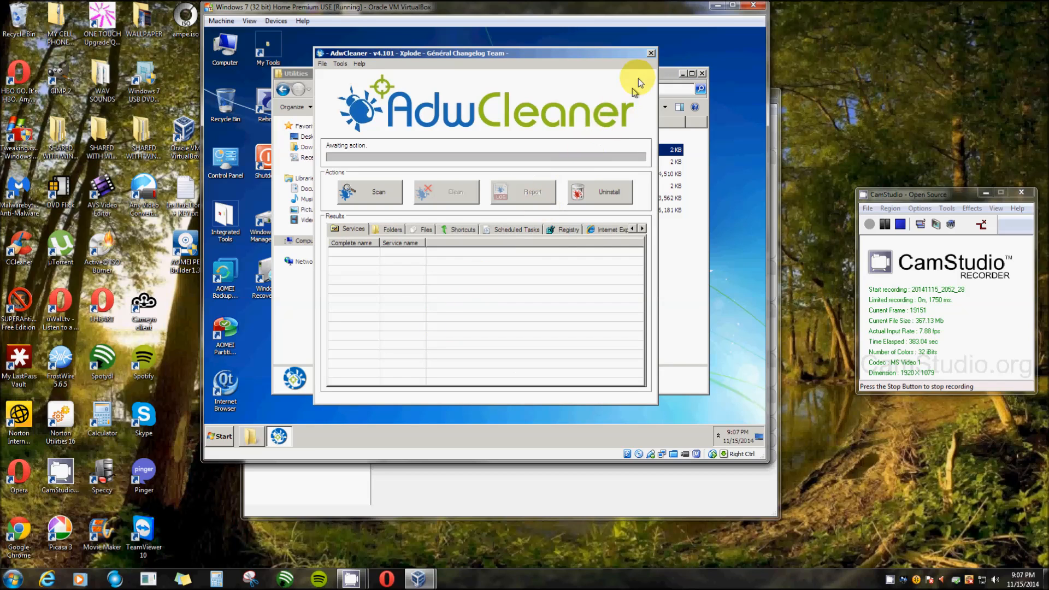
click(650, 53)
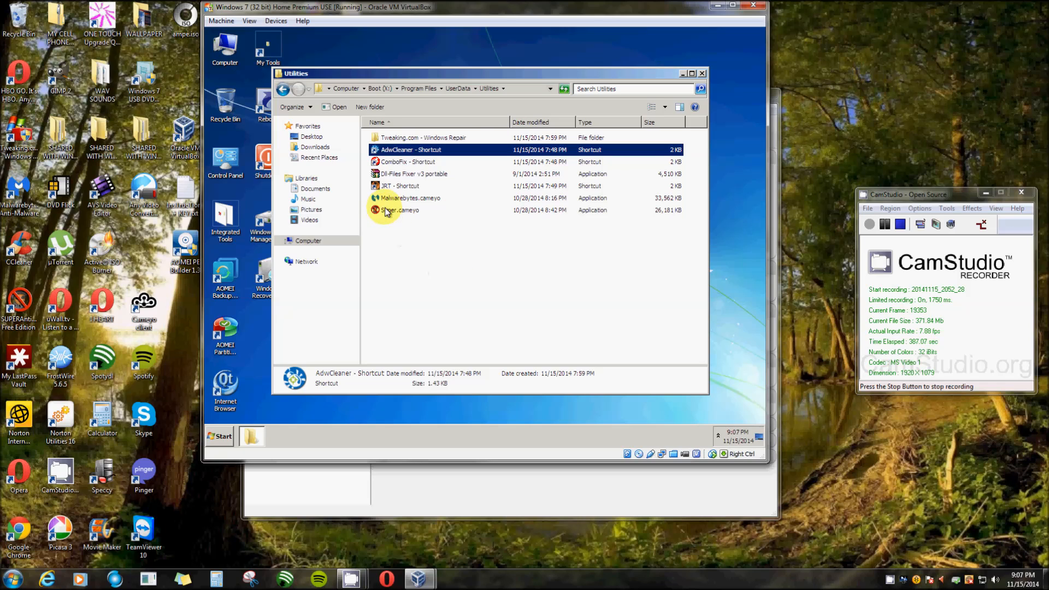
Launch Malwarebytes.cameyo and choose Malwarebytes Anti-Malware instead of Chameleon
double_click(411, 197)
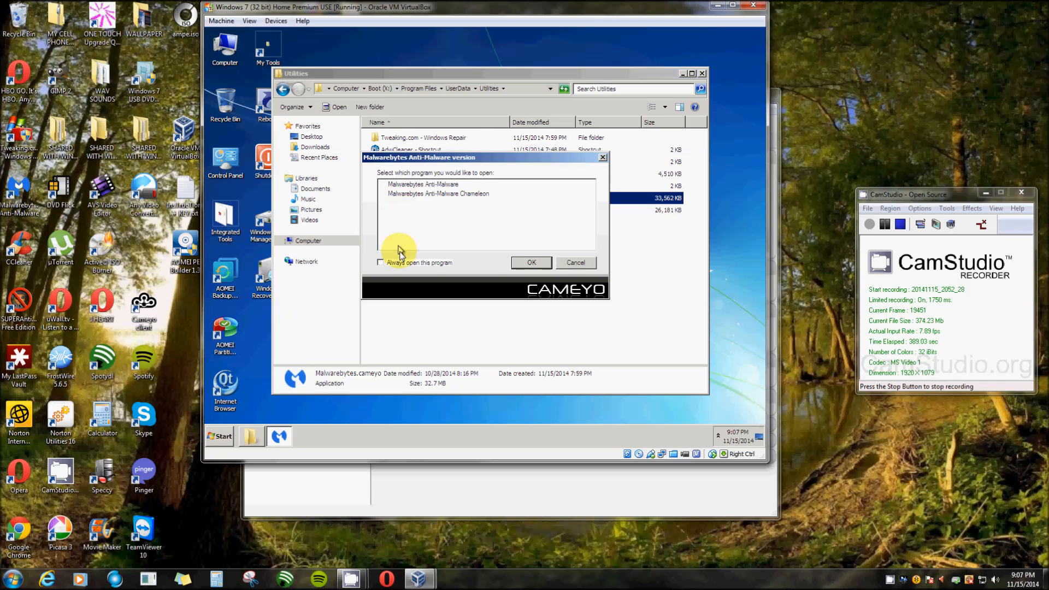
mouse_move(454, 227)
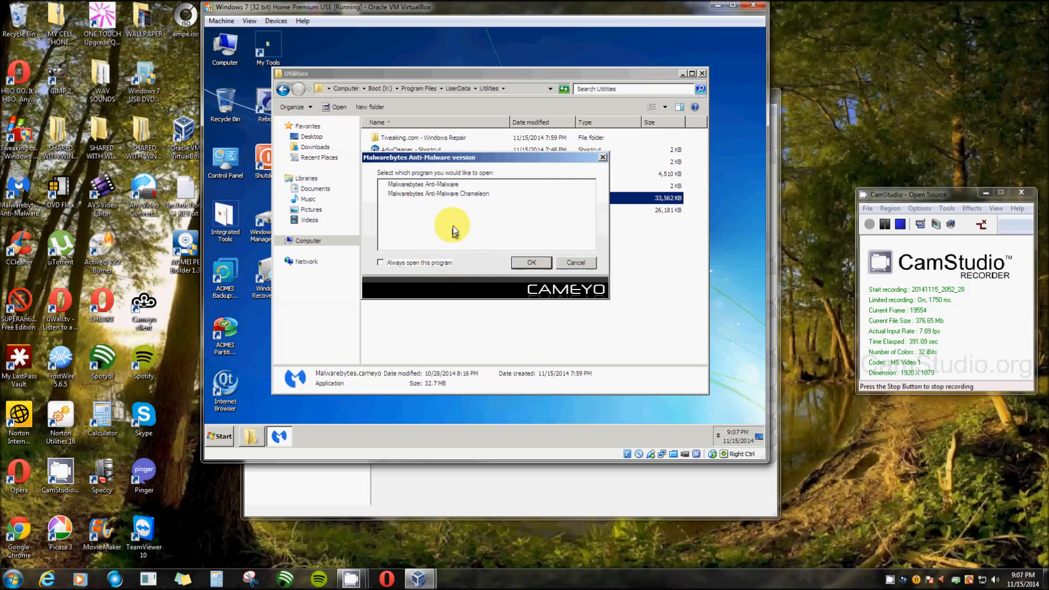
mouse_move(425, 231)
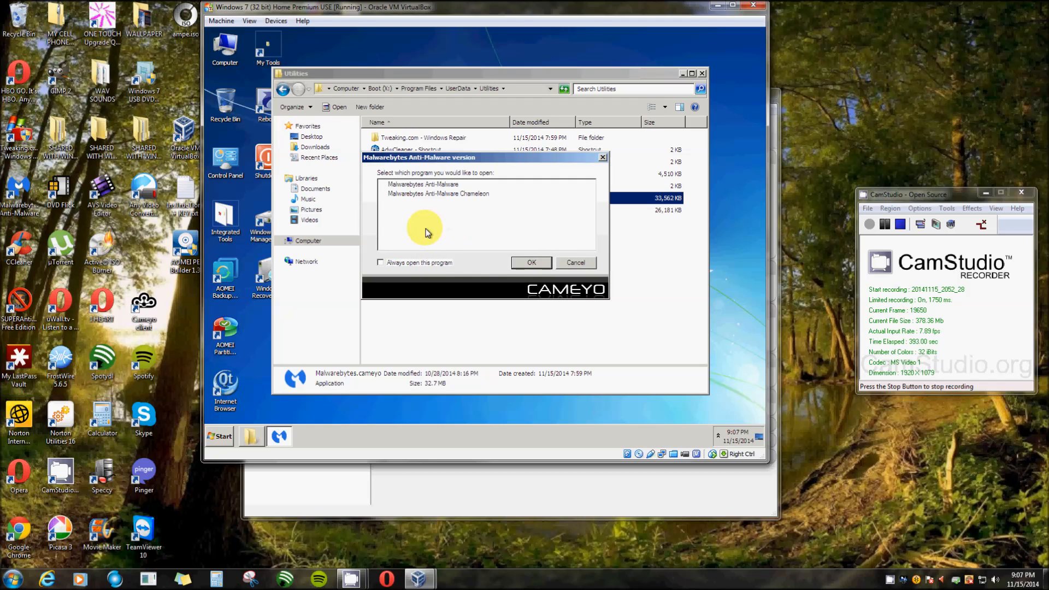
click(421, 184)
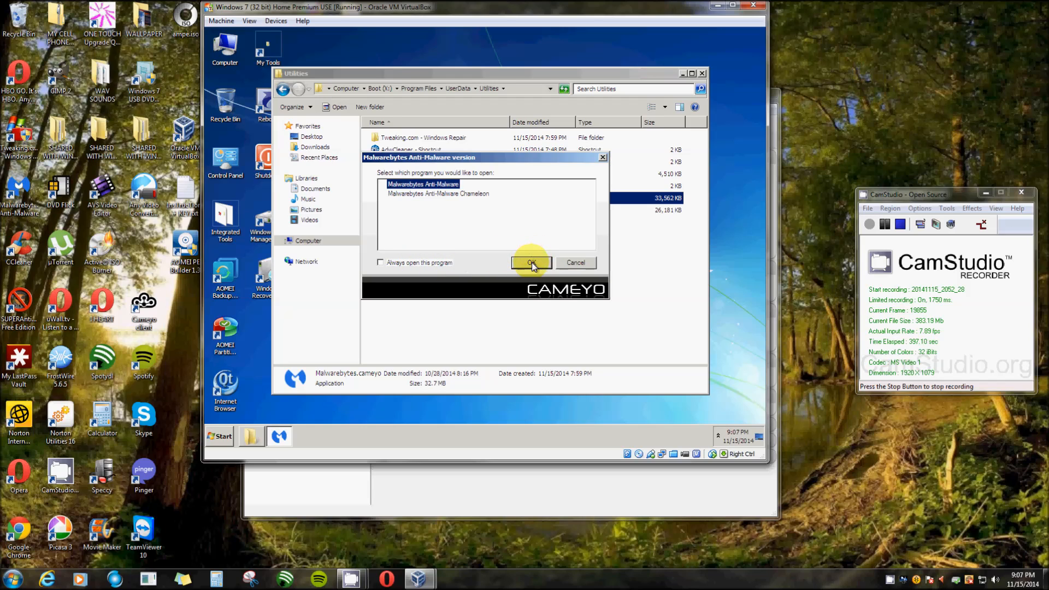
click(530, 262)
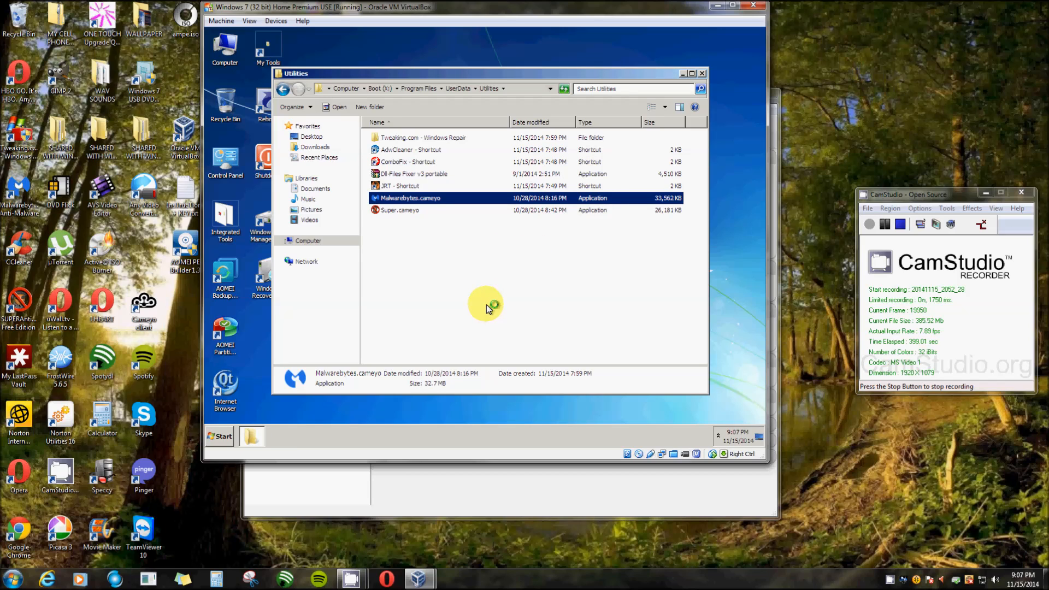
mouse_move(481, 304)
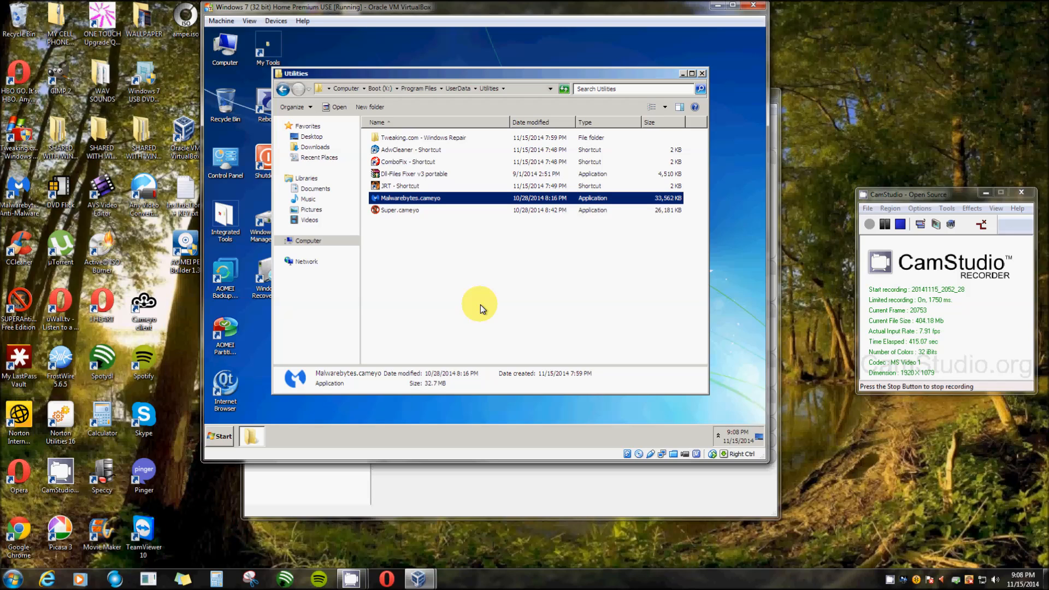
mouse_move(416, 234)
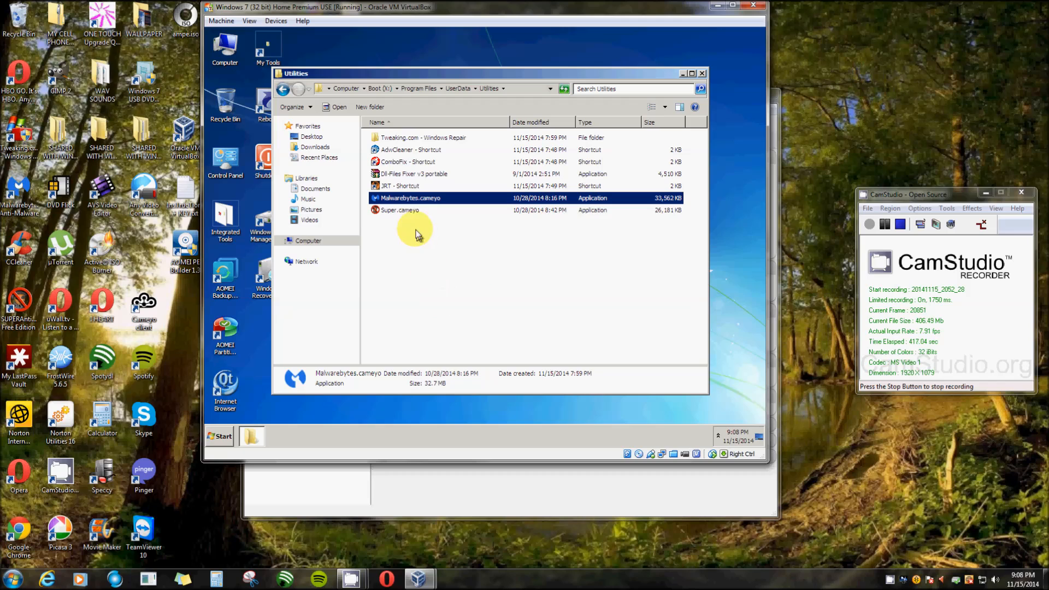
mouse_move(399, 209)
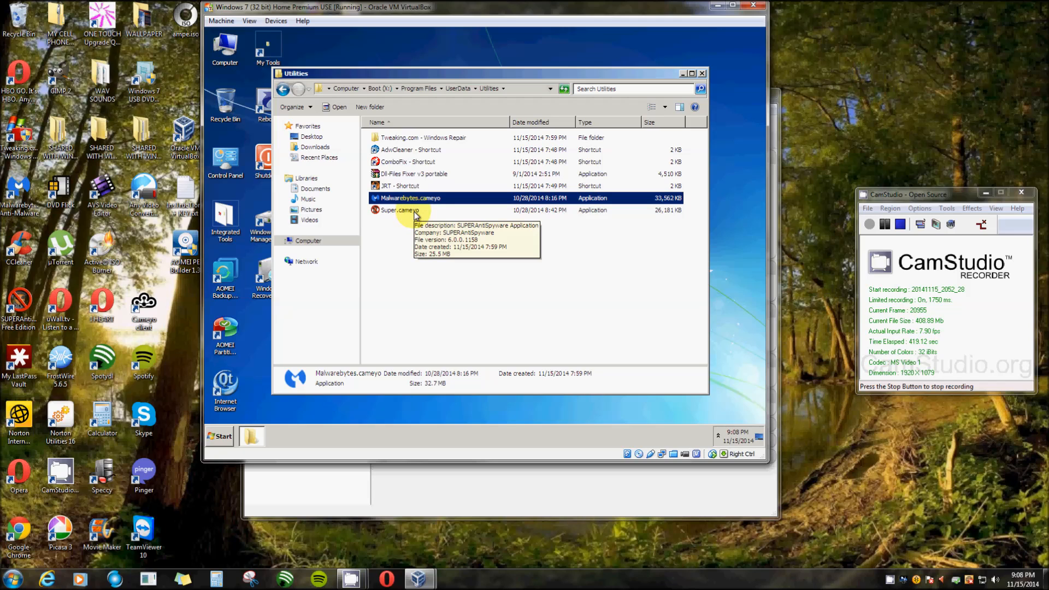
mouse_move(415, 165)
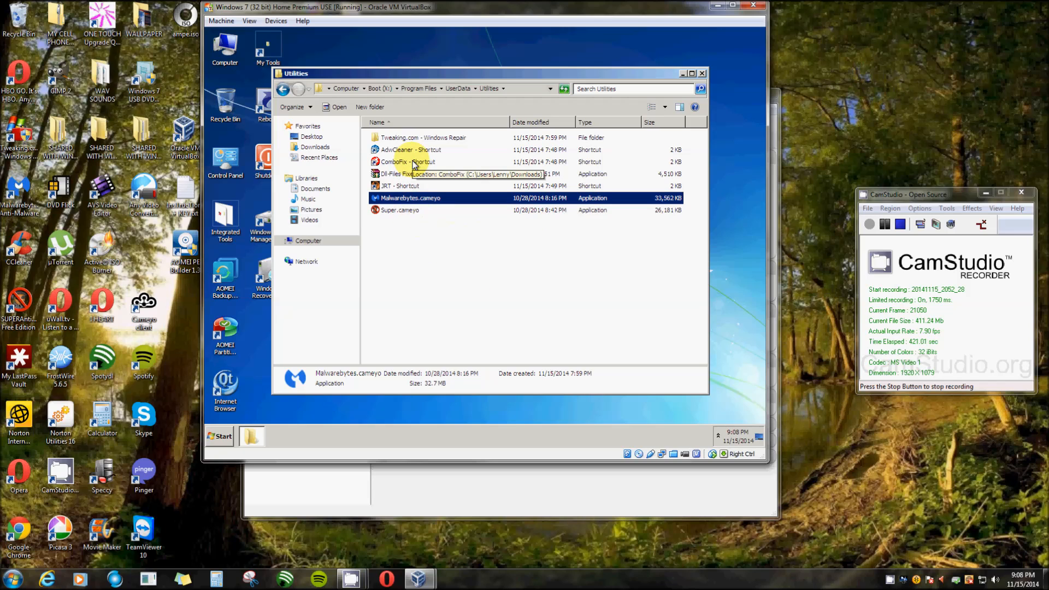
mouse_move(420, 138)
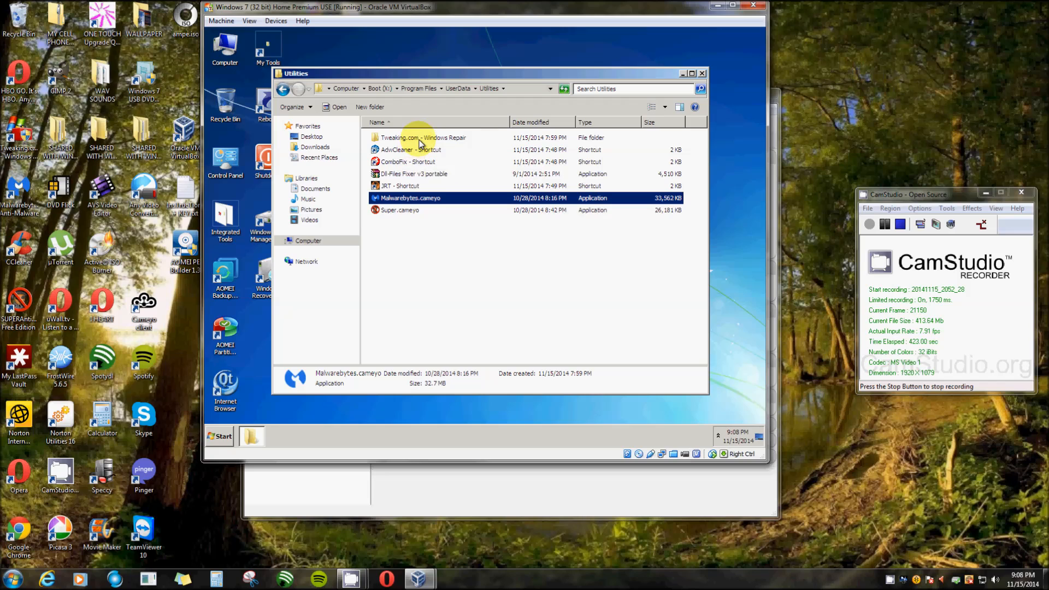
Run Repair_Windows from the Tweaking.com - Windows Repair folder, then close it and the folder
double_click(422, 137)
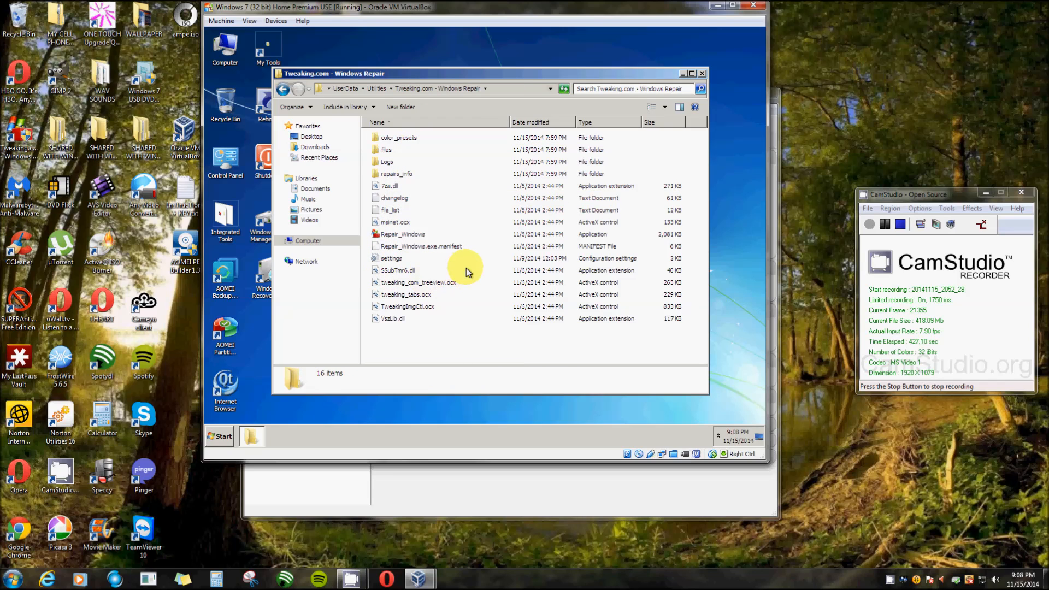
mouse_move(415, 280)
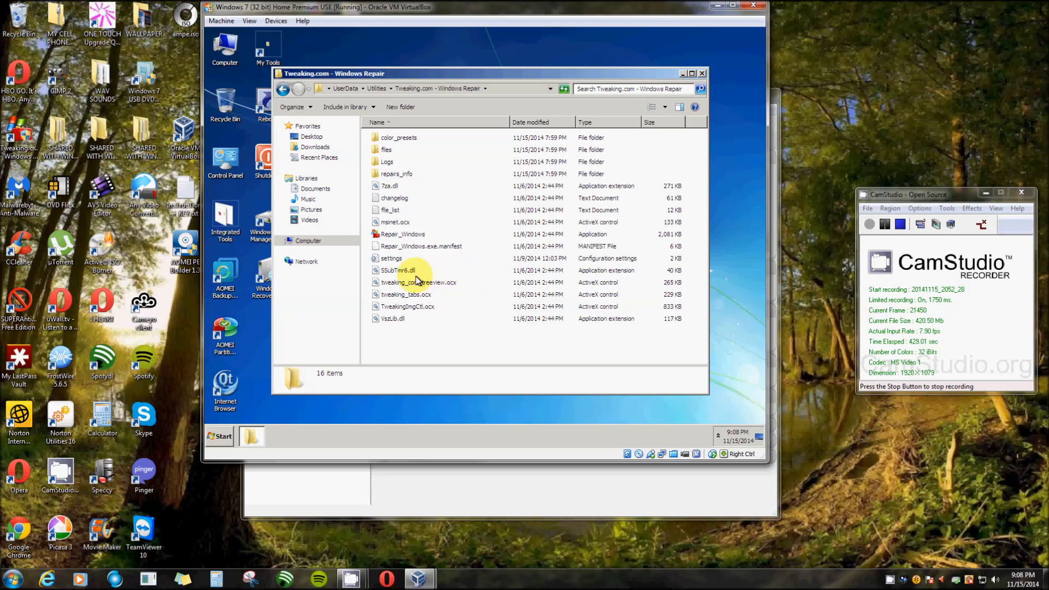
double_click(402, 233)
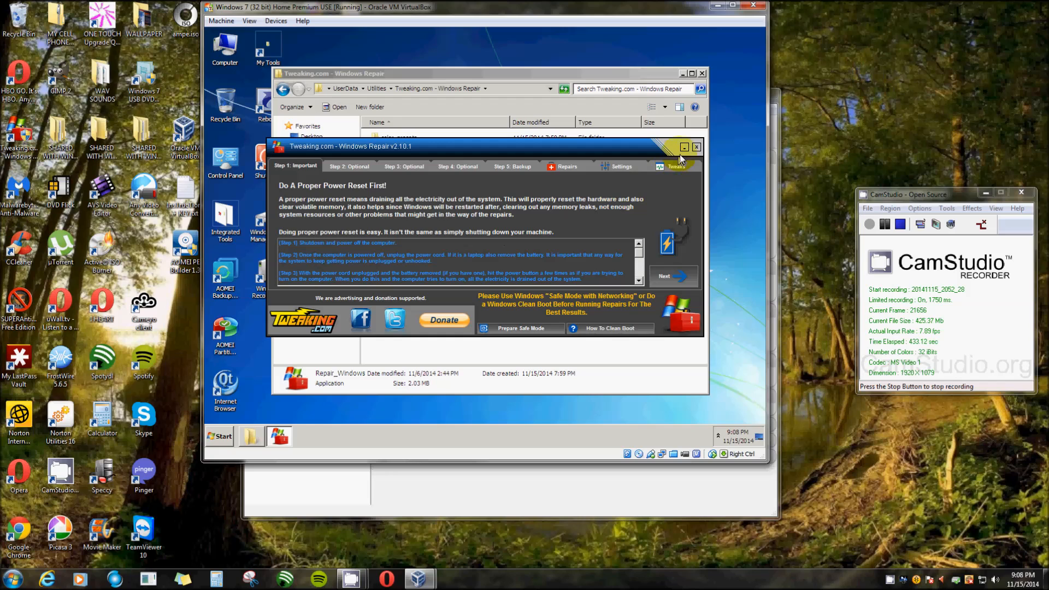
click(696, 147)
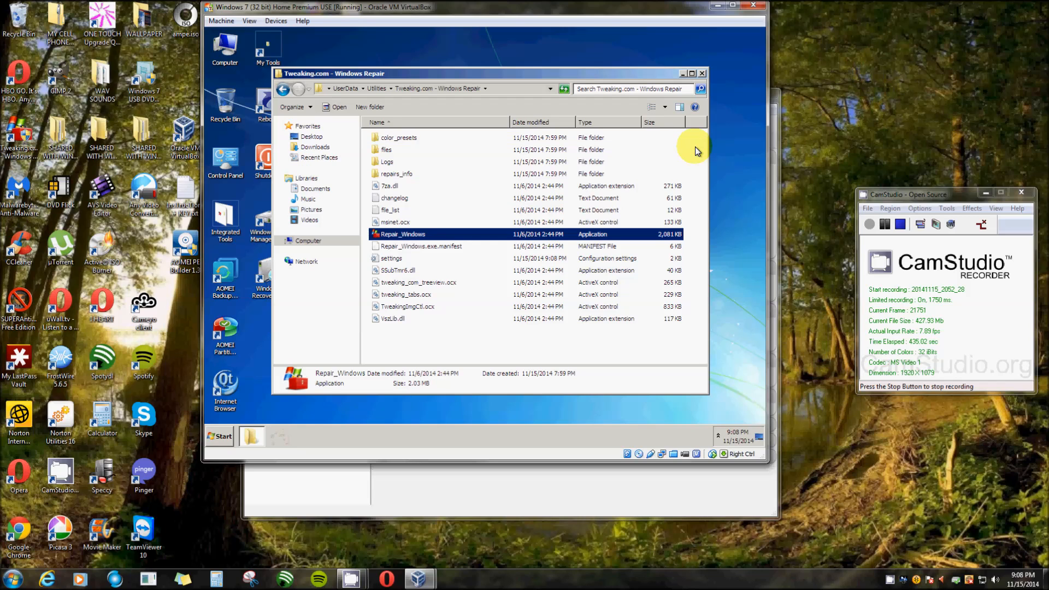
click(701, 72)
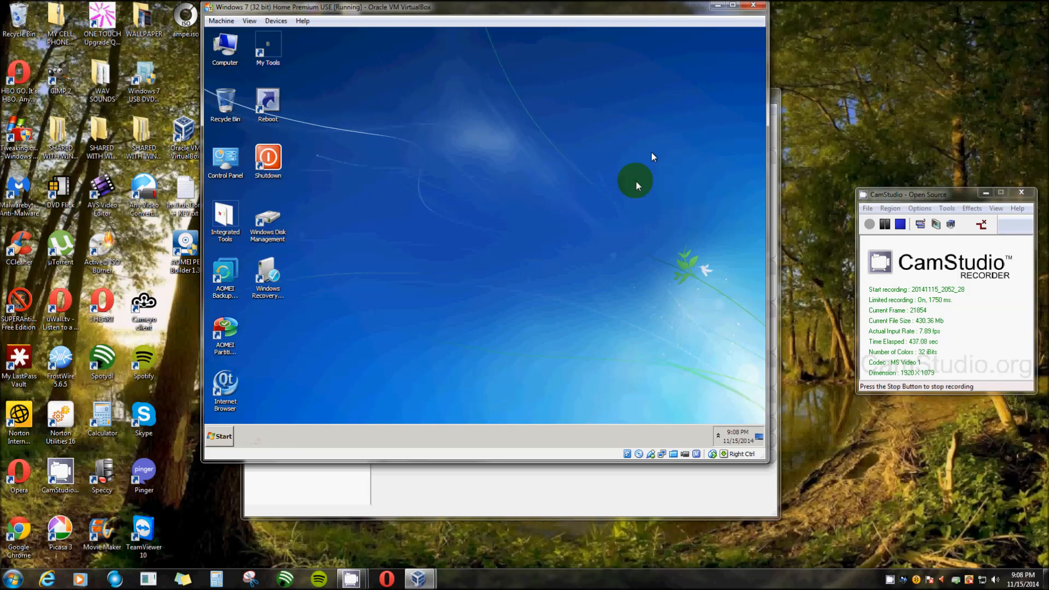
mouse_move(803, 233)
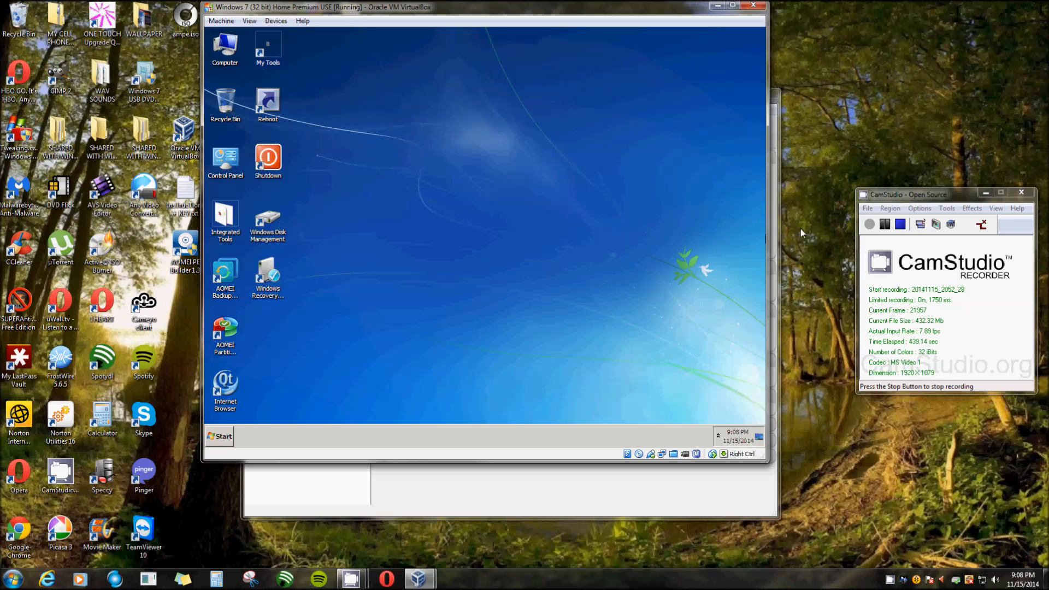